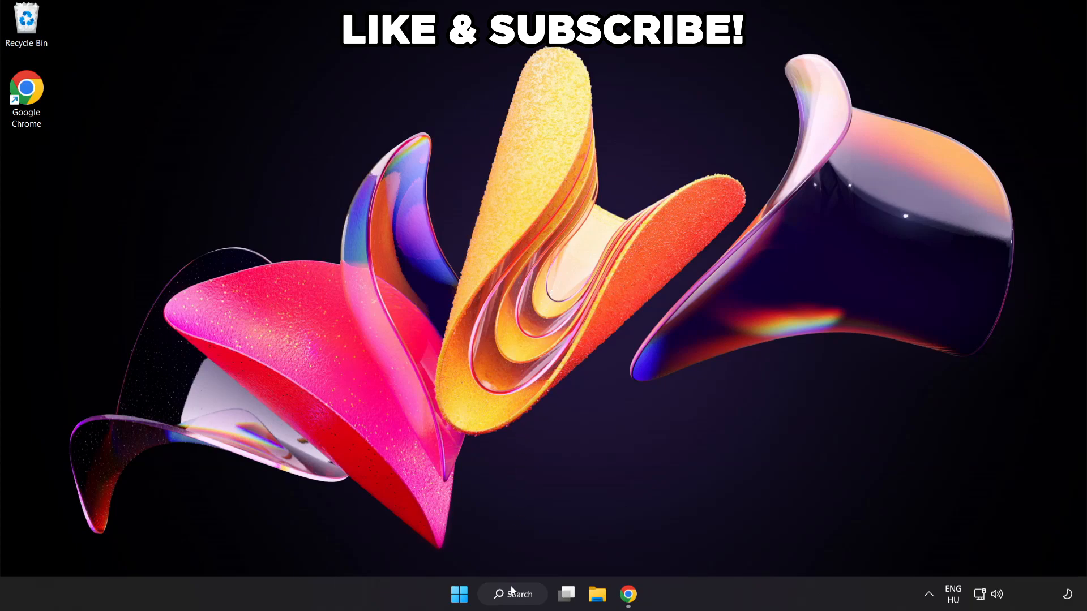
Find 'edit power plan' via search and go up to the Power Options overview
left_click(513, 595)
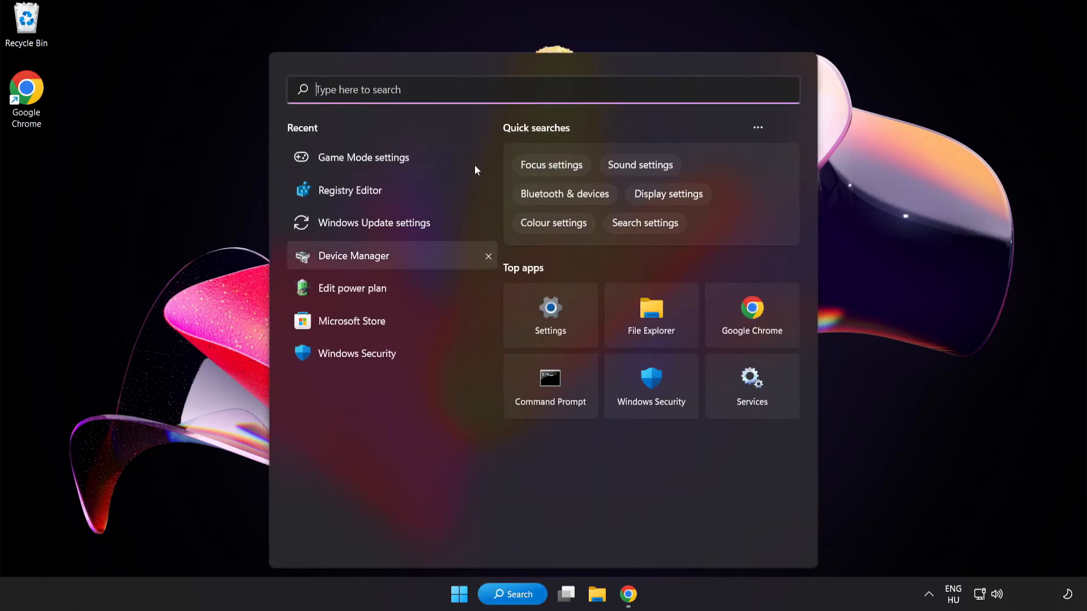
type("edit power plan")
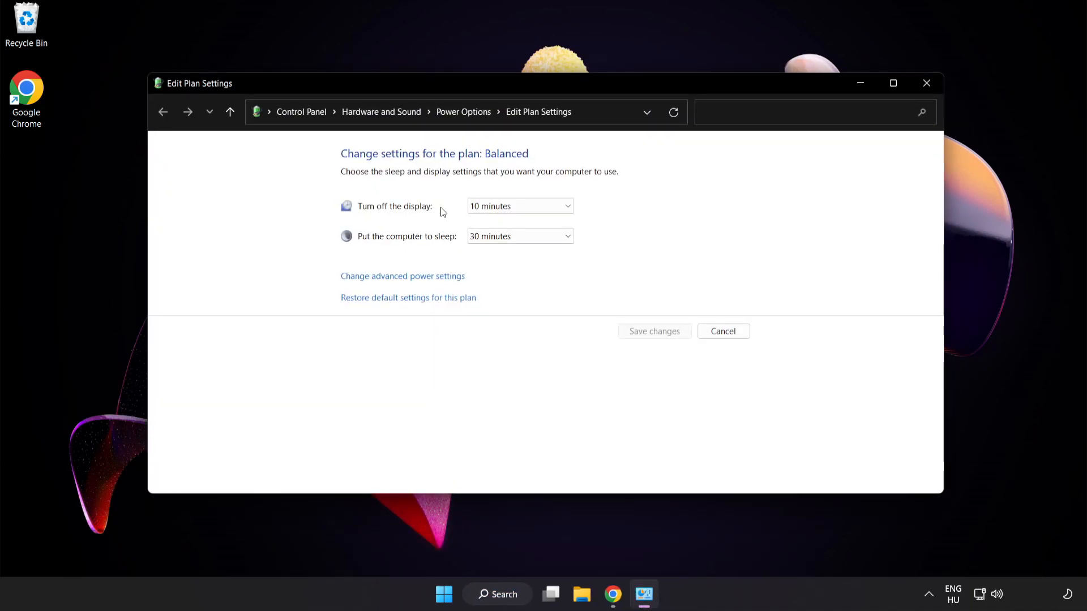
mouse_move(463, 112)
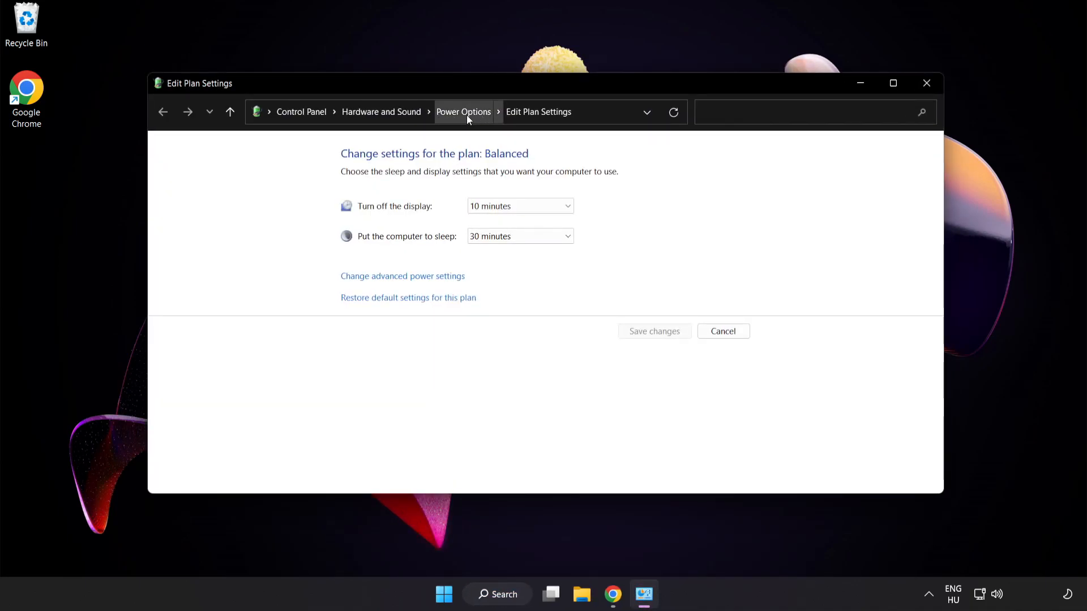
left_click(463, 112)
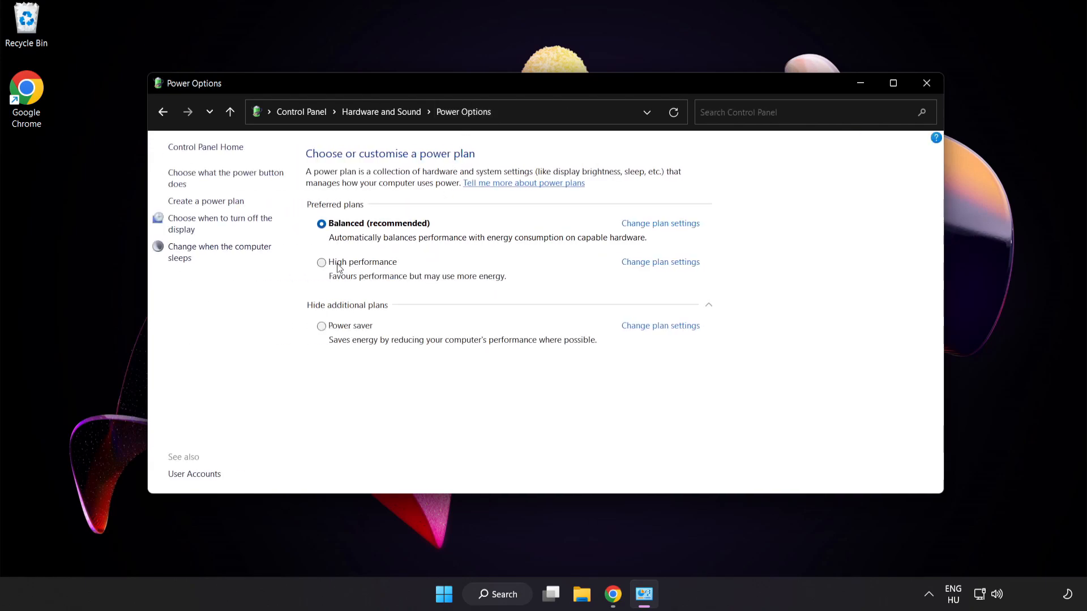
mouse_move(360, 269)
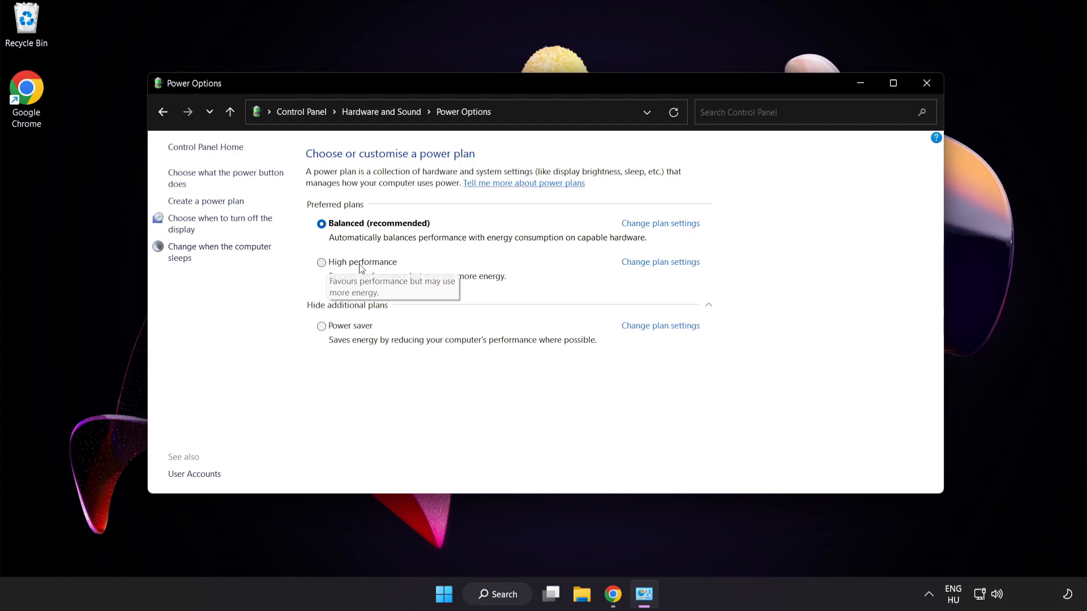
Make High performance the active power plan and close Power Options
left_click(321, 262)
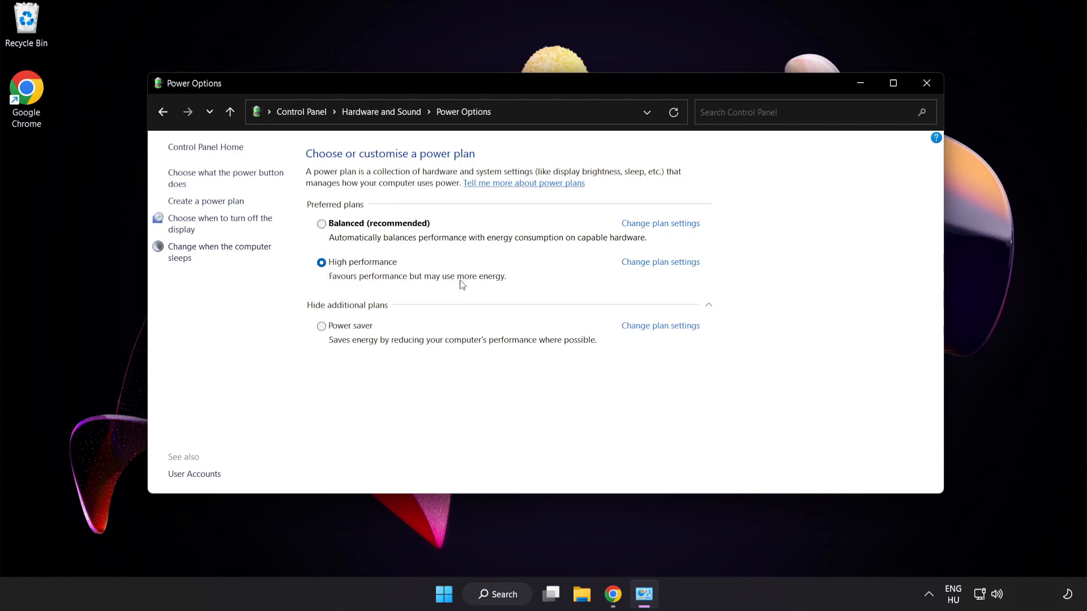
mouse_move(927, 82)
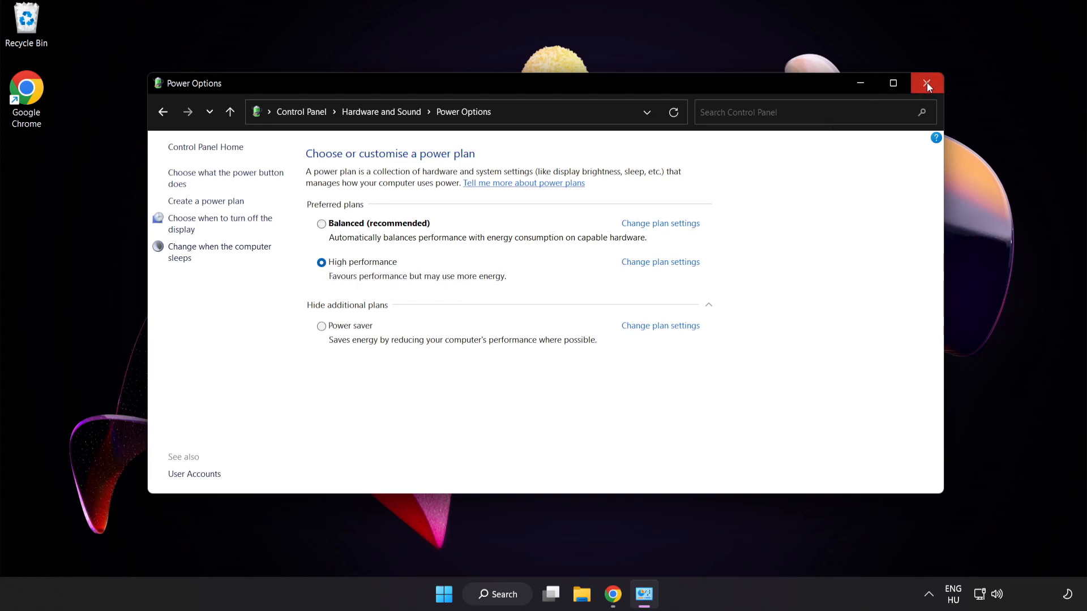
mouse_move(927, 83)
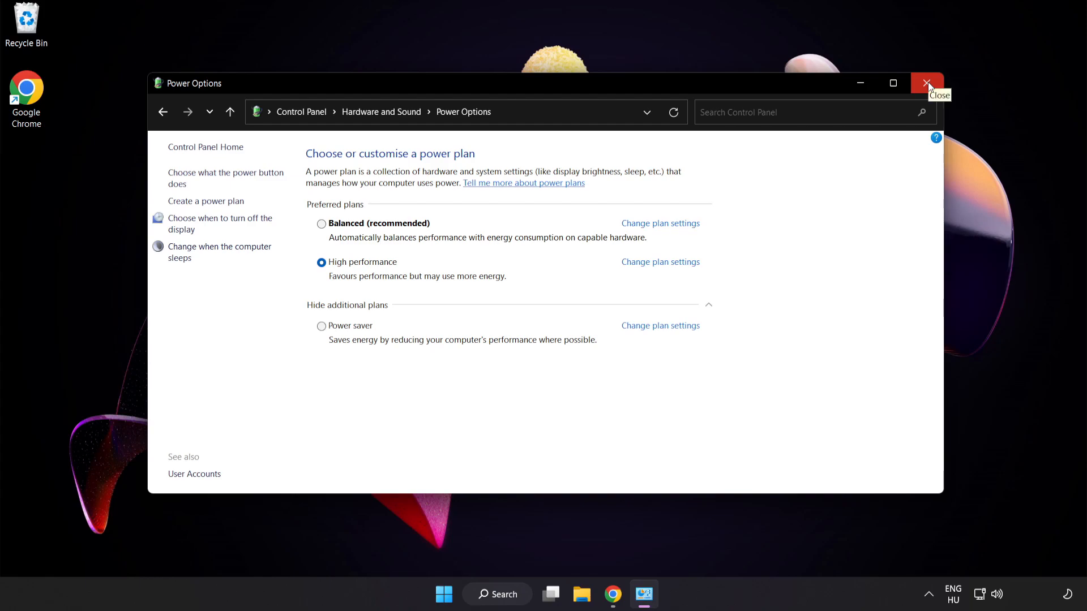
left_click(928, 83)
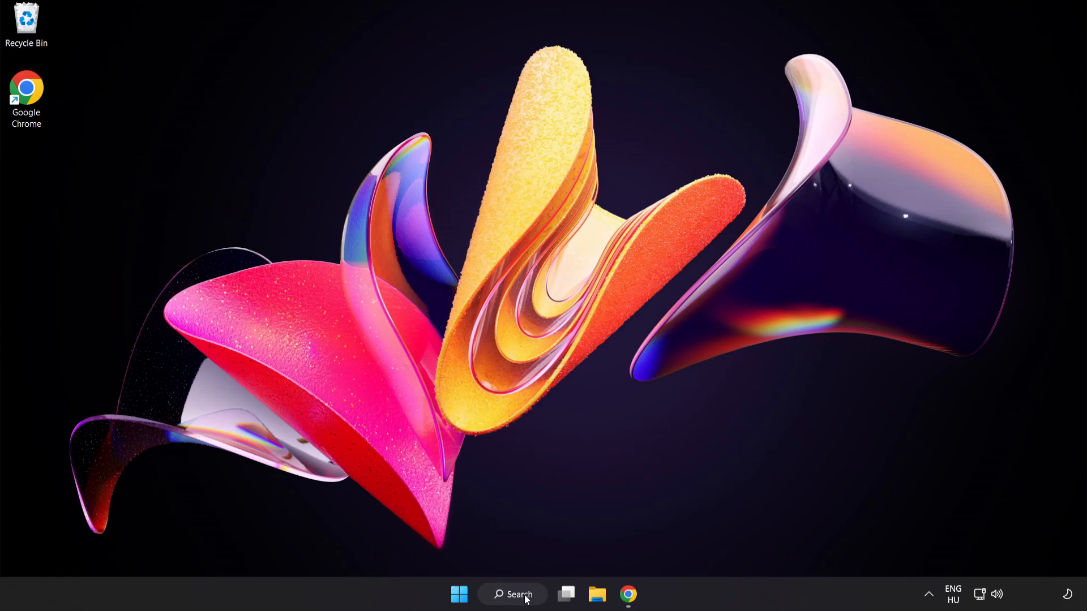
Launch Device Manager from search and expand the Display adapters category
left_click(511, 595)
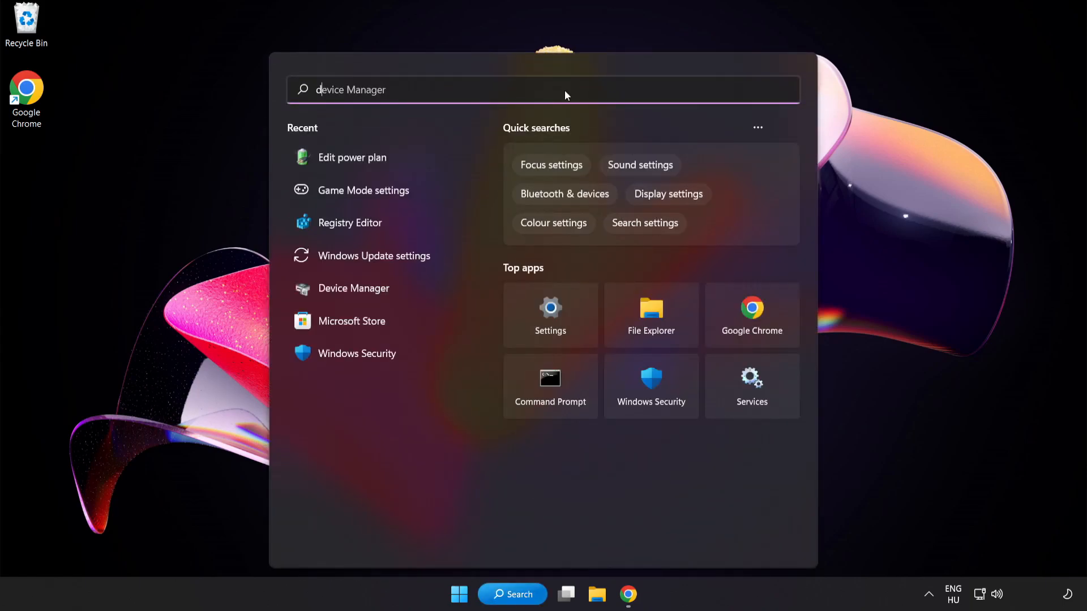
type("device manager")
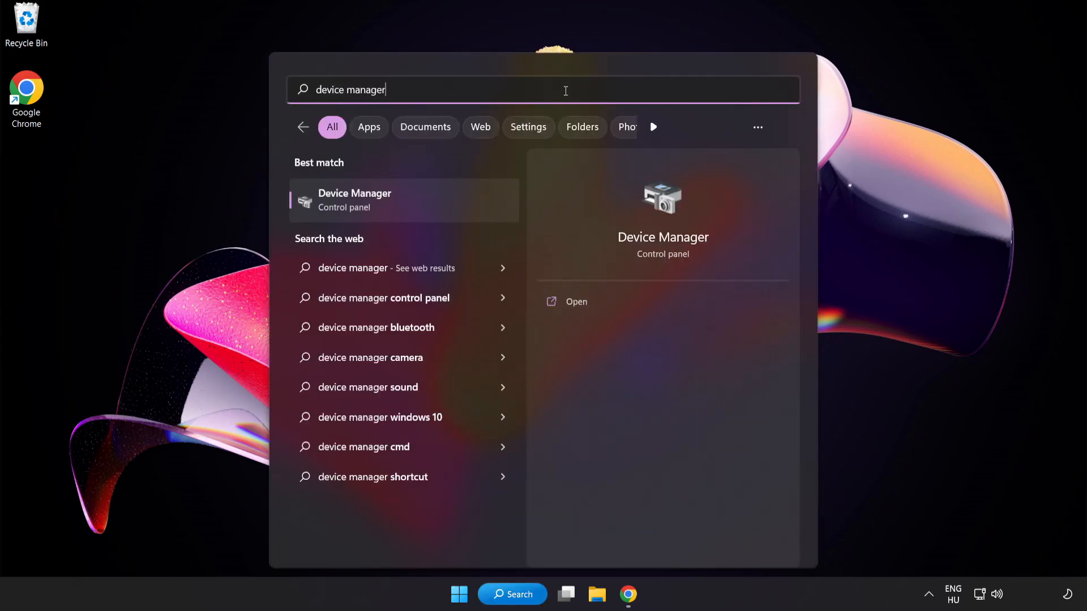
mouse_move(445, 210)
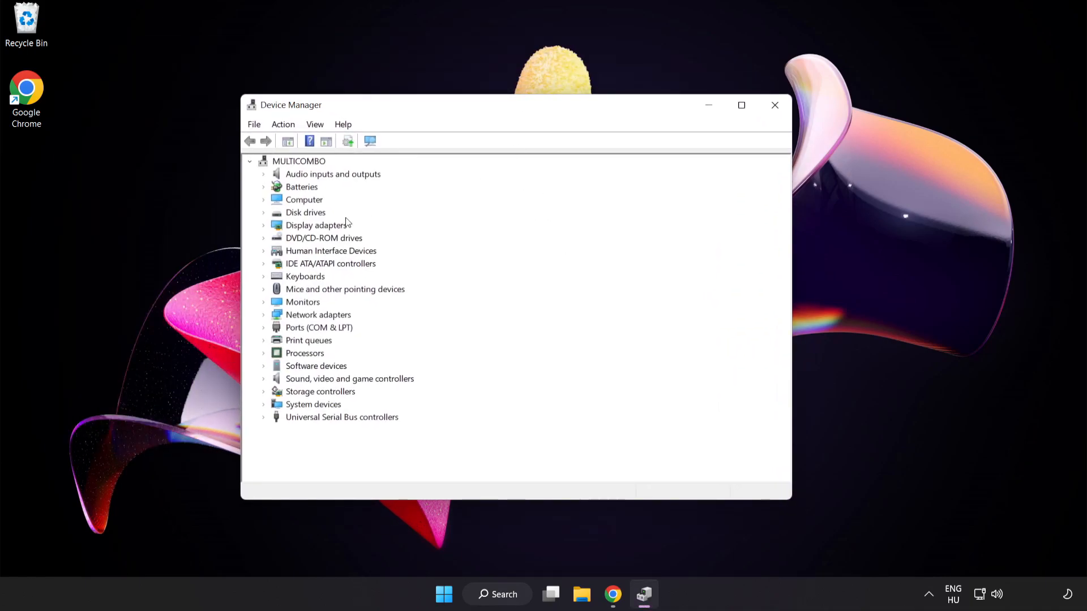
left_click(317, 224)
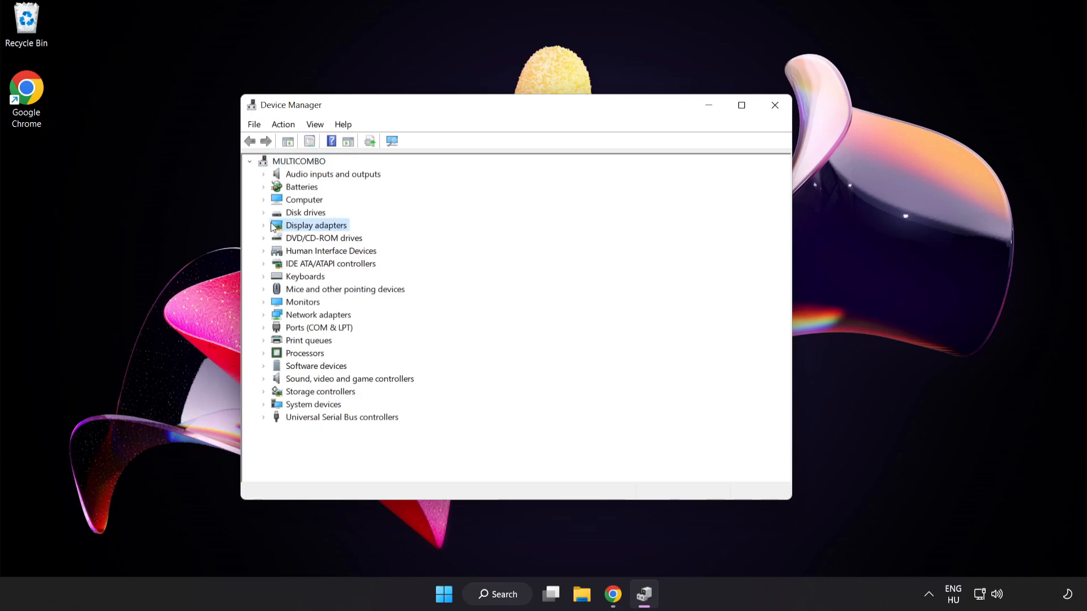
left_click(263, 224)
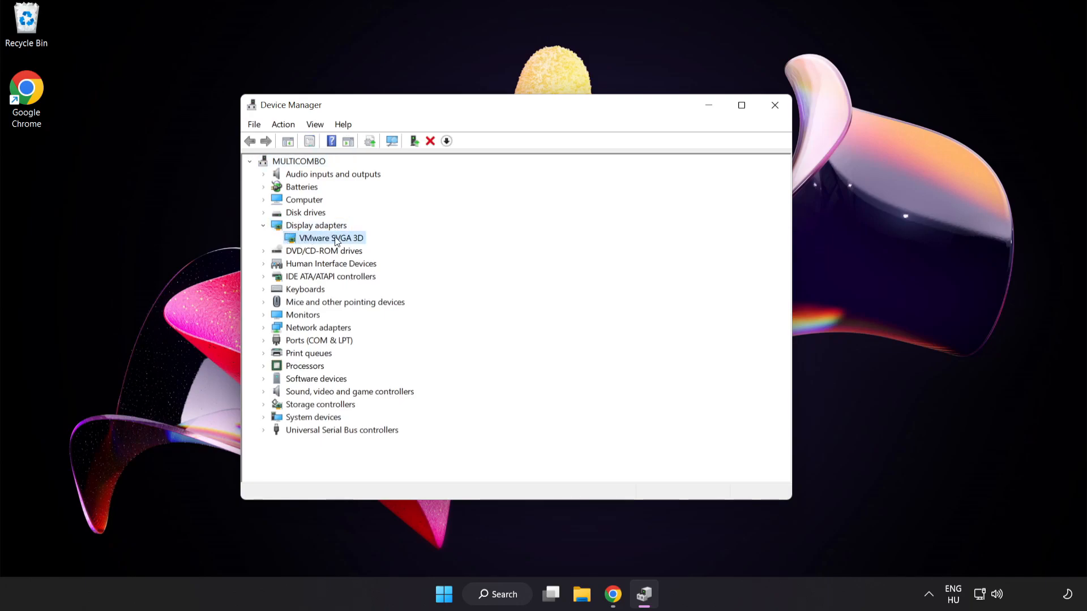
mouse_move(355, 245)
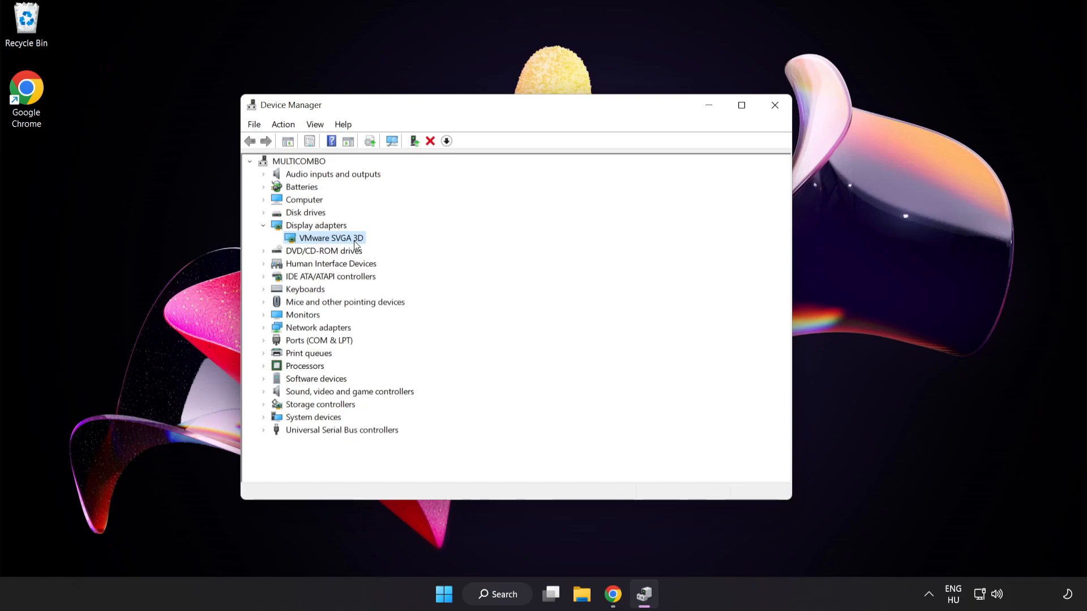
mouse_move(350, 241)
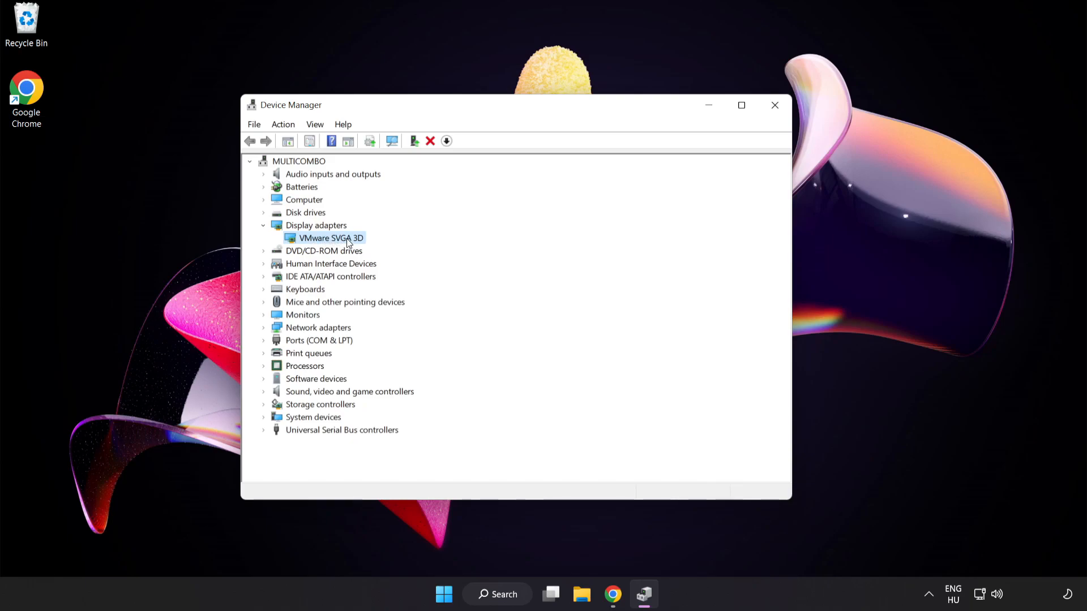
Run an automatic driver search for VMware SVGA 3D, dismiss the result and close Device Manager
right_click(332, 237)
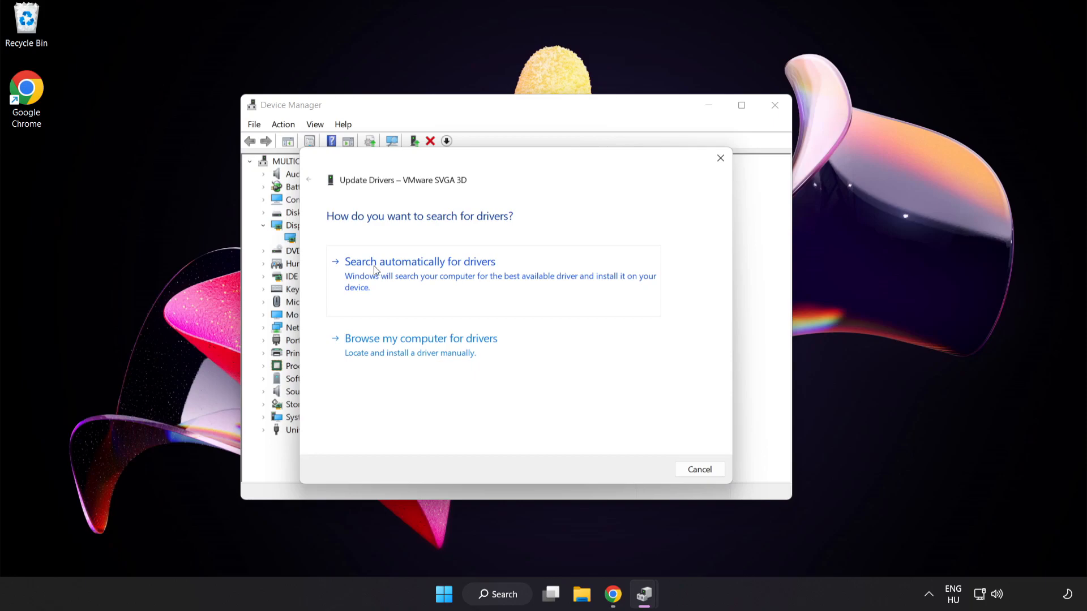
left_click(419, 262)
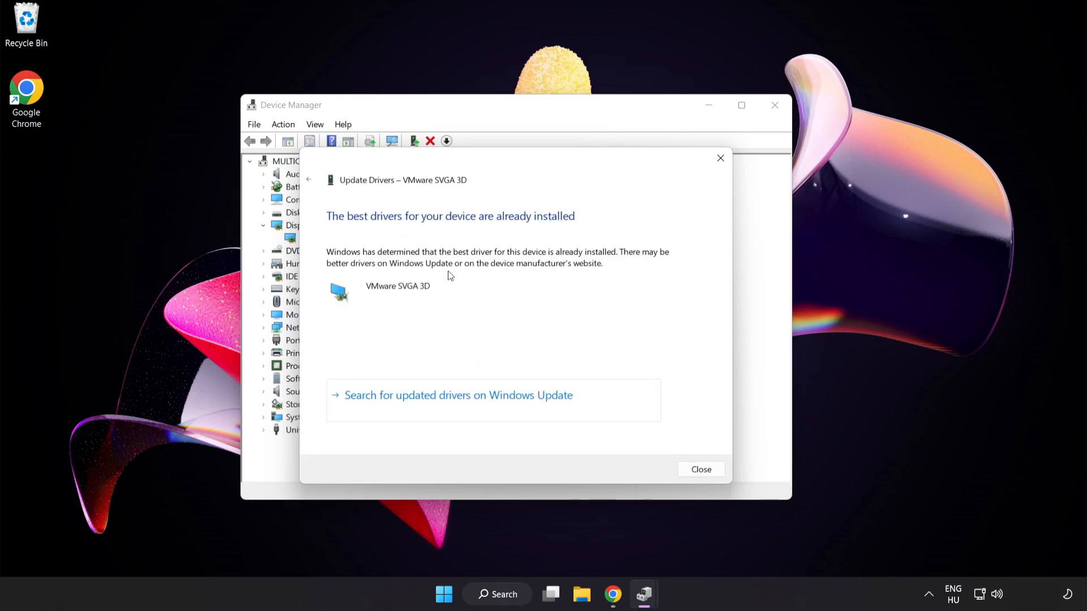
mouse_move(463, 230)
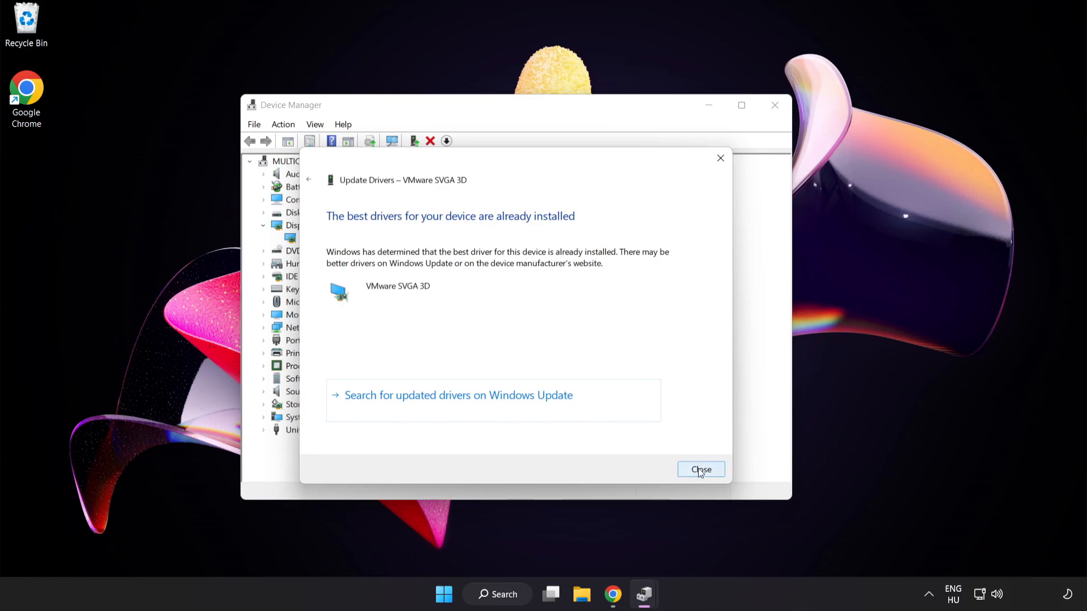
left_click(700, 469)
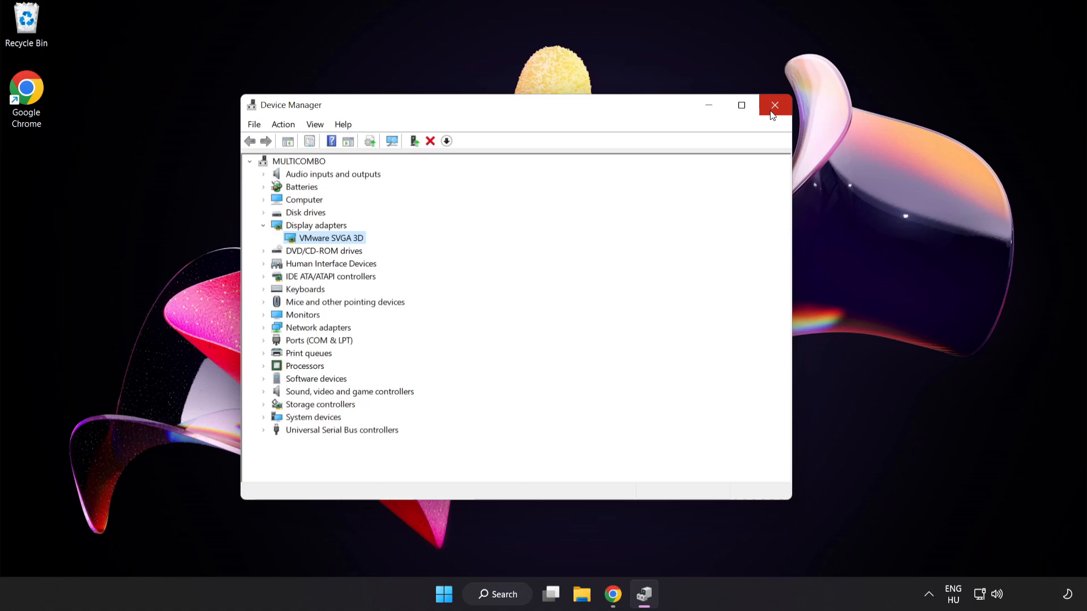
left_click(775, 104)
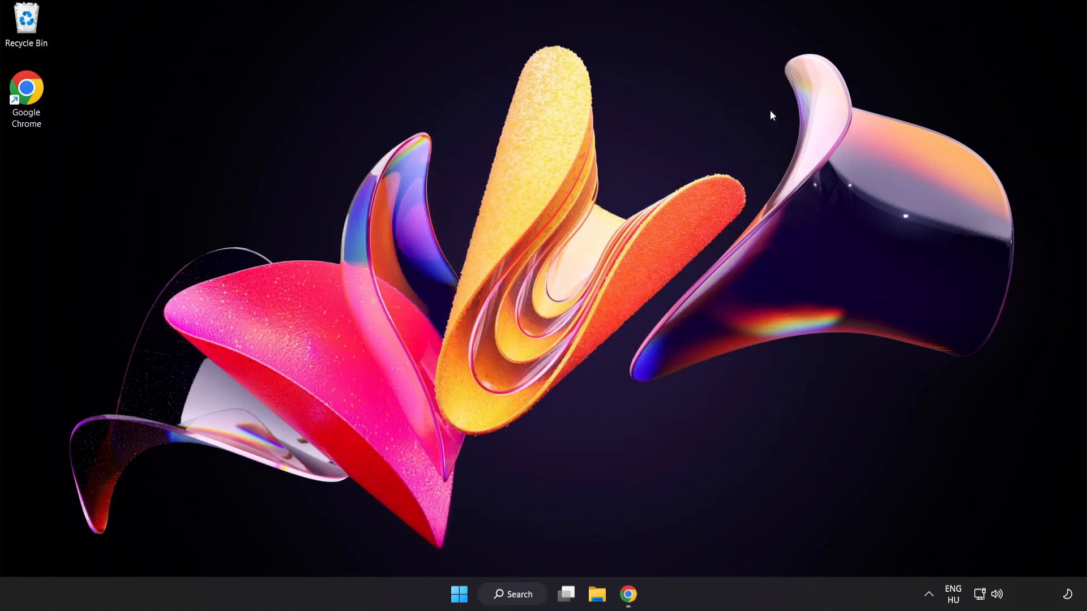
mouse_move(541, 558)
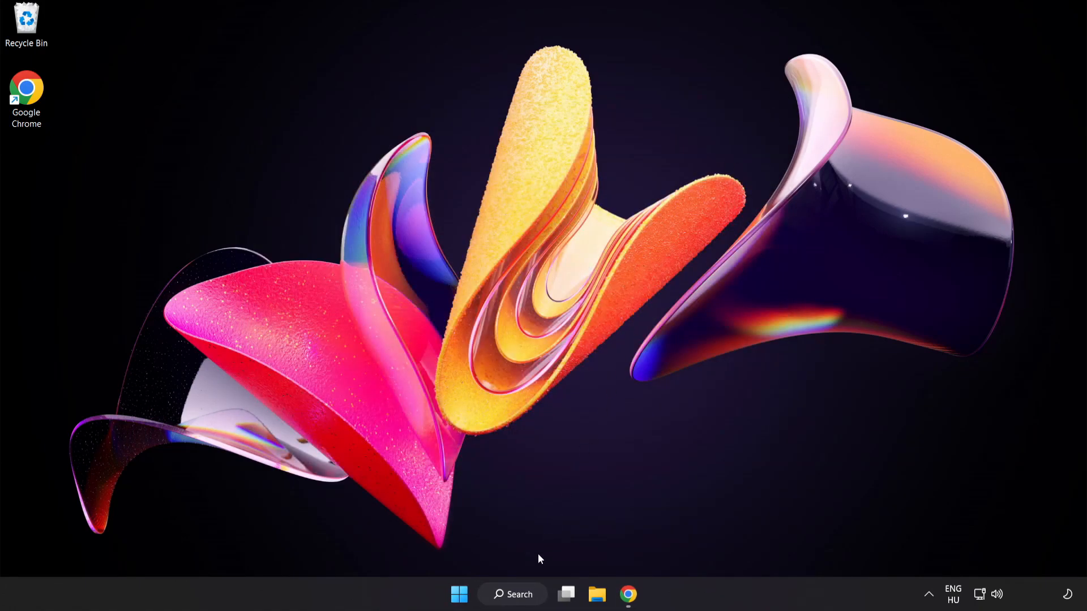
Reach Game Mode settings via search and turn Game Mode on
left_click(512, 594)
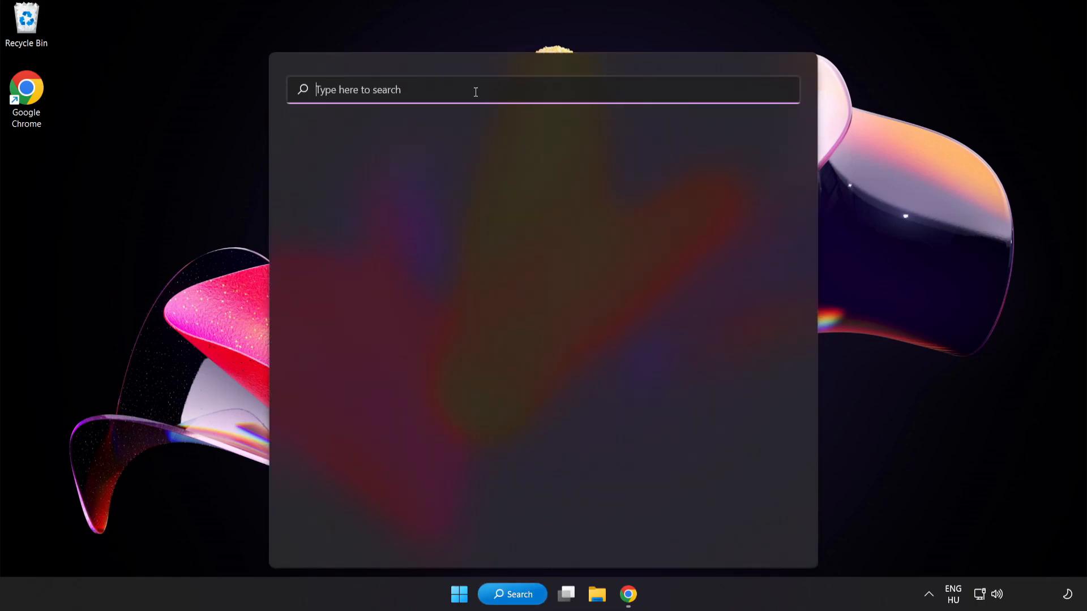
type("game mode settings")
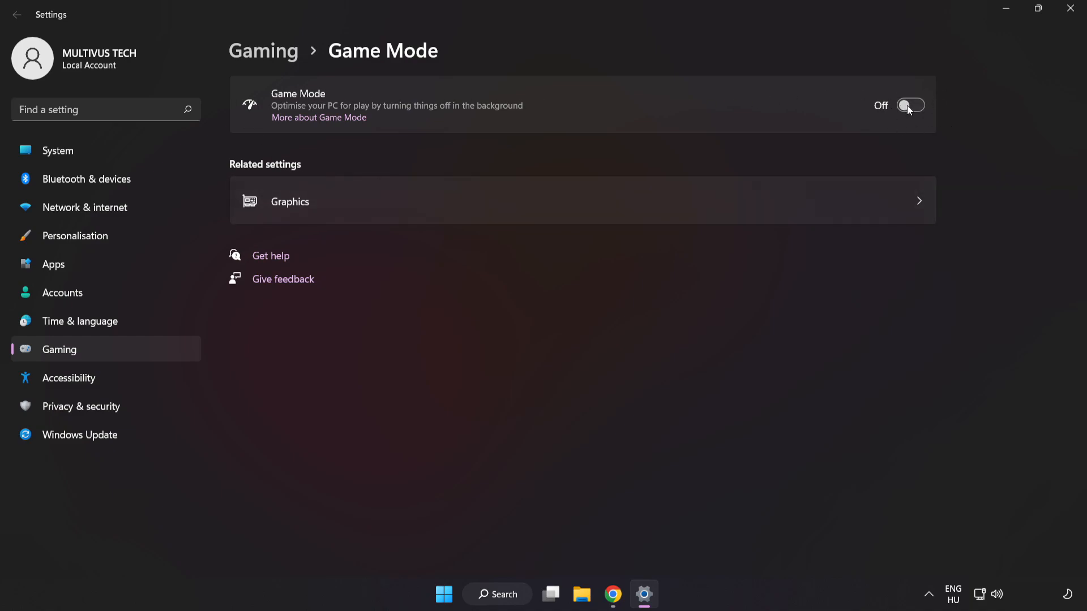
left_click(910, 106)
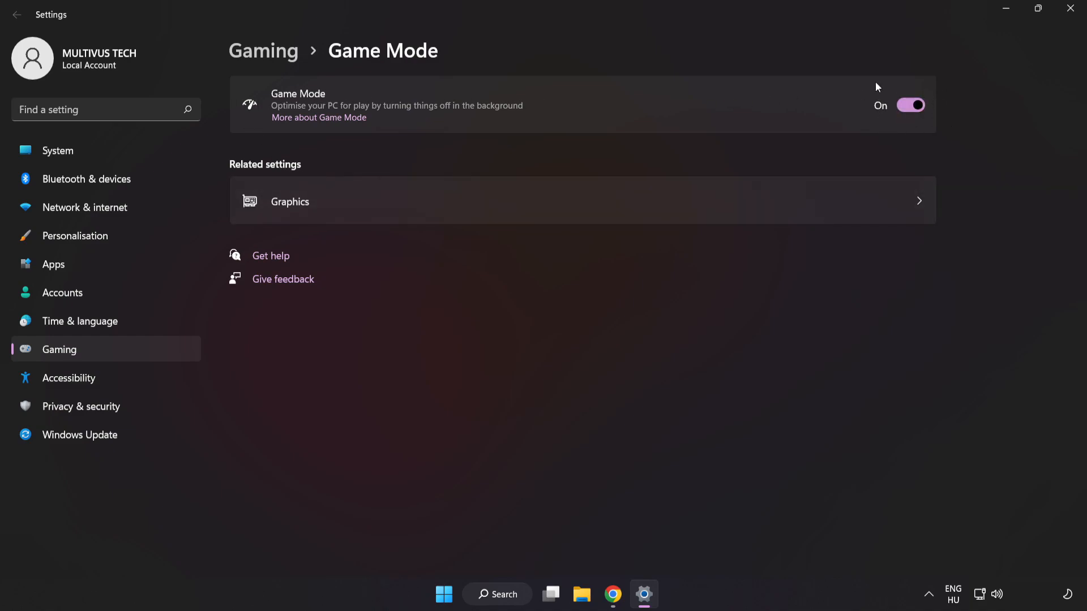
mouse_move(293, 88)
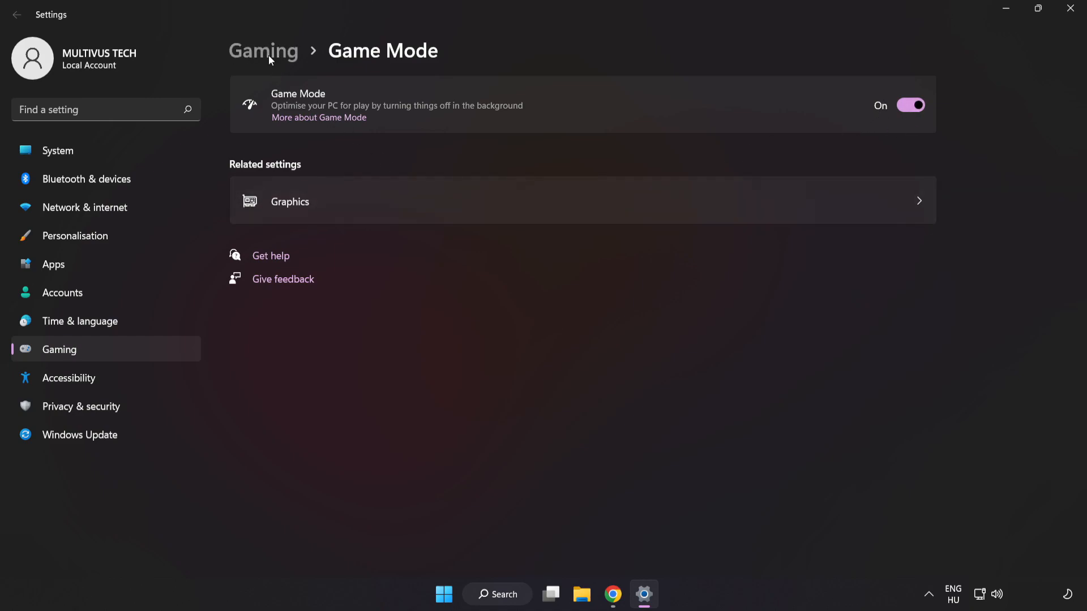
In Gaming settings, turn off the controller shortcut for Xbox Game Bar and close Settings
left_click(264, 50)
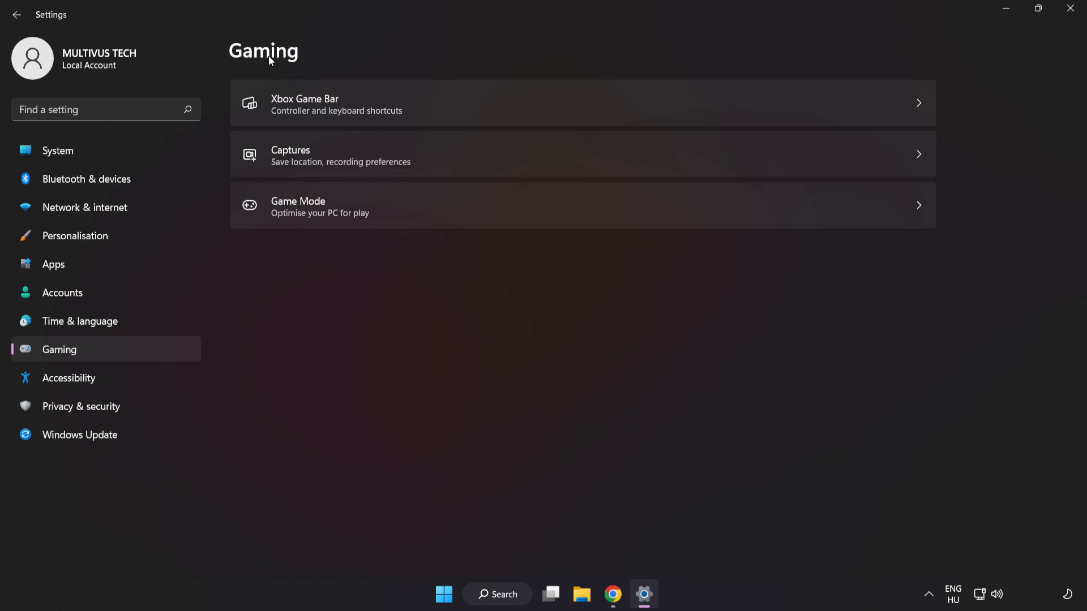
mouse_move(348, 107)
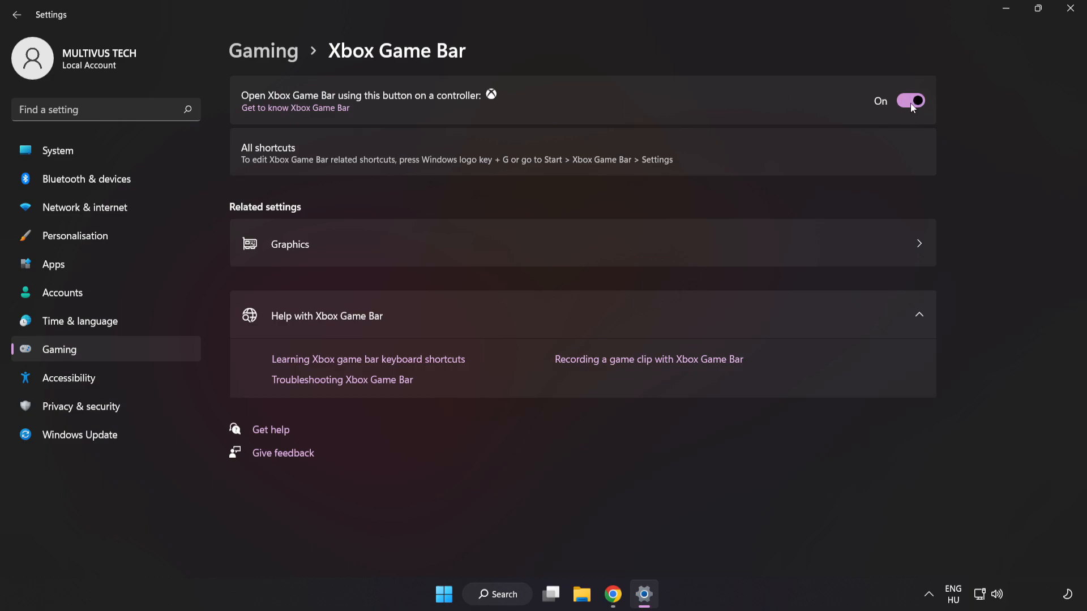
left_click(910, 100)
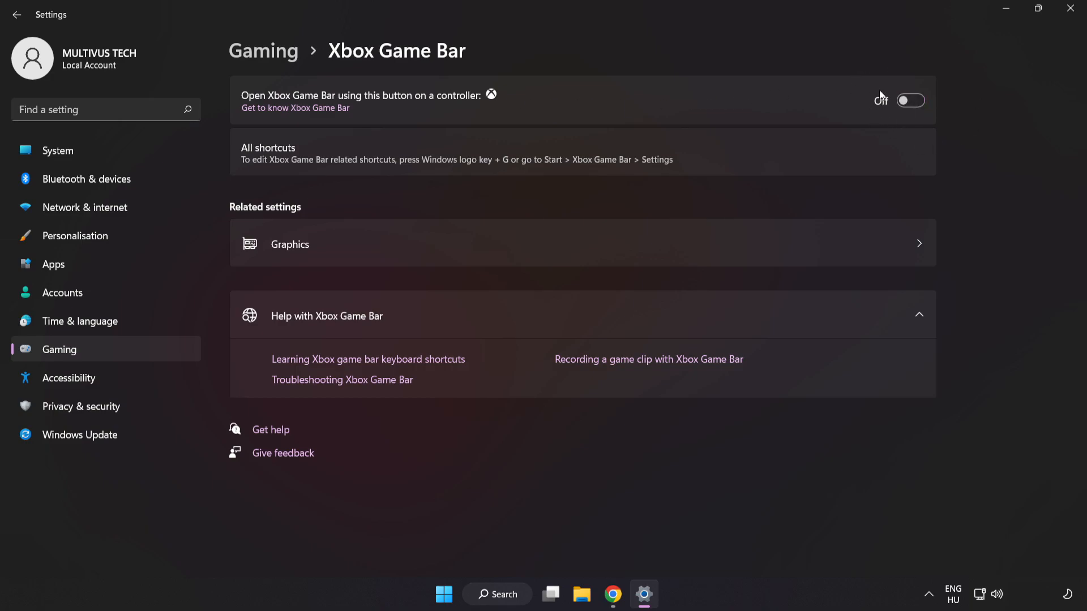
mouse_move(864, 103)
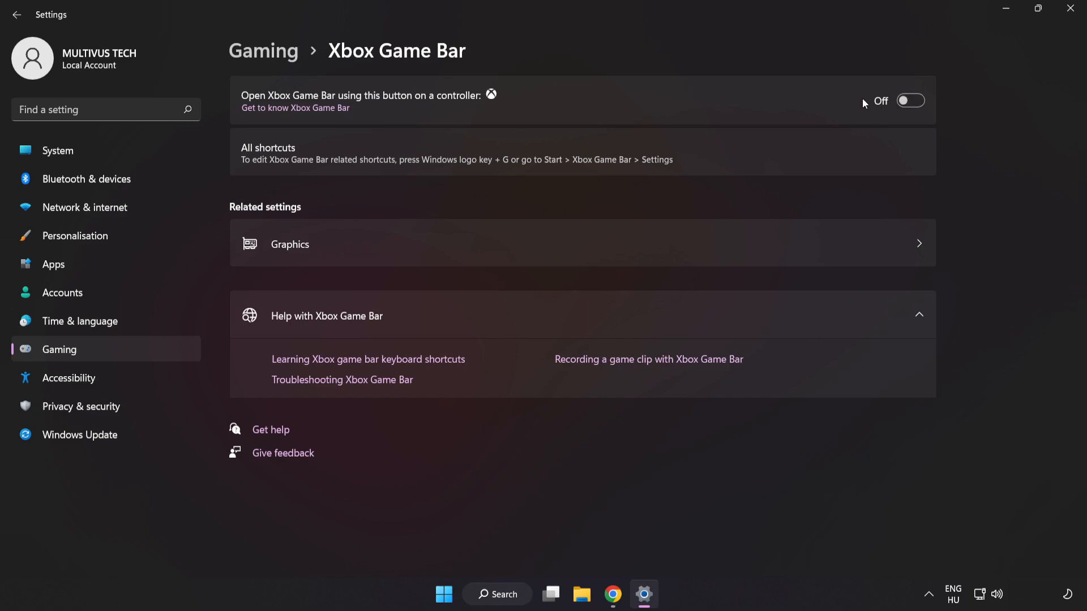
mouse_move(1073, 11)
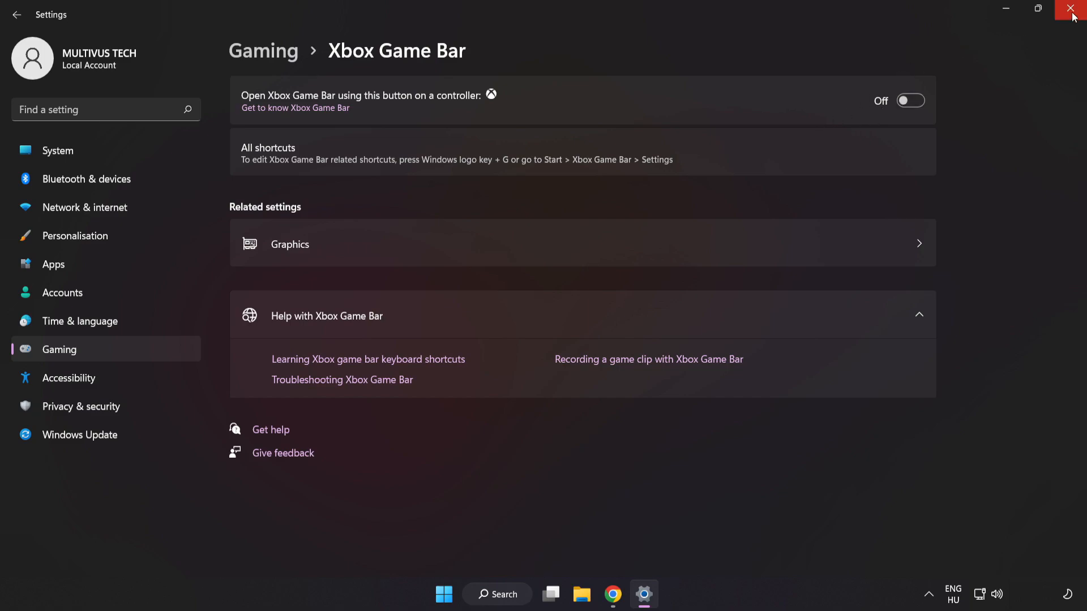
left_click(1074, 9)
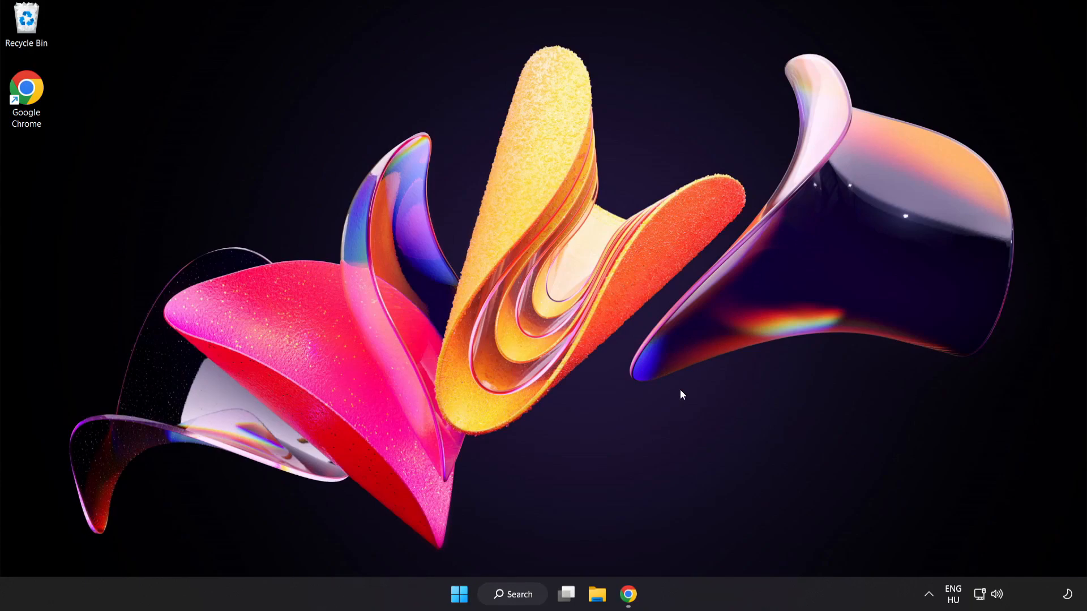
mouse_move(459, 595)
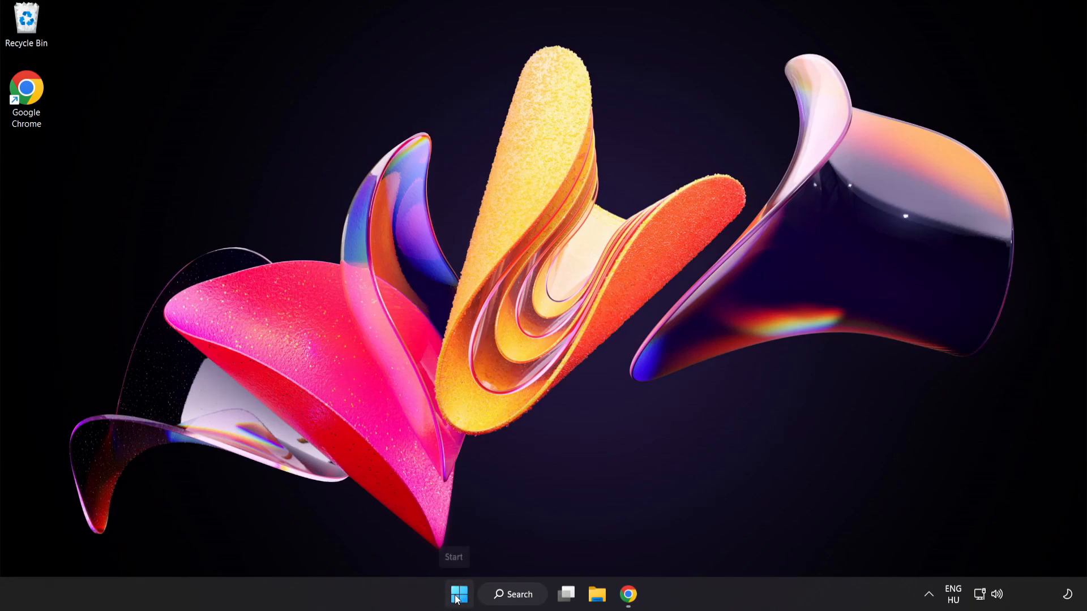
Launch Task Manager from the Start menu's tools list and browse the Processes list
right_click(459, 595)
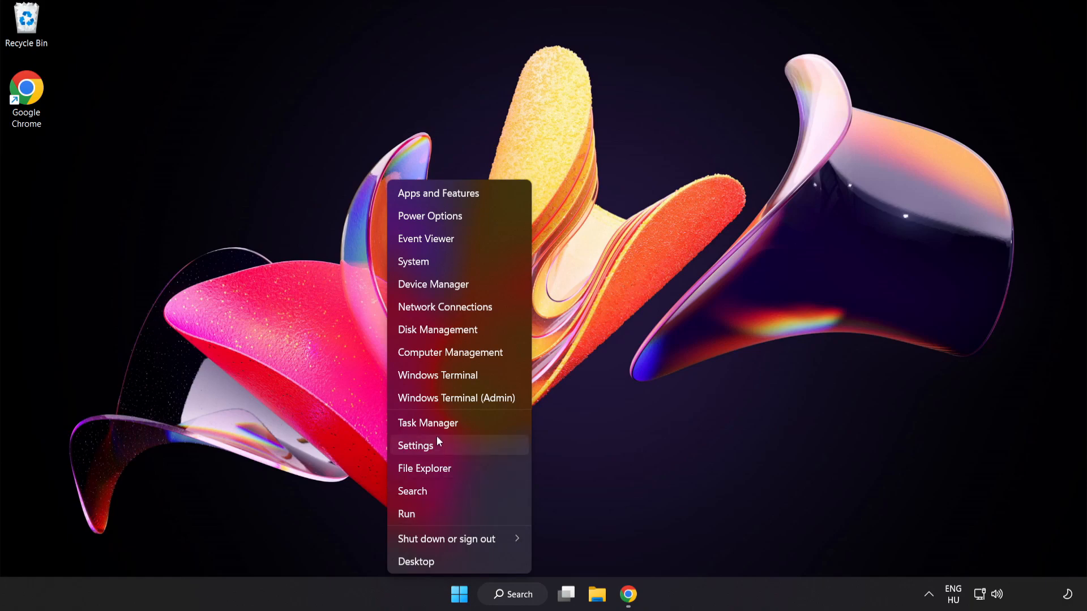
mouse_move(465, 426)
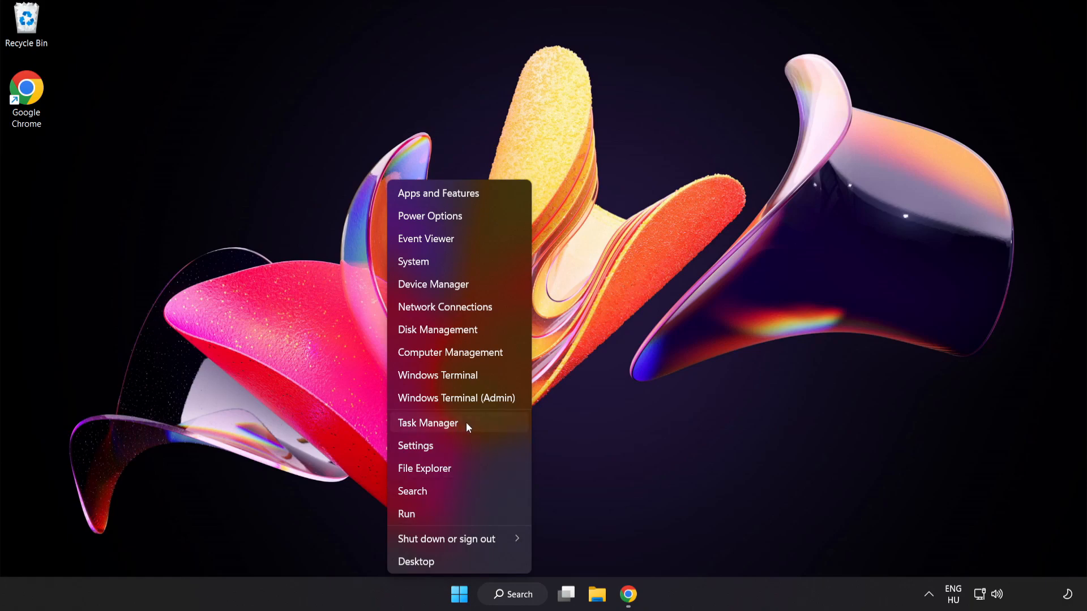
left_click(428, 423)
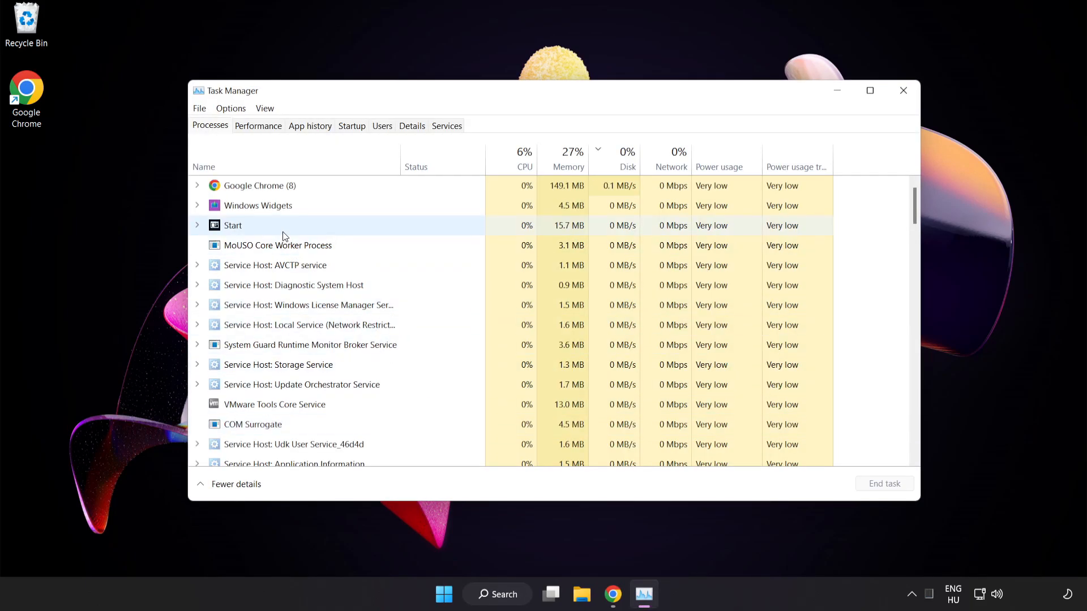
left_click(257, 185)
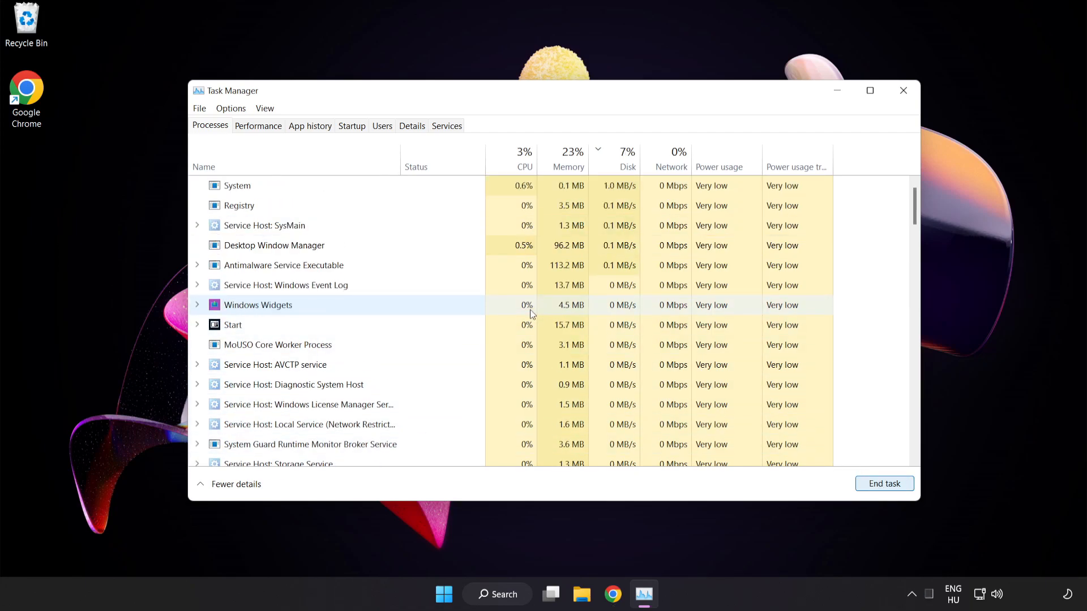
scroll("down", 3)
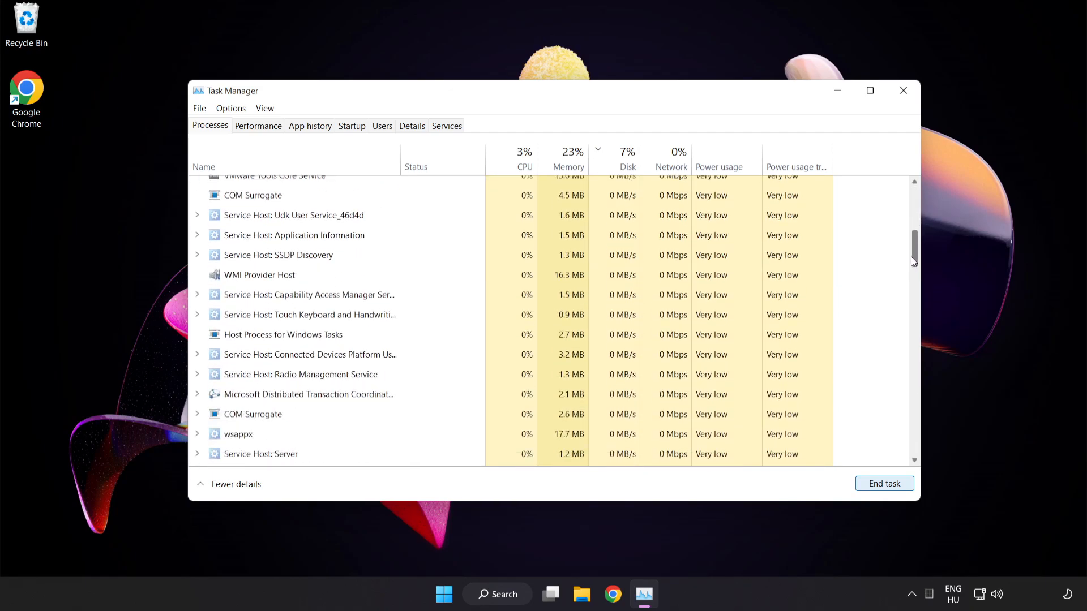
scroll("up", 3)
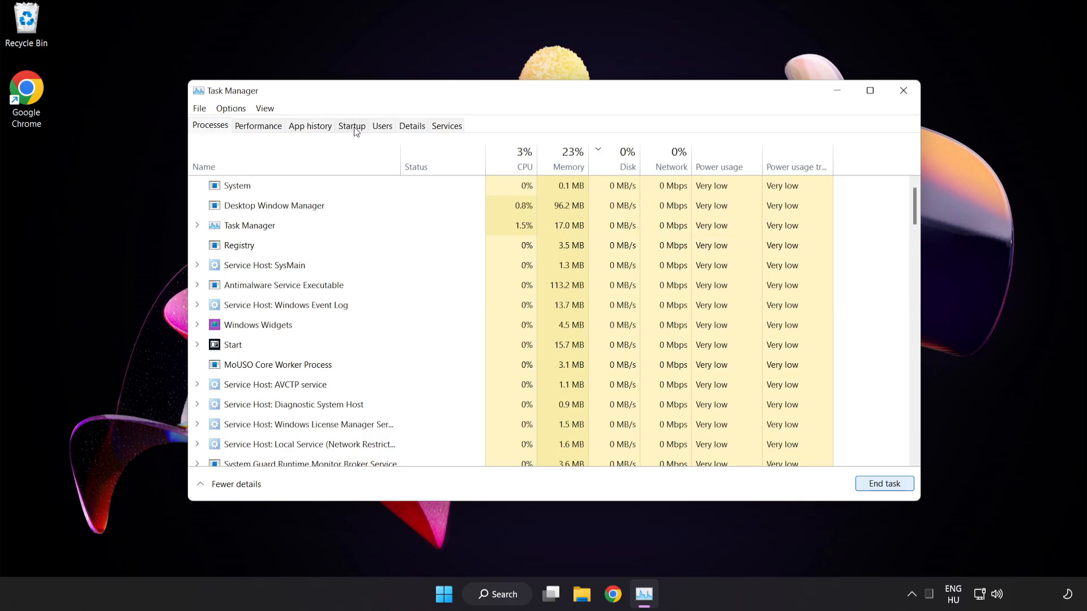
On the Startup tab, disable the Cortana and Terminal startup entries
left_click(351, 125)
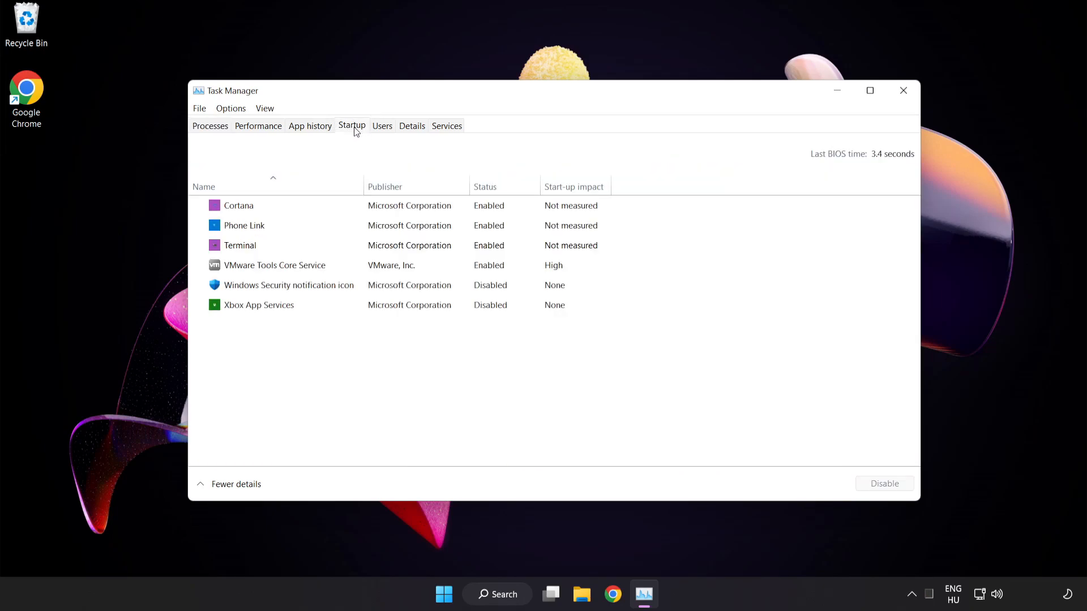
left_click(288, 285)
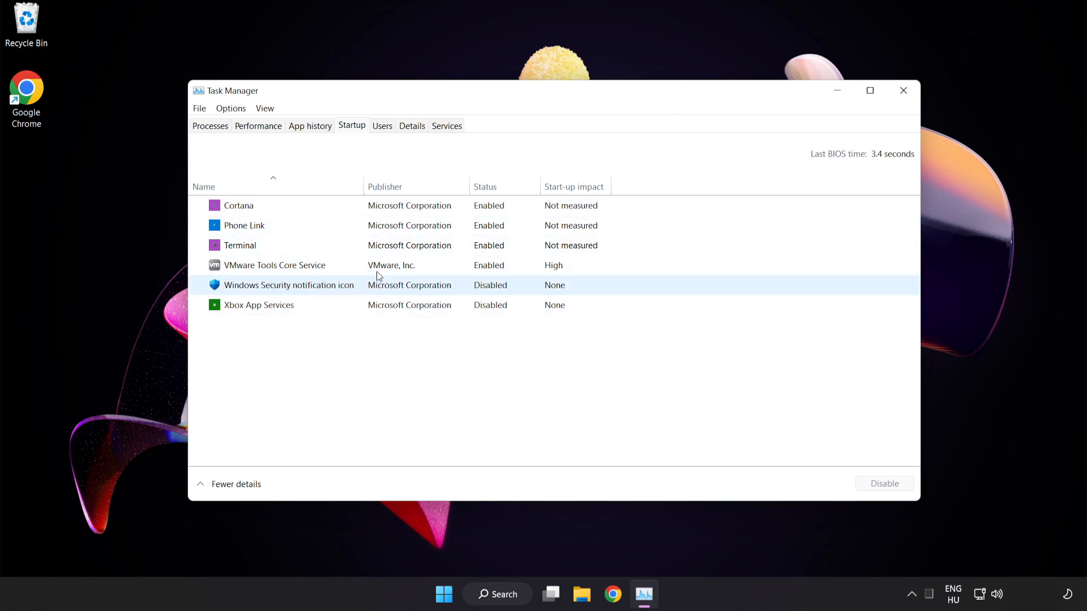
left_click(239, 205)
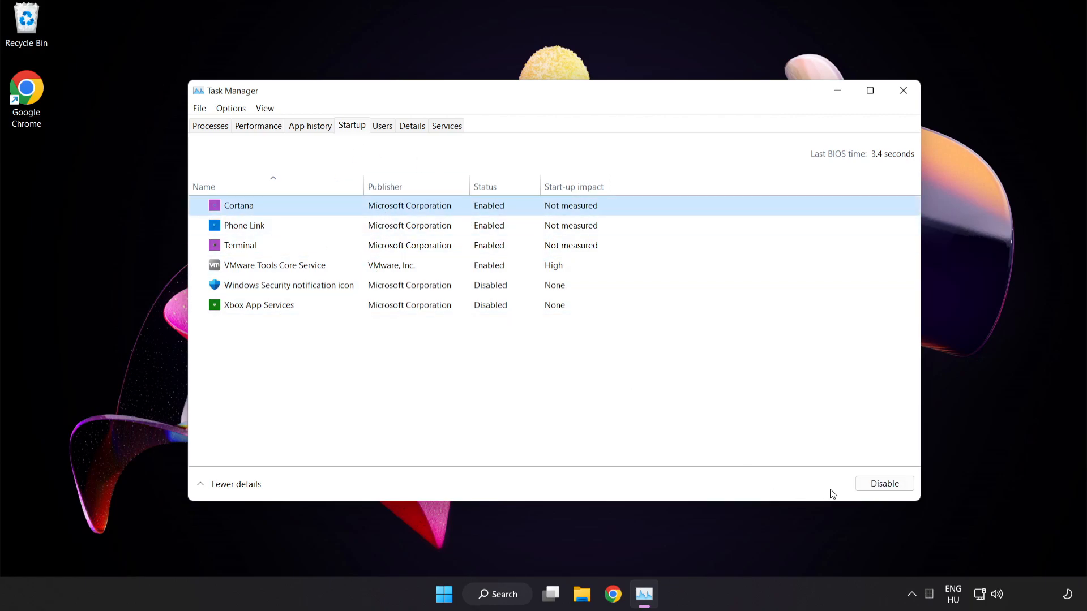
left_click(884, 483)
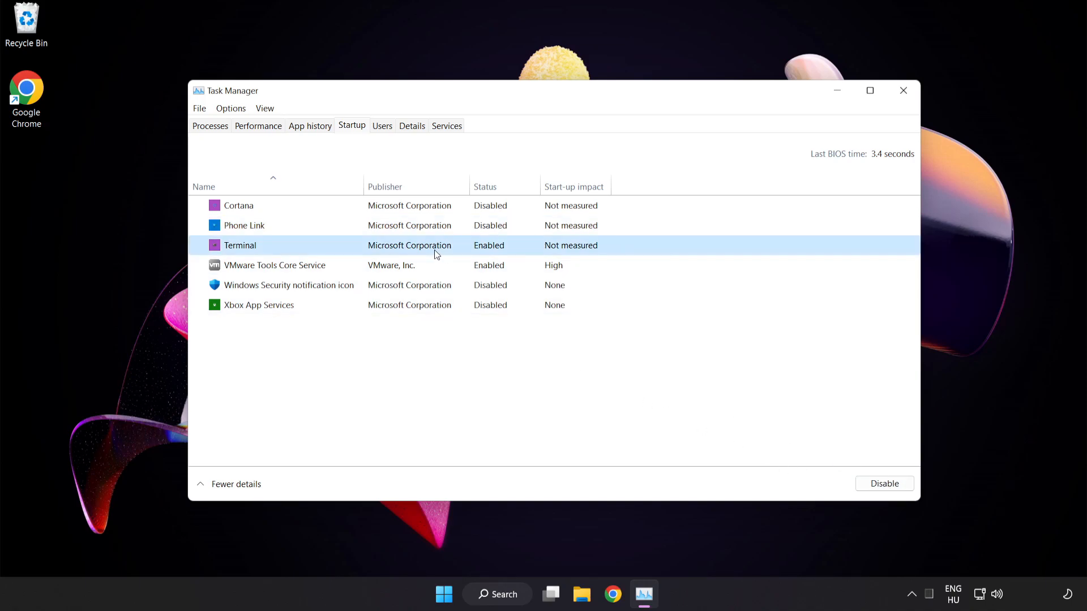
left_click(885, 484)
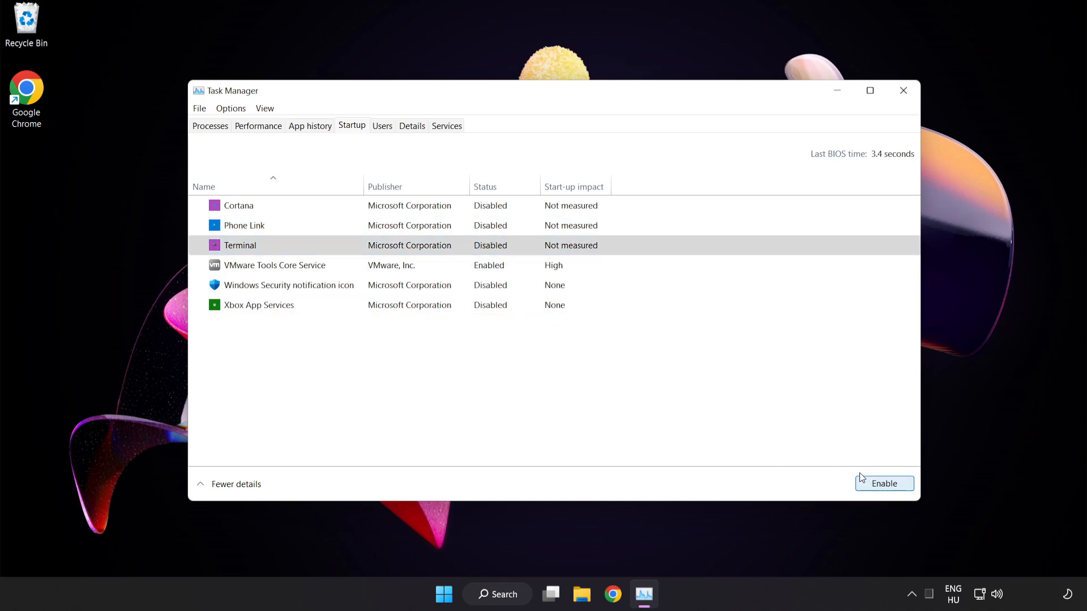
mouse_move(904, 90)
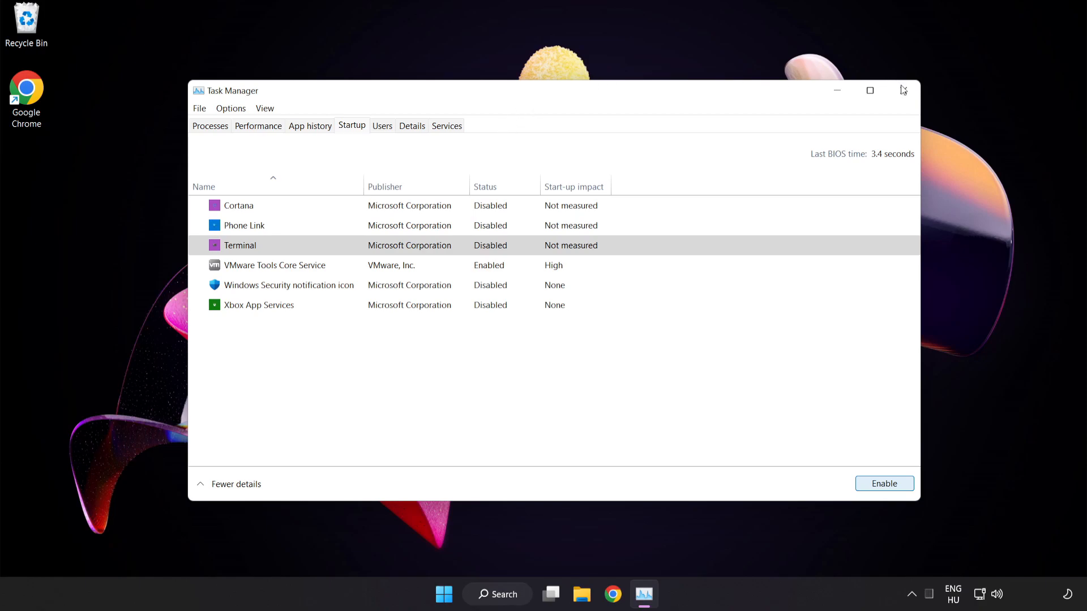
mouse_move(904, 91)
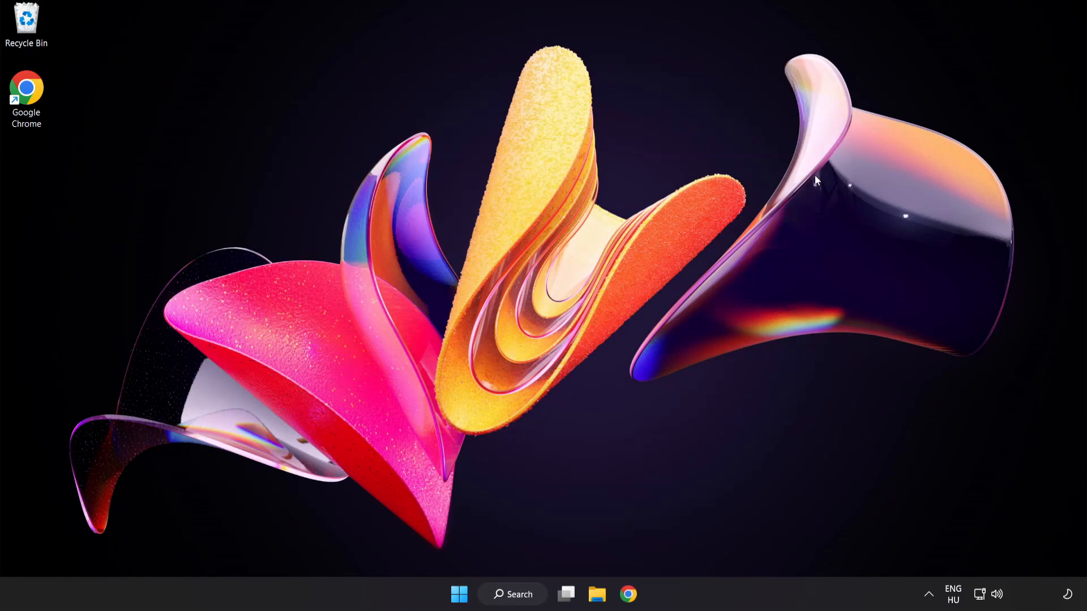
mouse_move(521, 595)
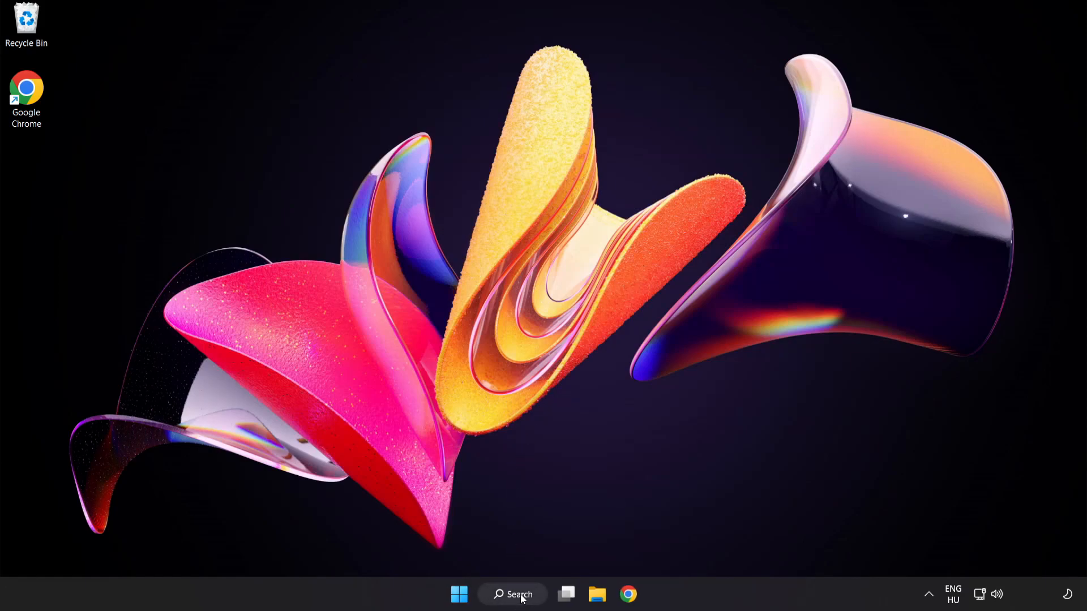
Reach Windows Update via search for 'update', run Check for updates, then close Settings
left_click(511, 594)
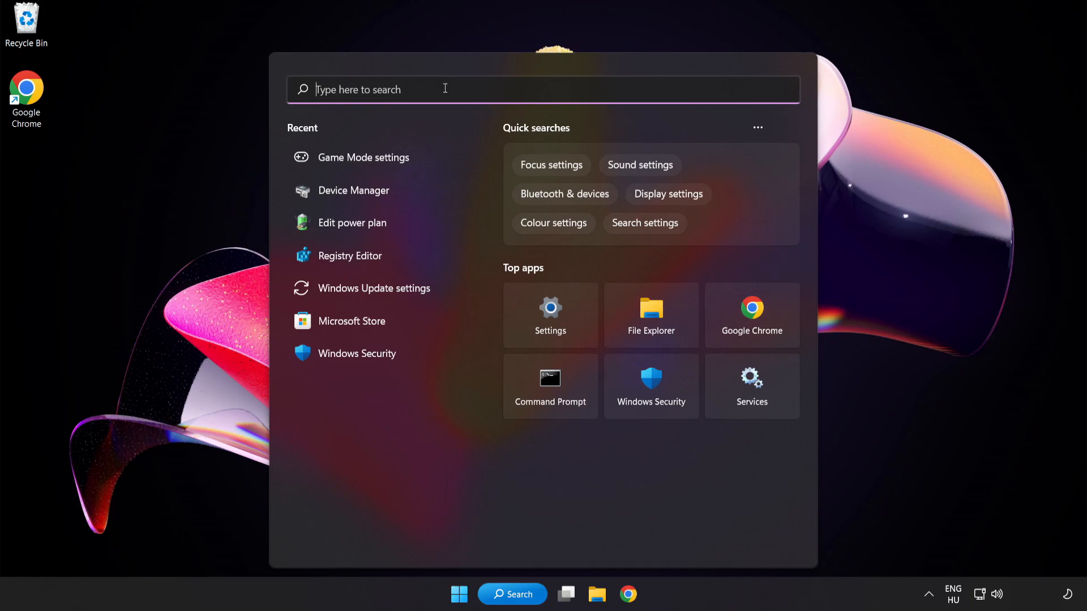
type("update")
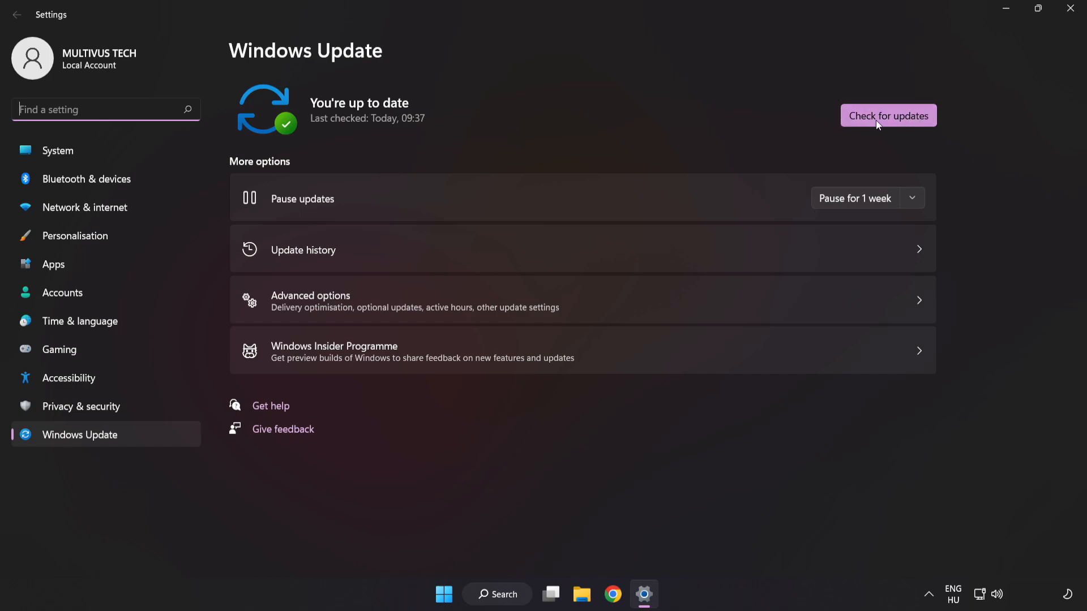
left_click(887, 115)
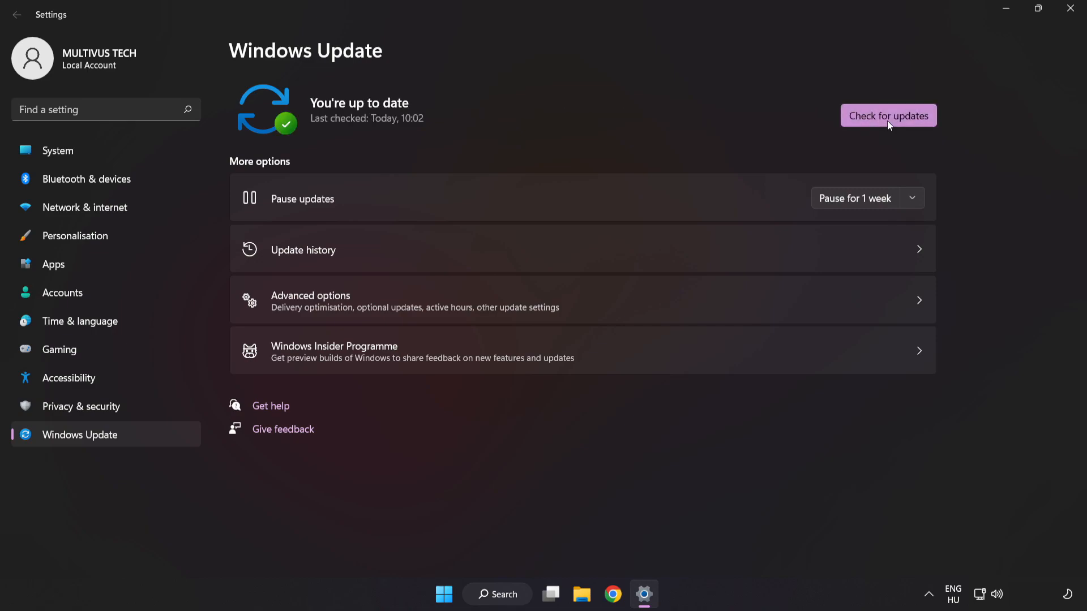
mouse_move(938, 61)
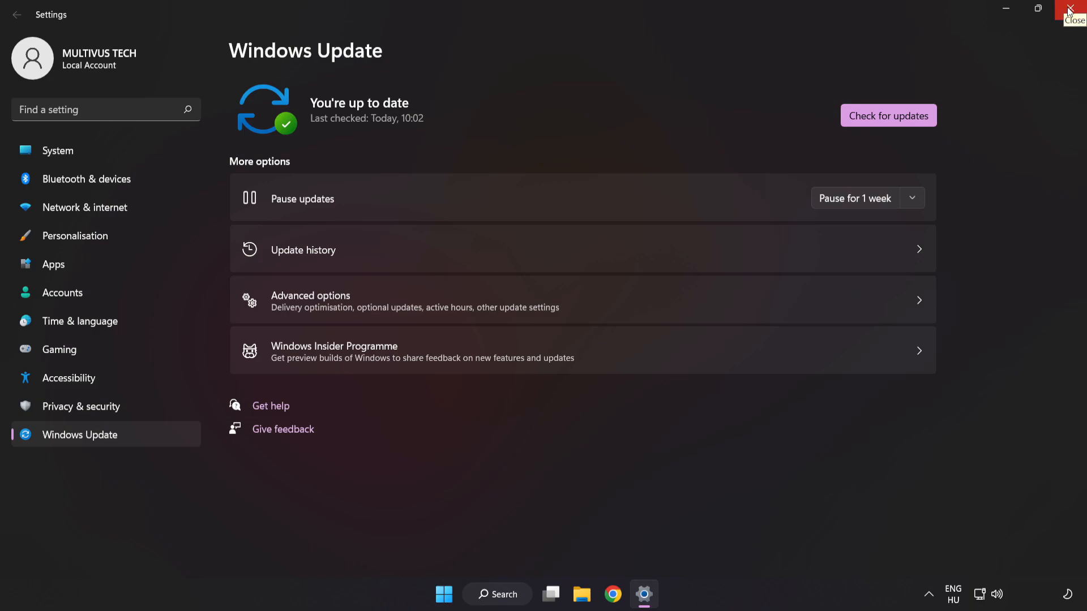
left_click(1079, 8)
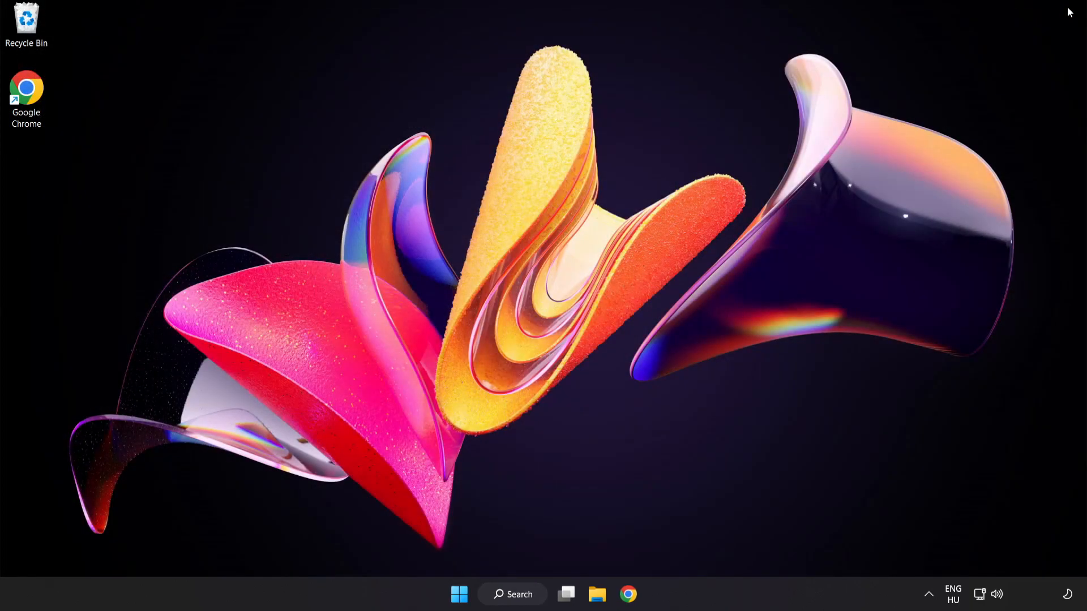
mouse_move(559, 567)
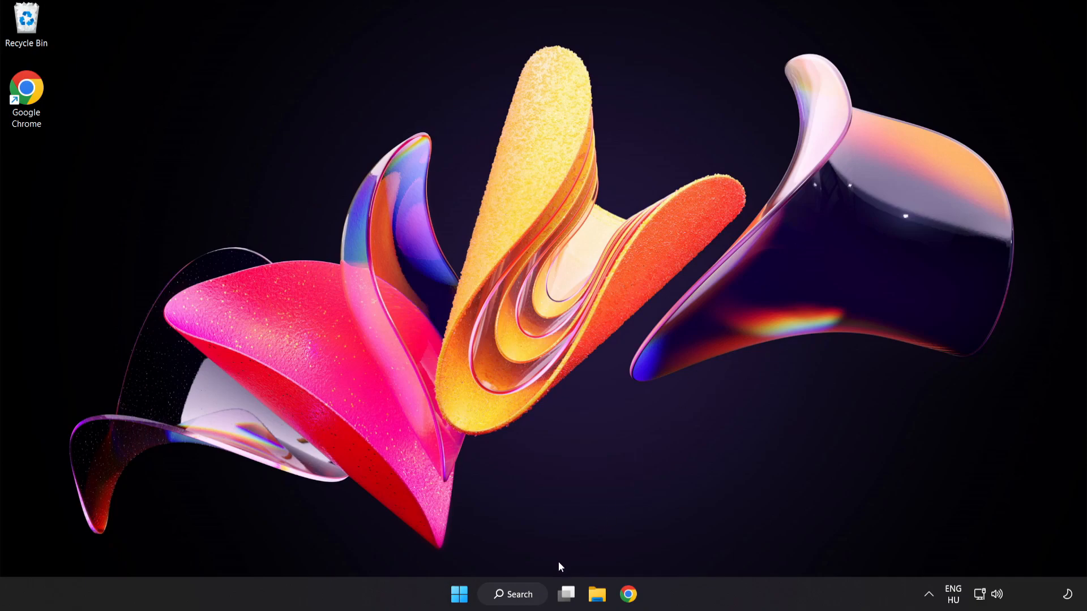
Search 'rege' from the taskbar to surface Registry Editor as the best match
left_click(511, 595)
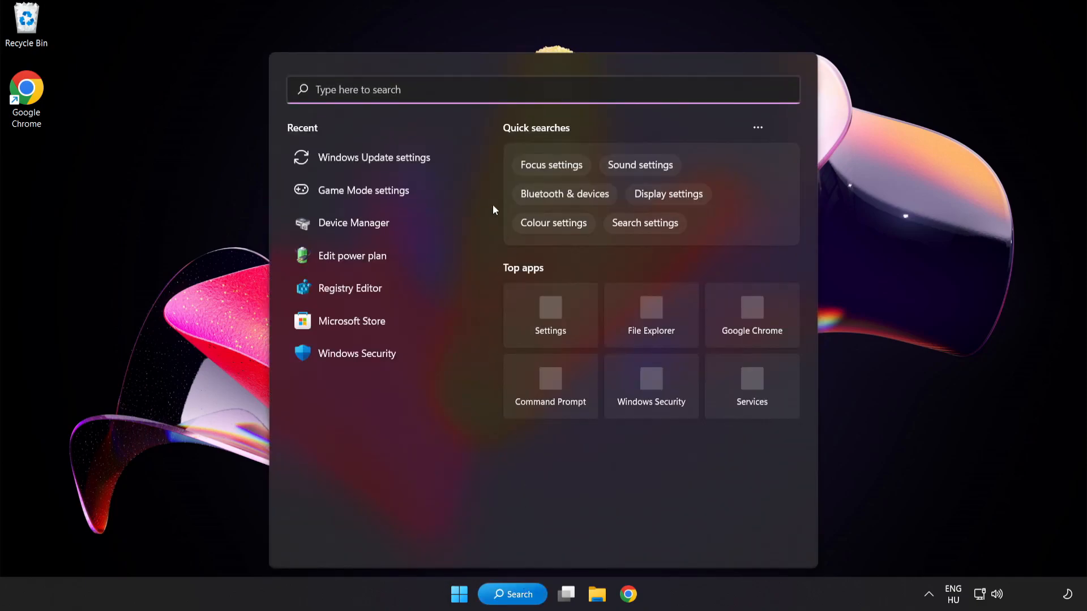
type("regedit")
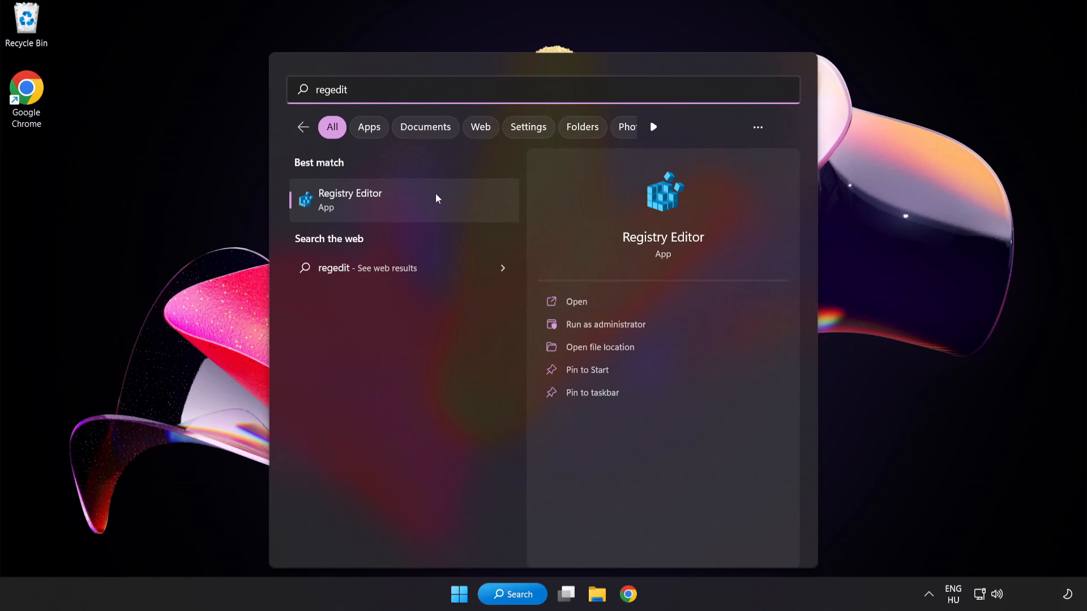
mouse_move(418, 201)
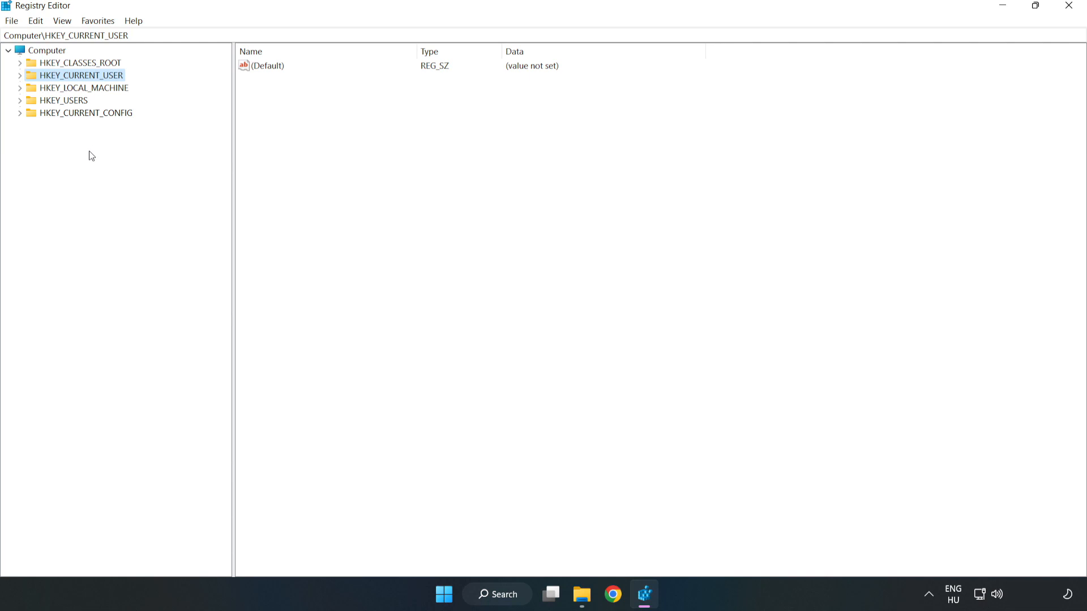
mouse_move(79, 82)
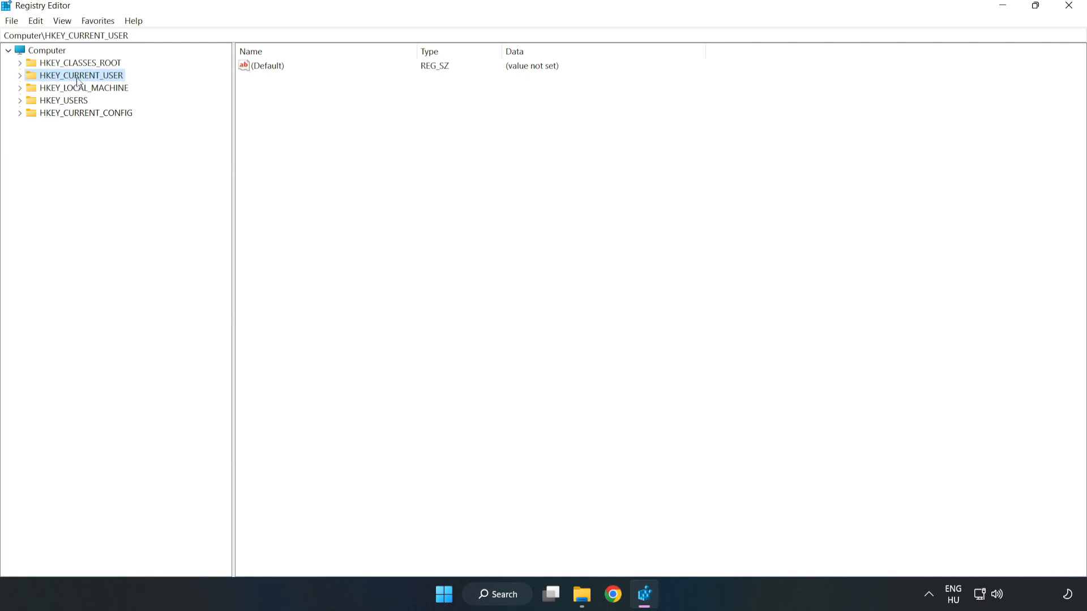
Navigate to HKEY_CURRENT_USER\System\GameConfigStore and select the GameDVR_Enabled value
left_click(21, 74)
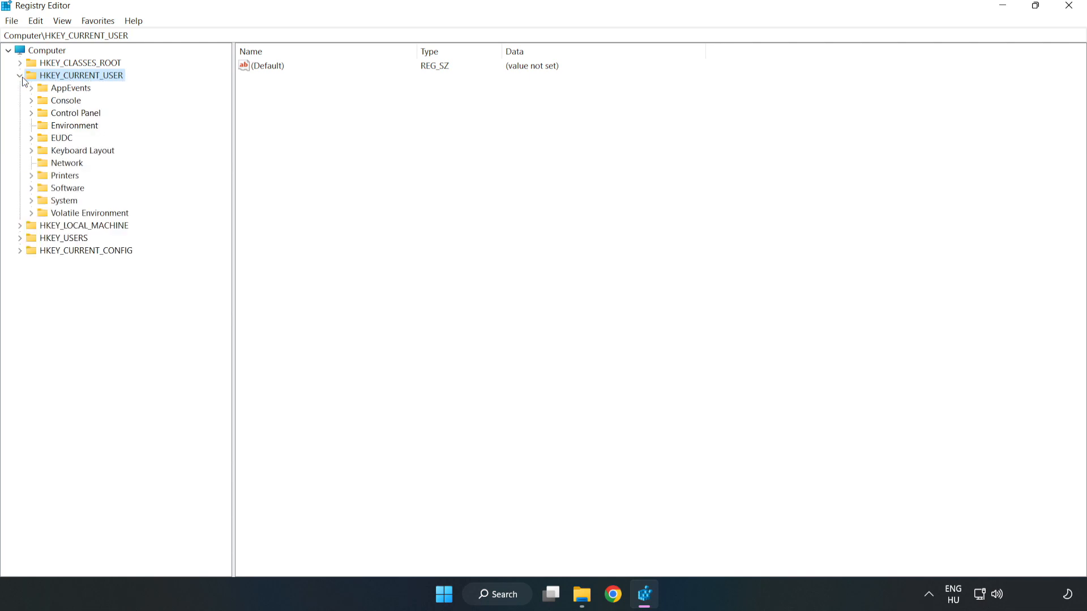
mouse_move(49, 189)
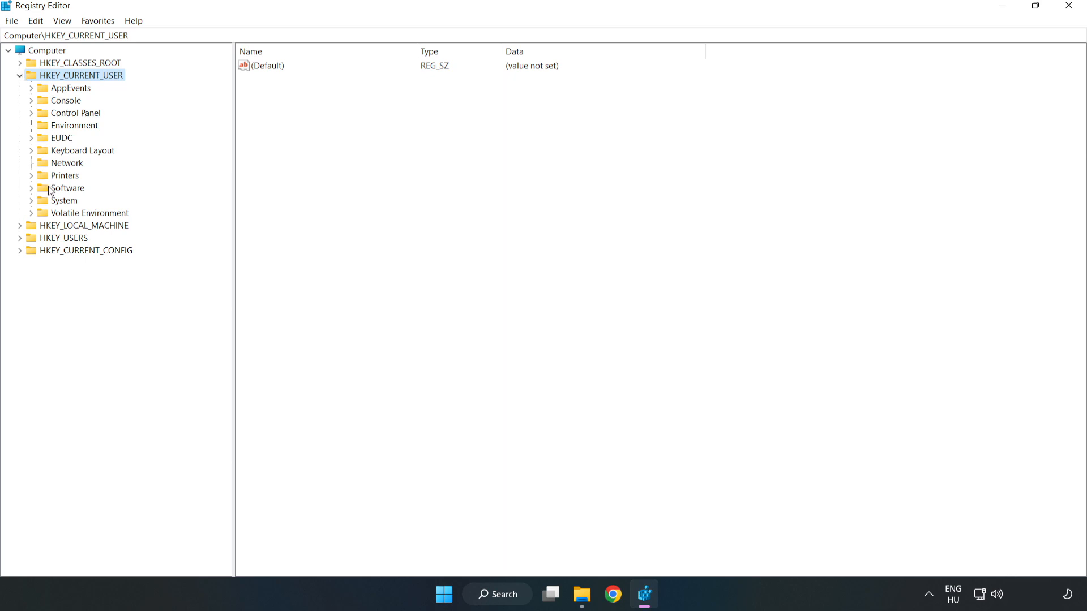
mouse_move(27, 205)
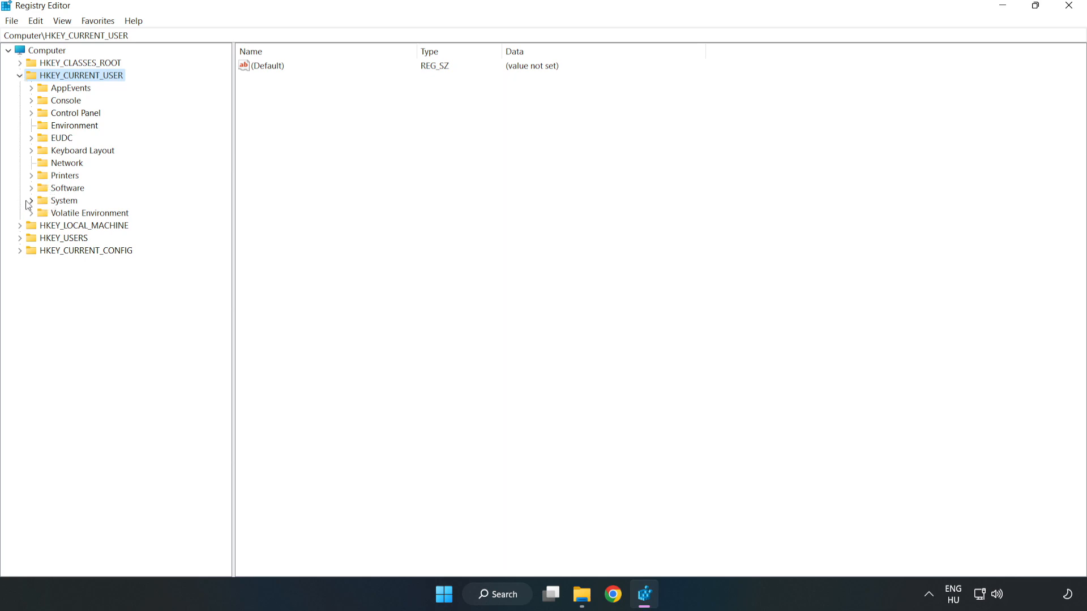
left_click(32, 201)
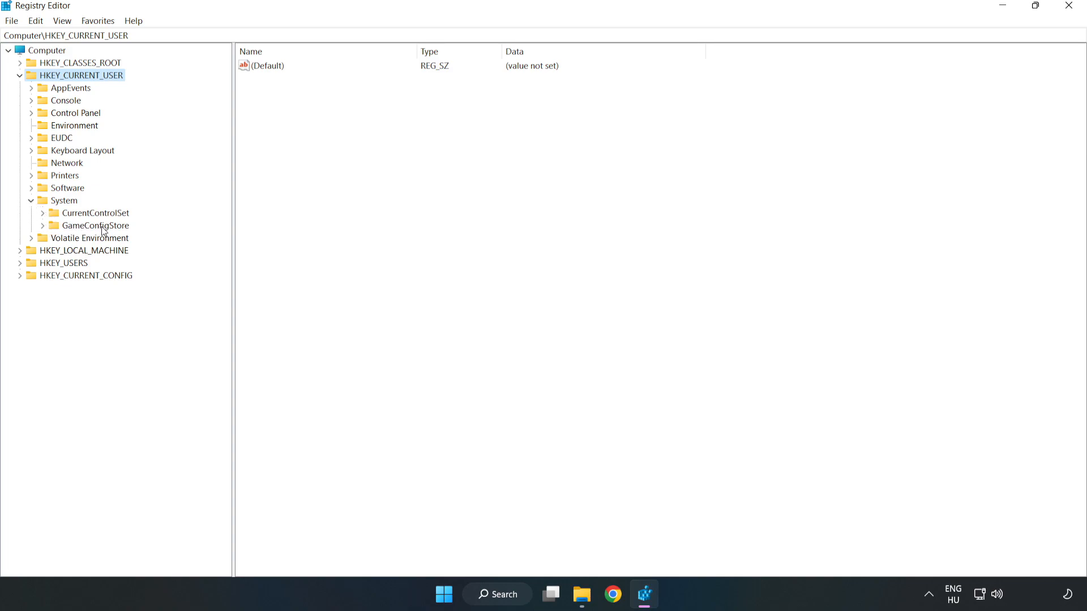
left_click(93, 225)
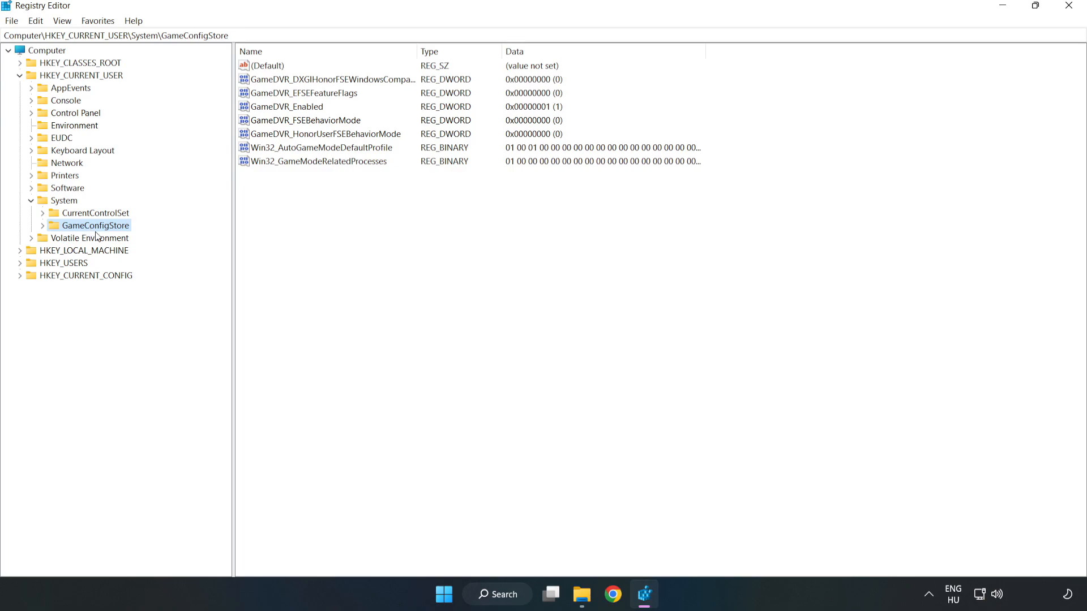
left_click(287, 106)
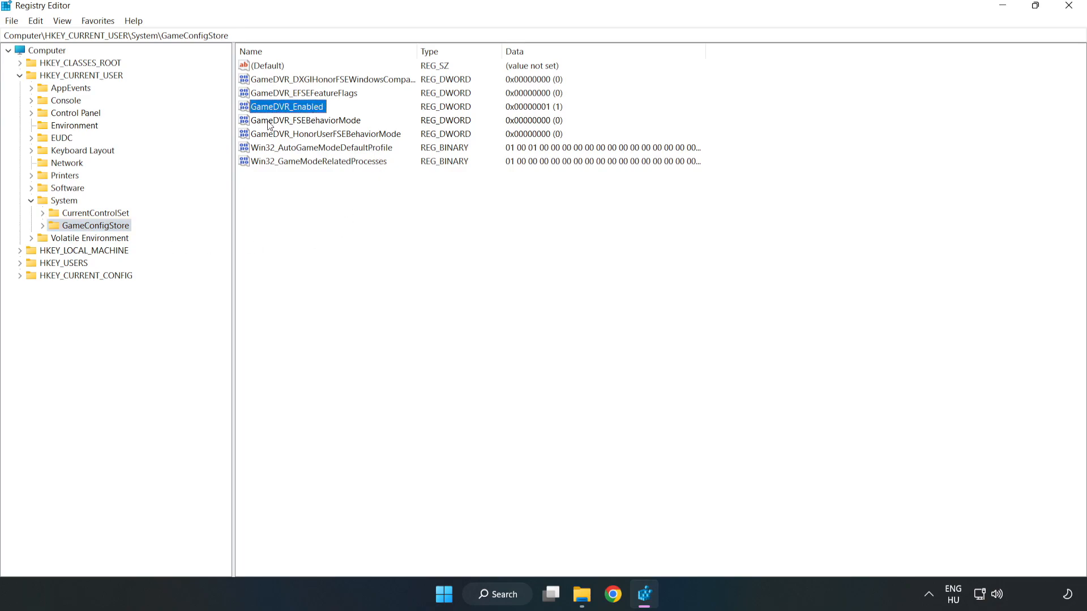
Modify GameDVR_Enabled and set its Value data to 0
right_click(286, 106)
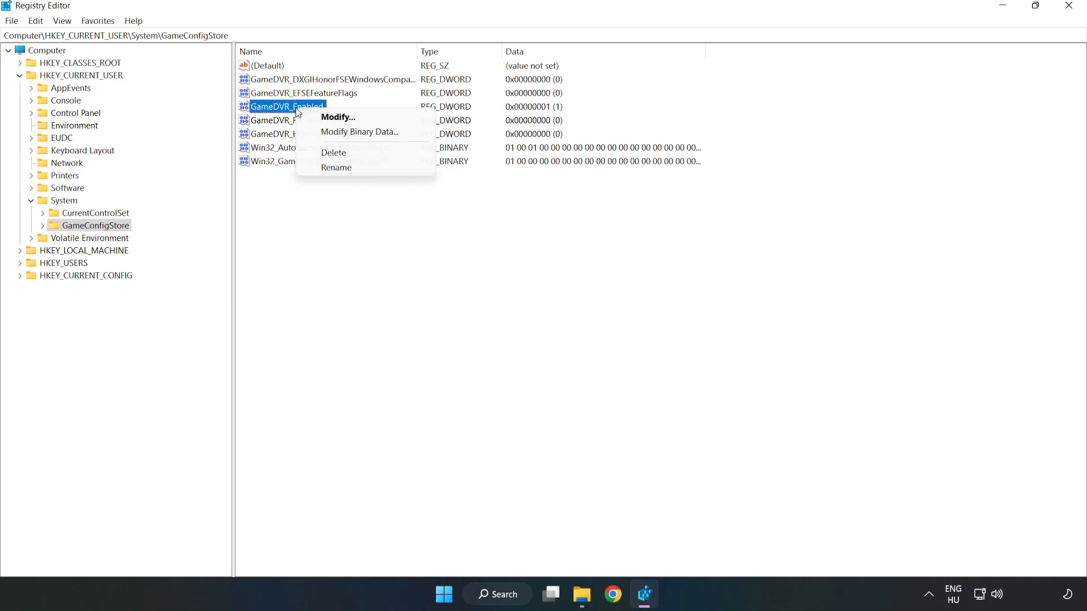
mouse_move(346, 117)
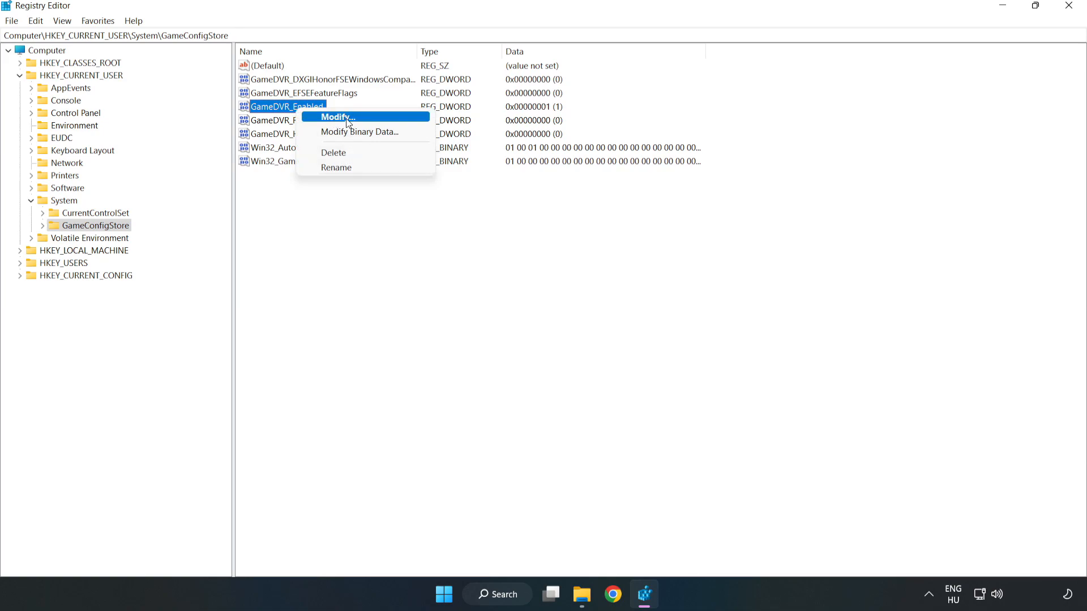
left_click(336, 116)
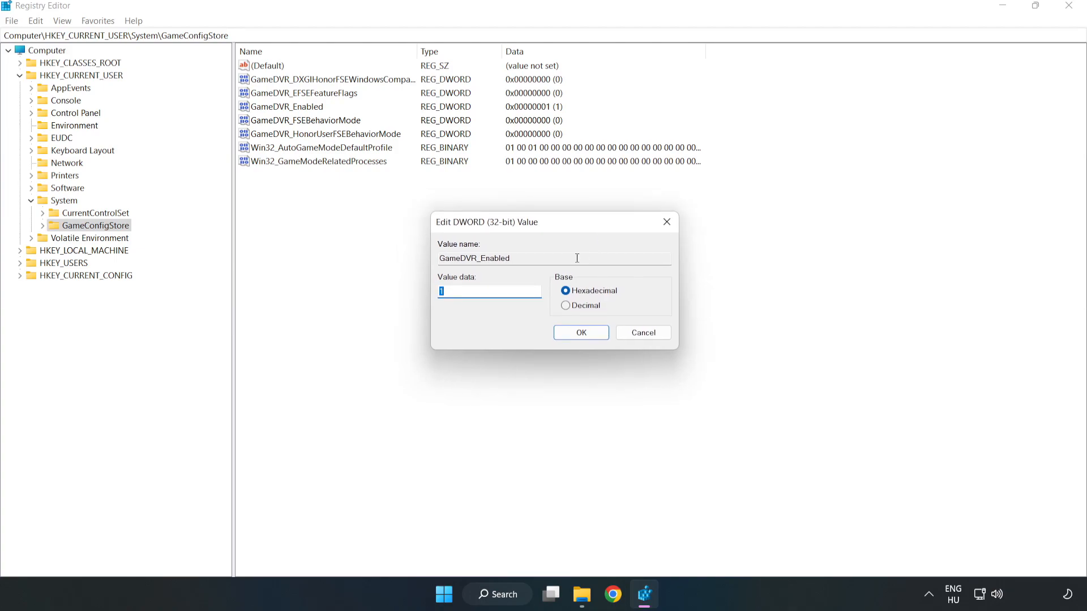
mouse_move(450, 304)
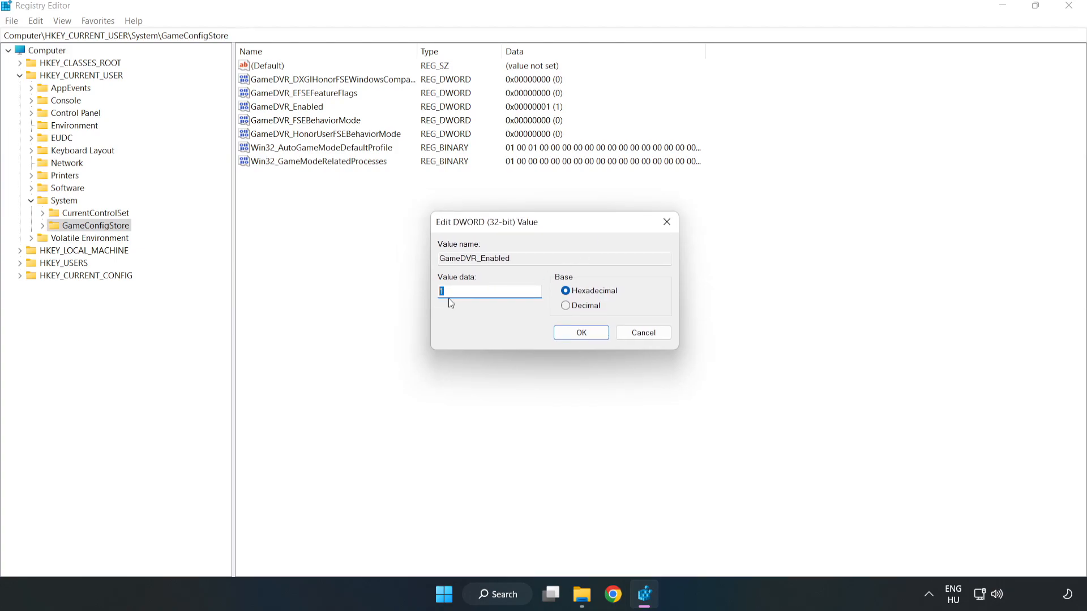
type("0")
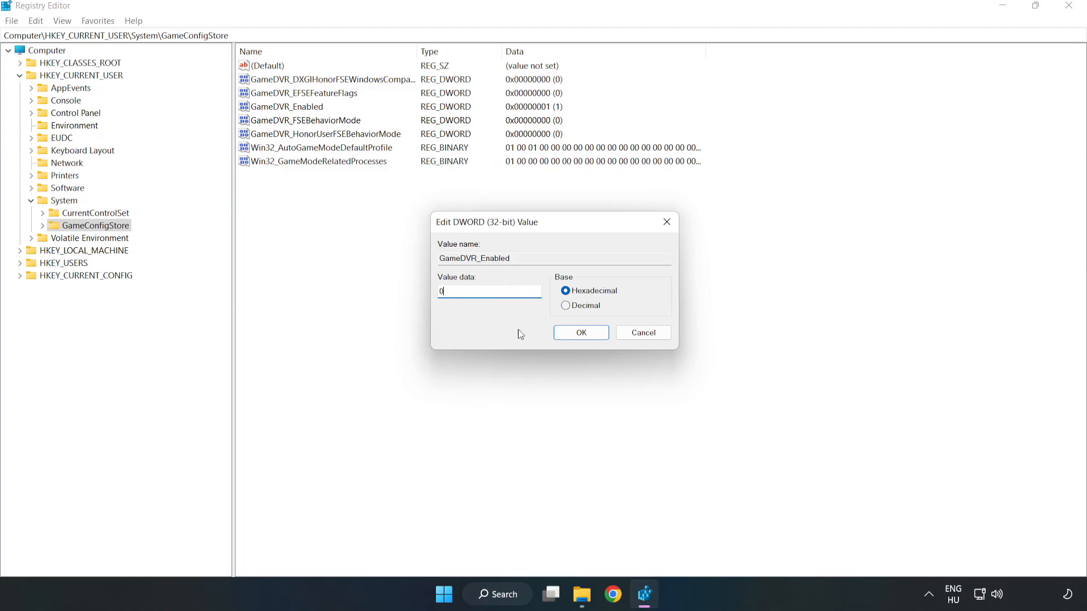
left_click(580, 332)
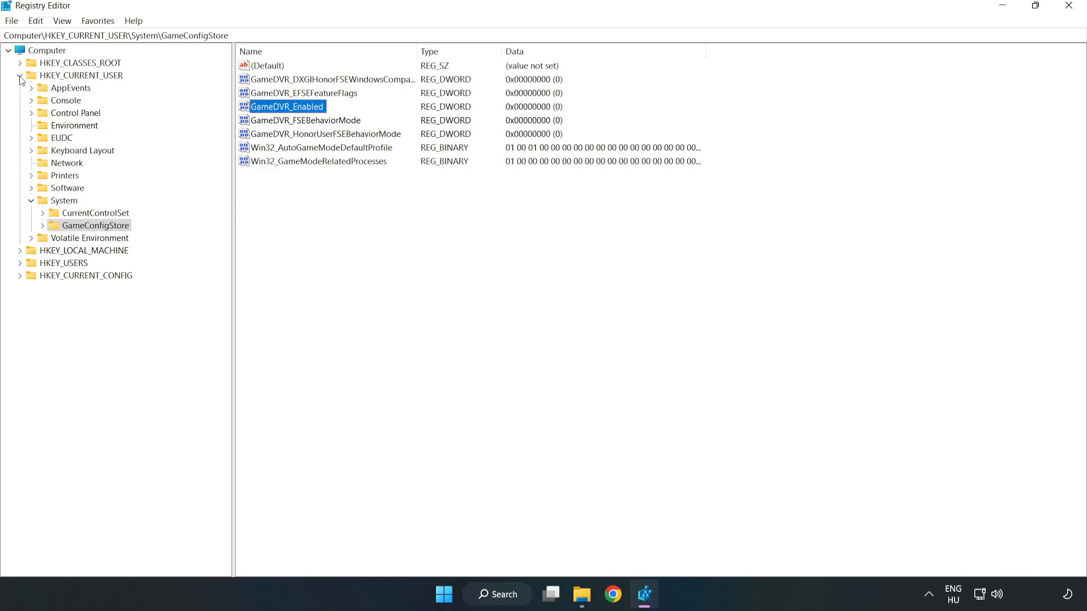
Collapse HKEY_CURRENT_USER and expand HKEY_LOCAL_MACHINE\SOFTWARE\Microsoft
left_click(21, 75)
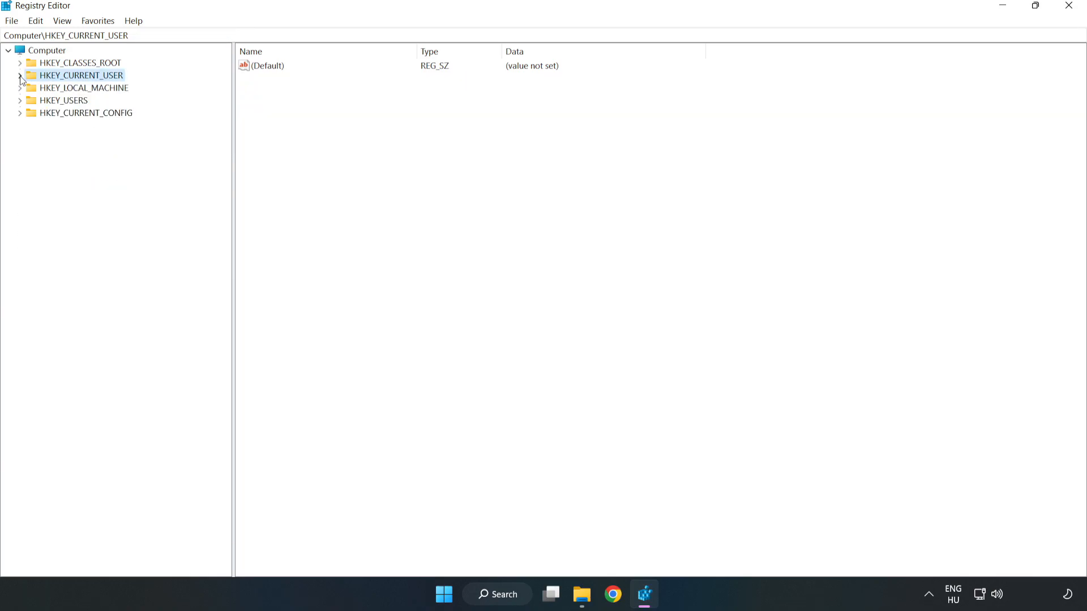
mouse_move(22, 94)
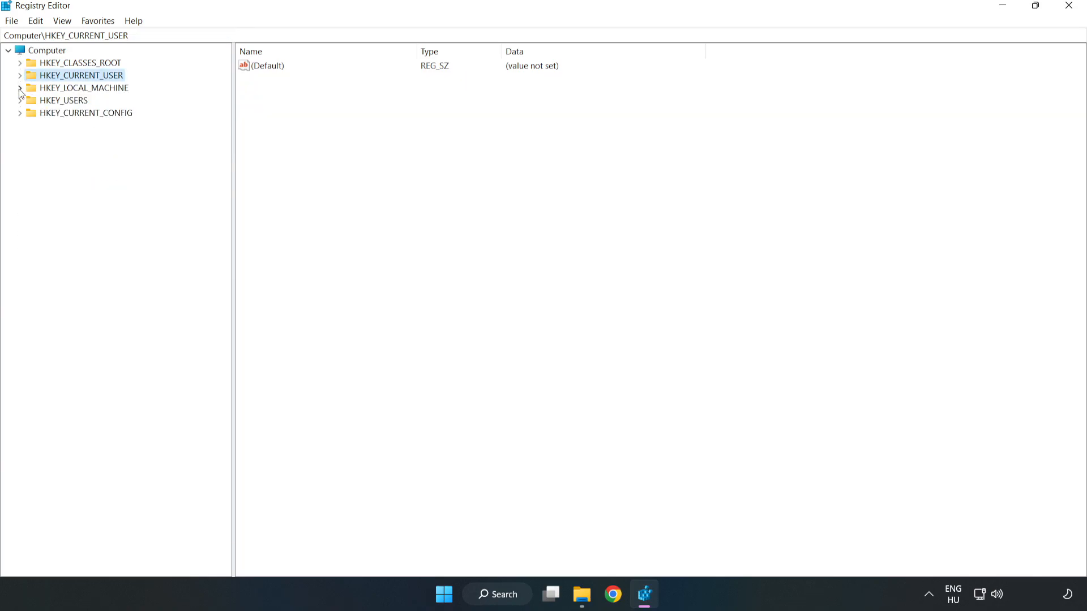
left_click(81, 87)
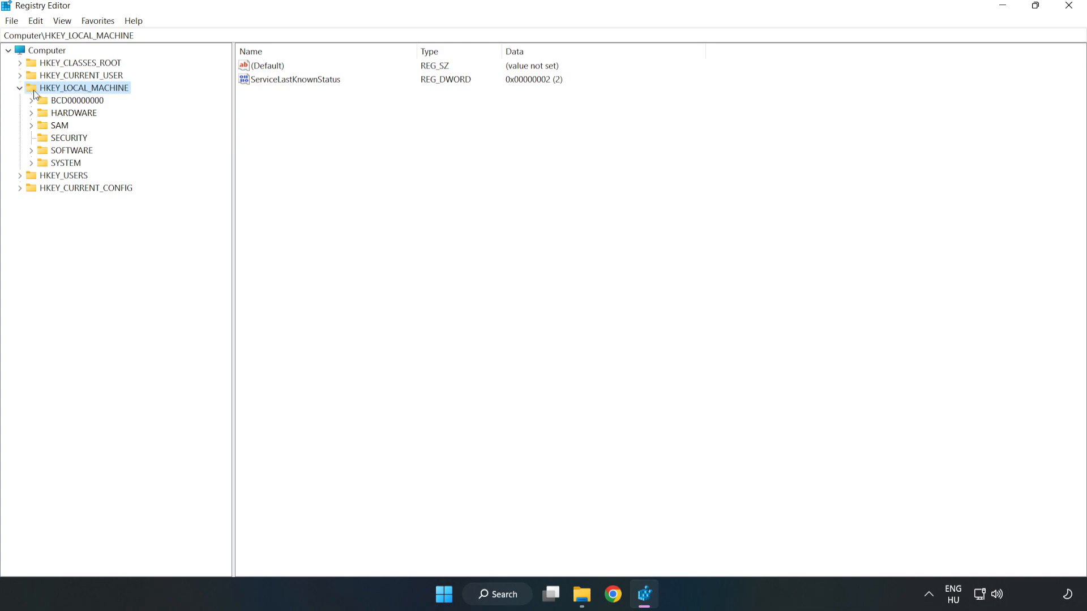
mouse_move(38, 155)
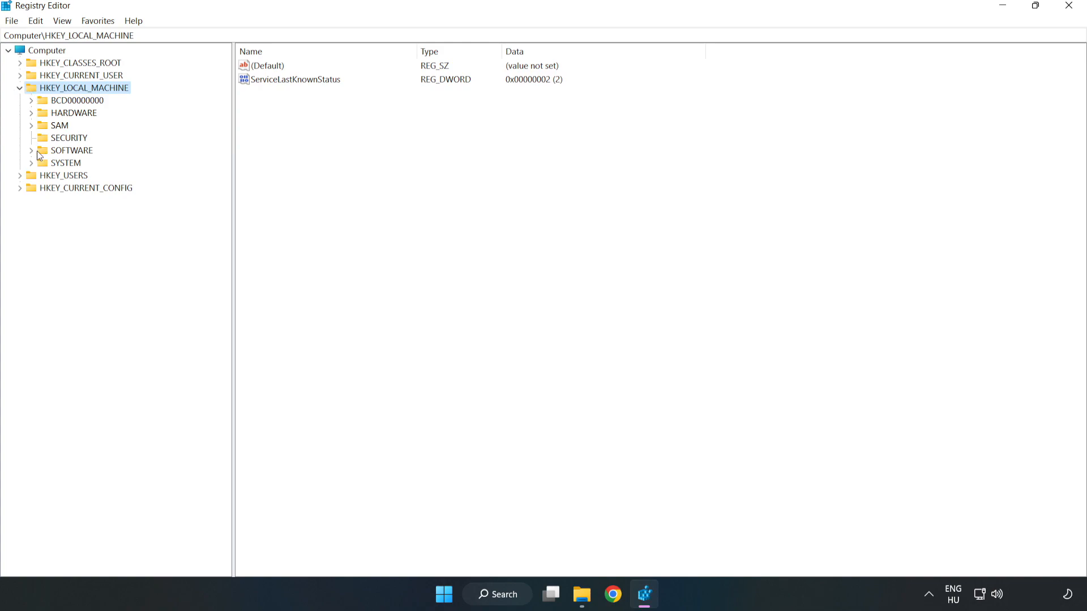
left_click(32, 150)
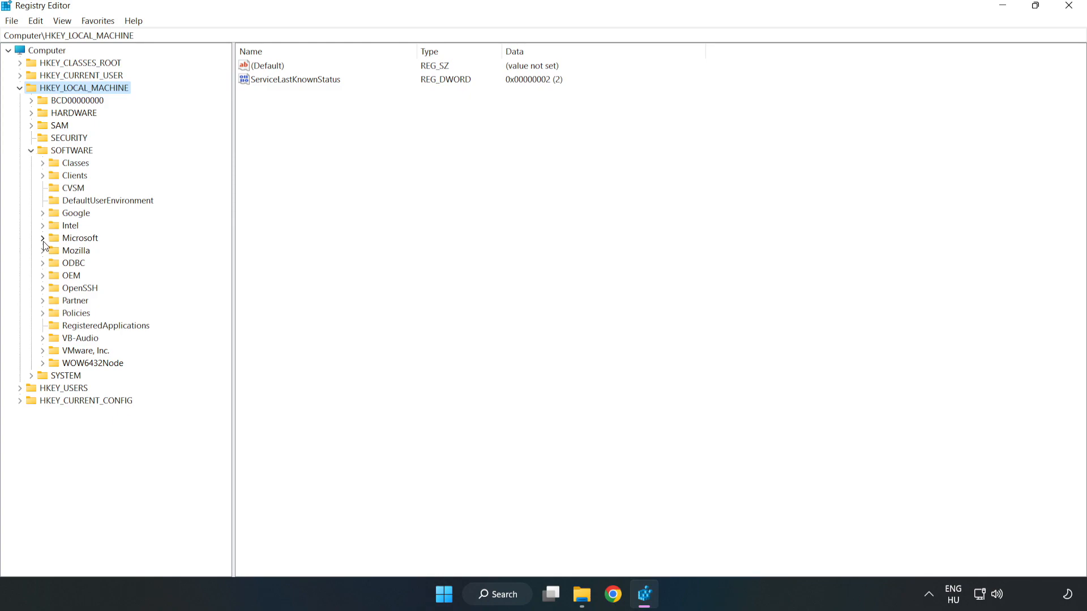
left_click(42, 237)
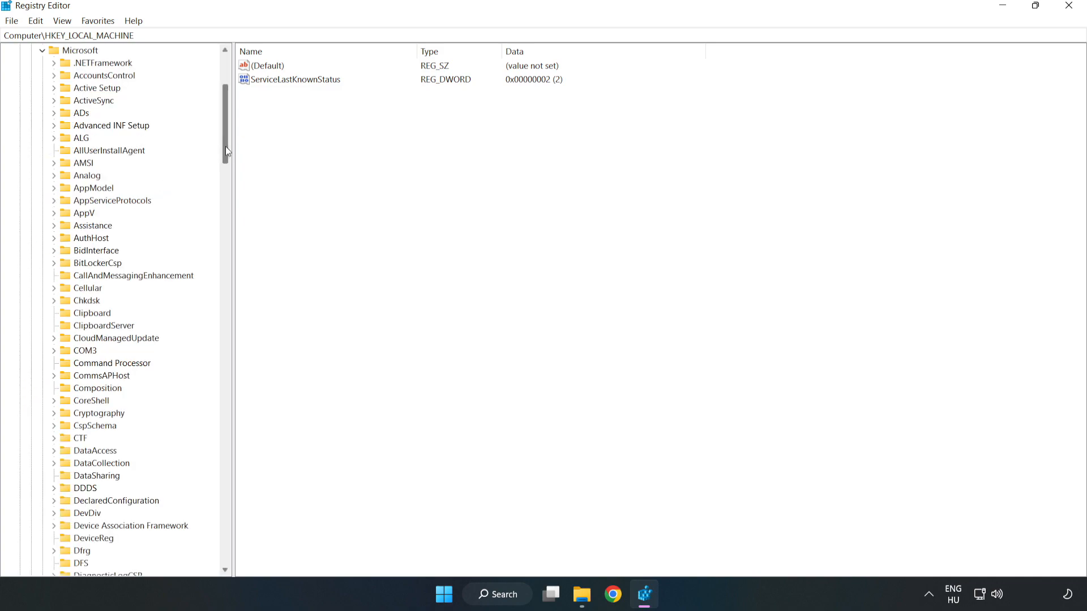
scroll("down", 3)
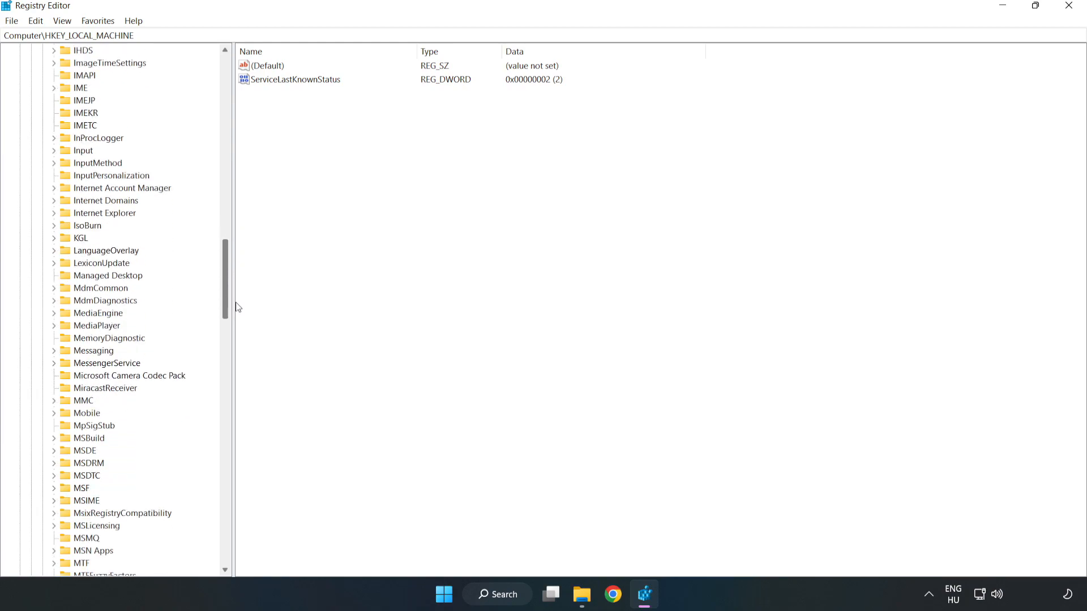
scroll("down", 3)
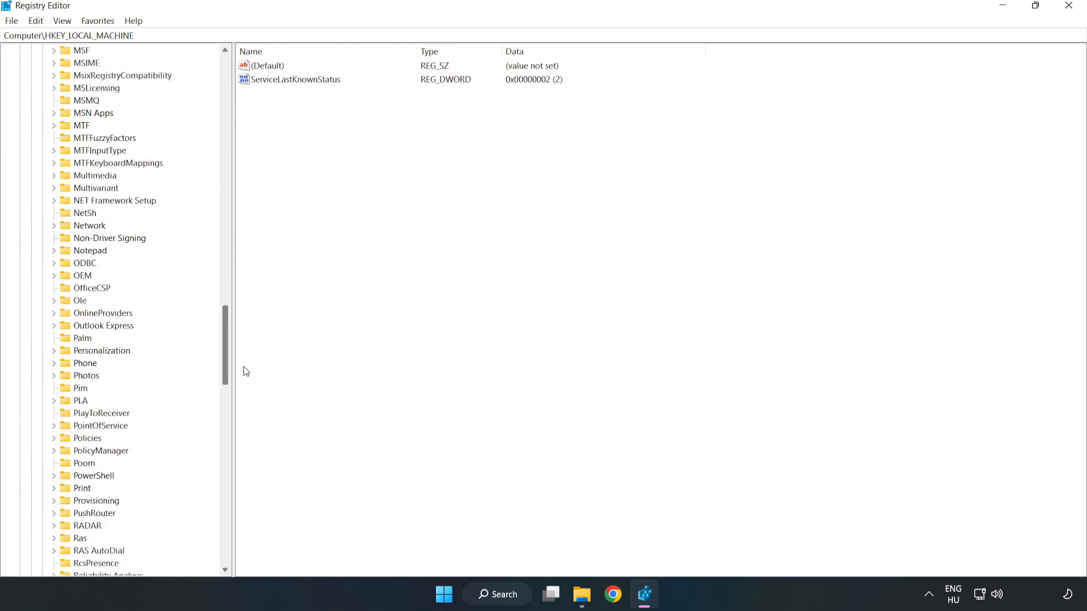
scroll("down", 3)
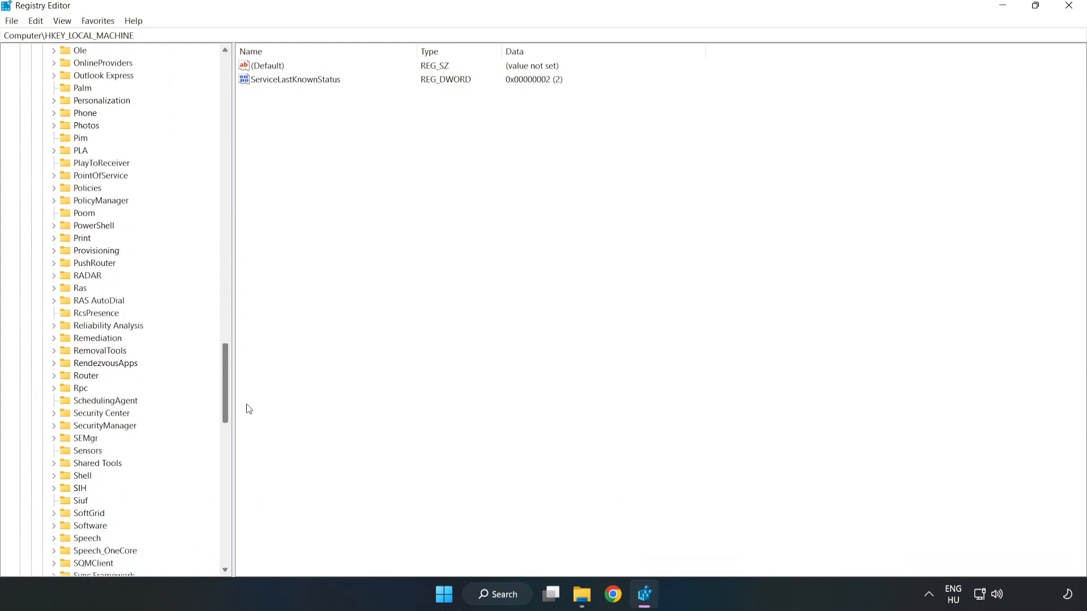
scroll("up", 3)
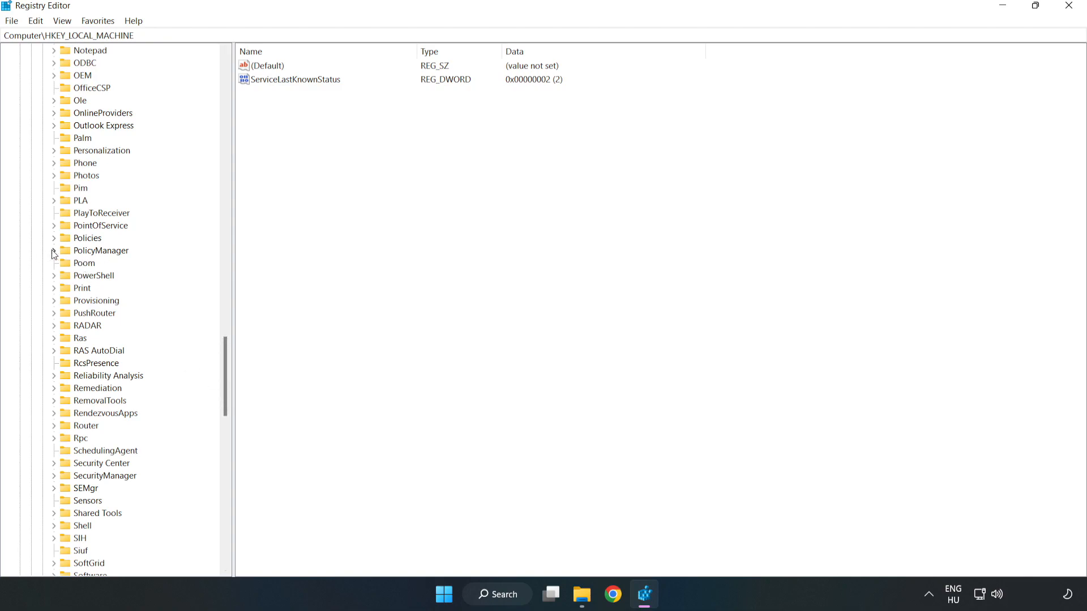
Expand PolicyManager\default\ApplicationManagement and select the AllowGameDVR key
left_click(54, 250)
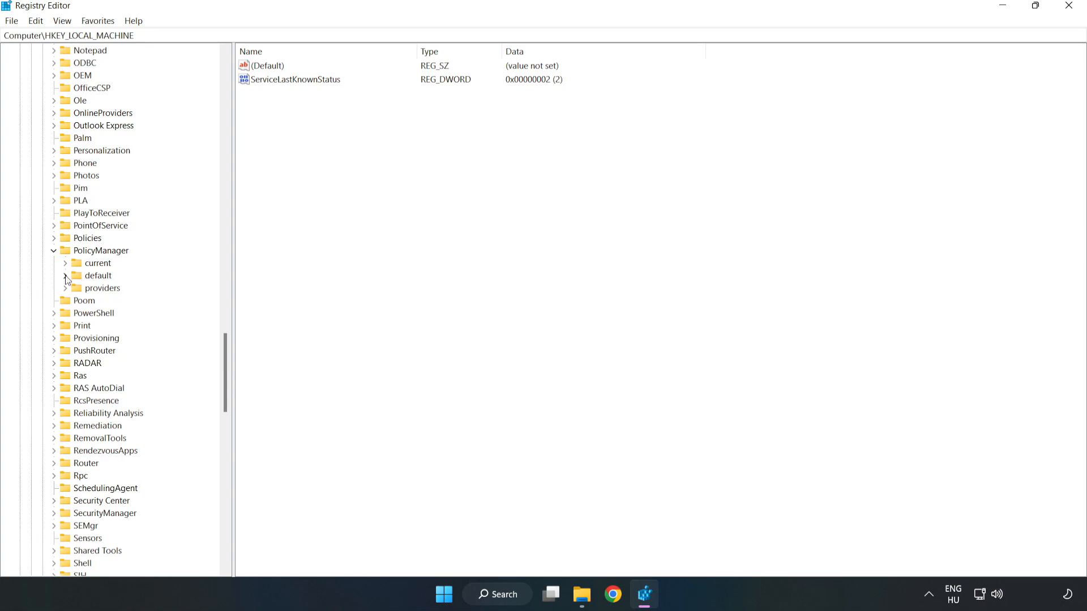
left_click(66, 275)
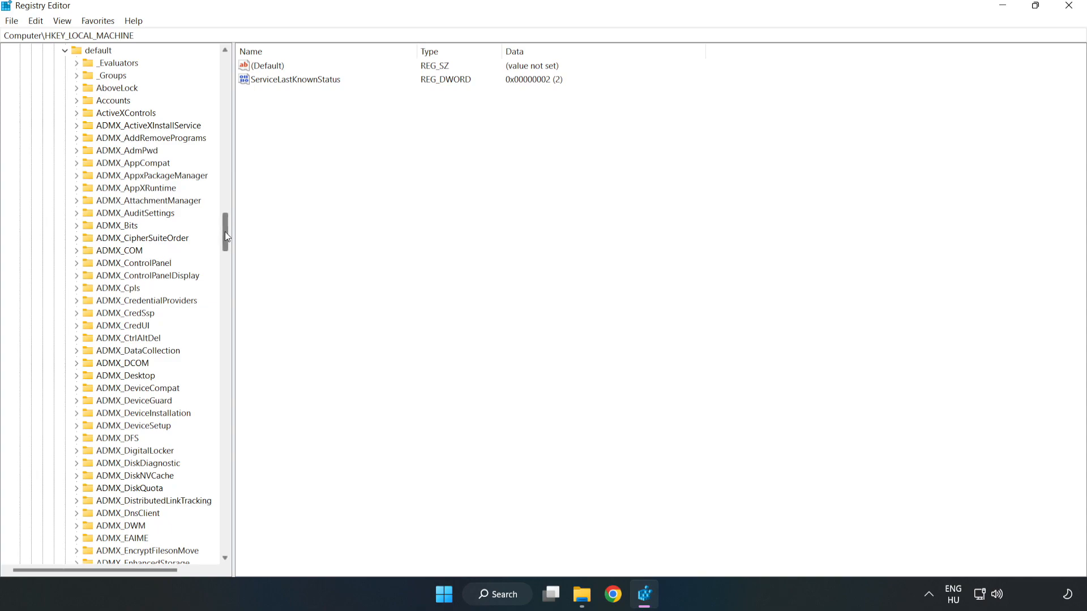
scroll("down", 3)
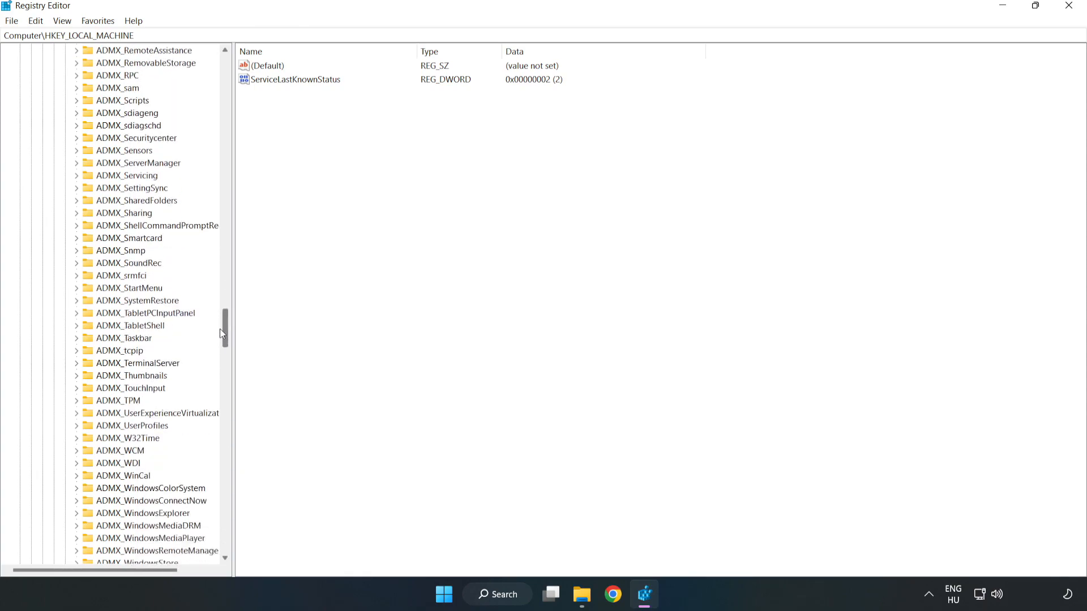
scroll("down", 3)
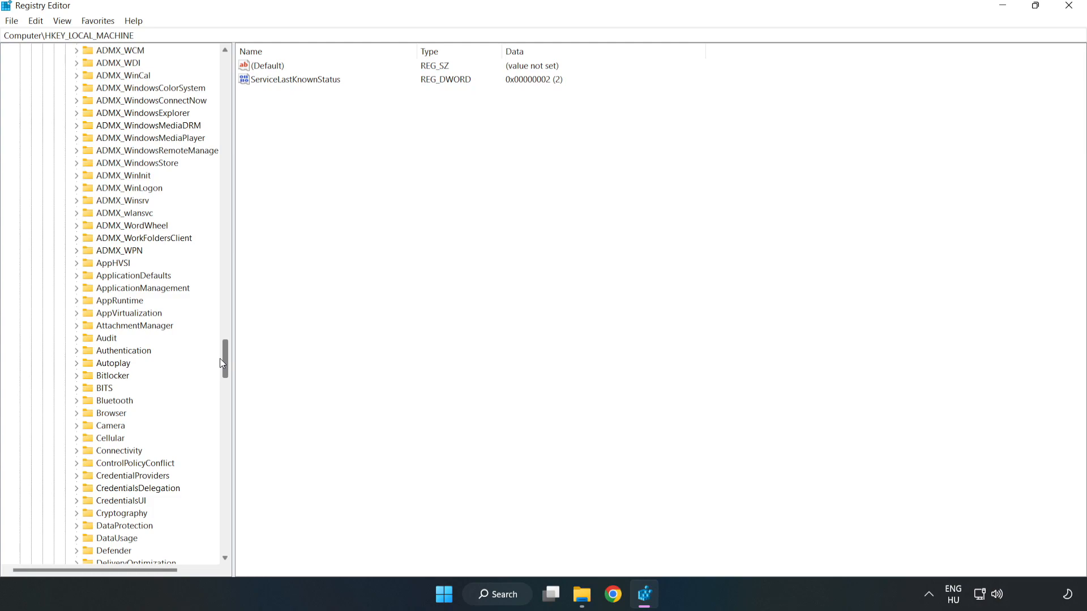
mouse_move(98, 291)
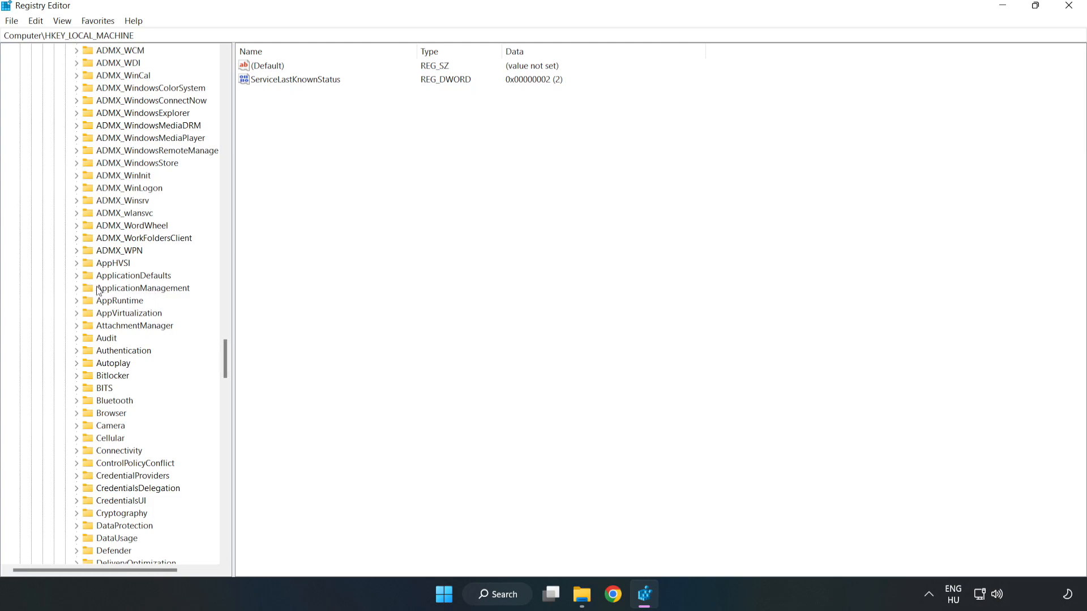
left_click(76, 288)
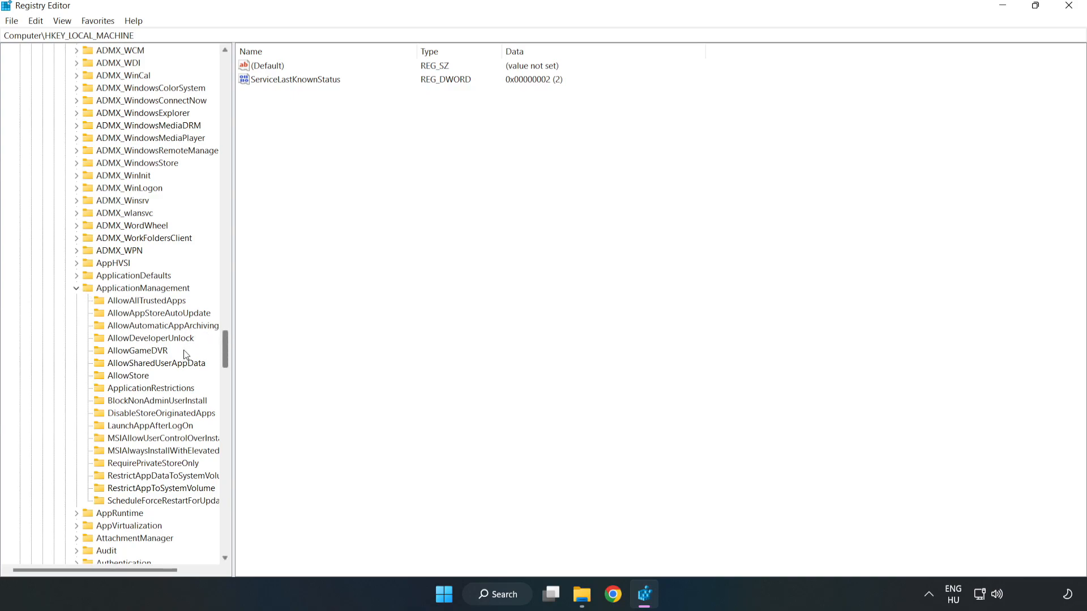
mouse_move(108, 356)
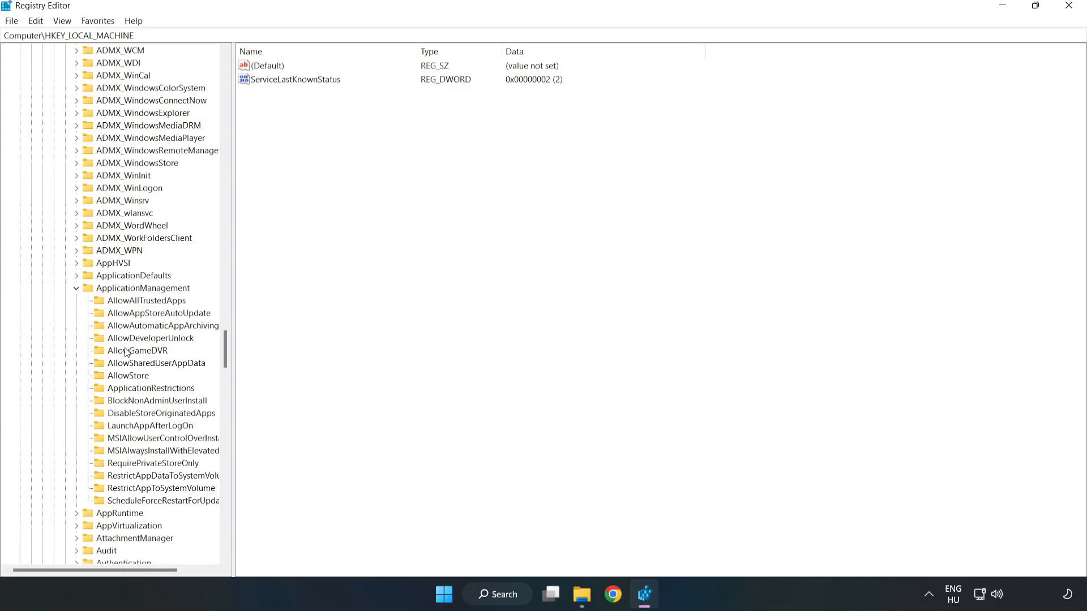
left_click(138, 351)
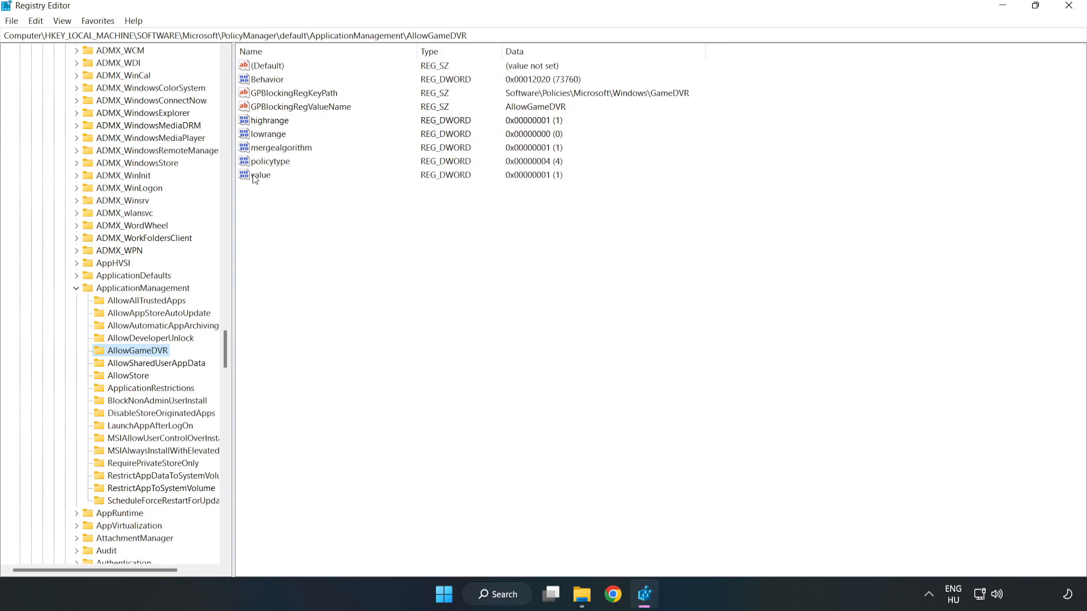
Modify the AllowGameDVR 'value' entry so its Value data reads 0 instead of 1
right_click(261, 175)
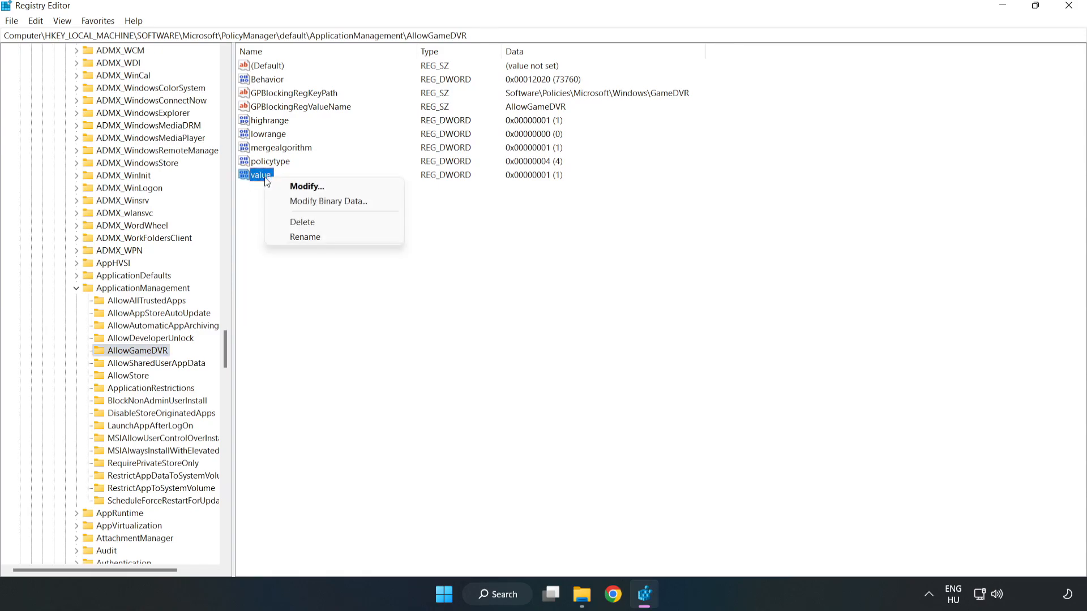
mouse_move(312, 186)
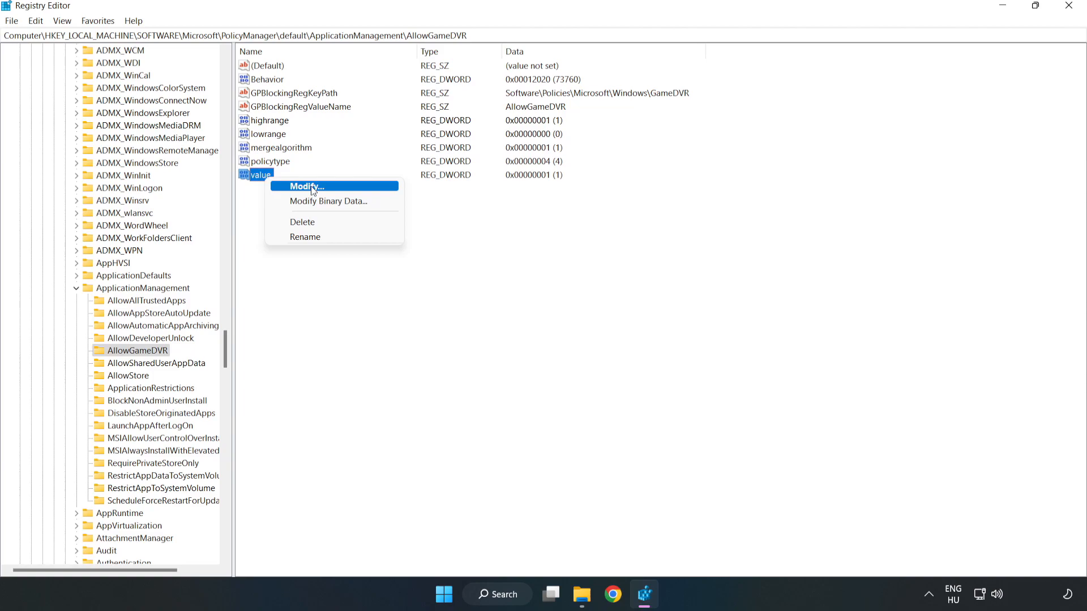
left_click(303, 185)
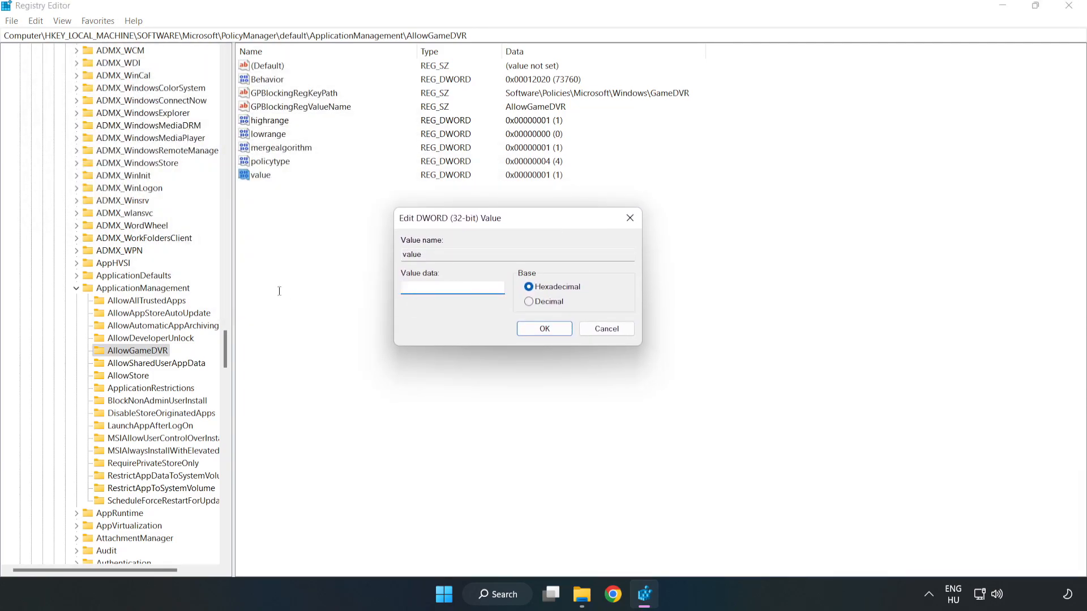
type("0")
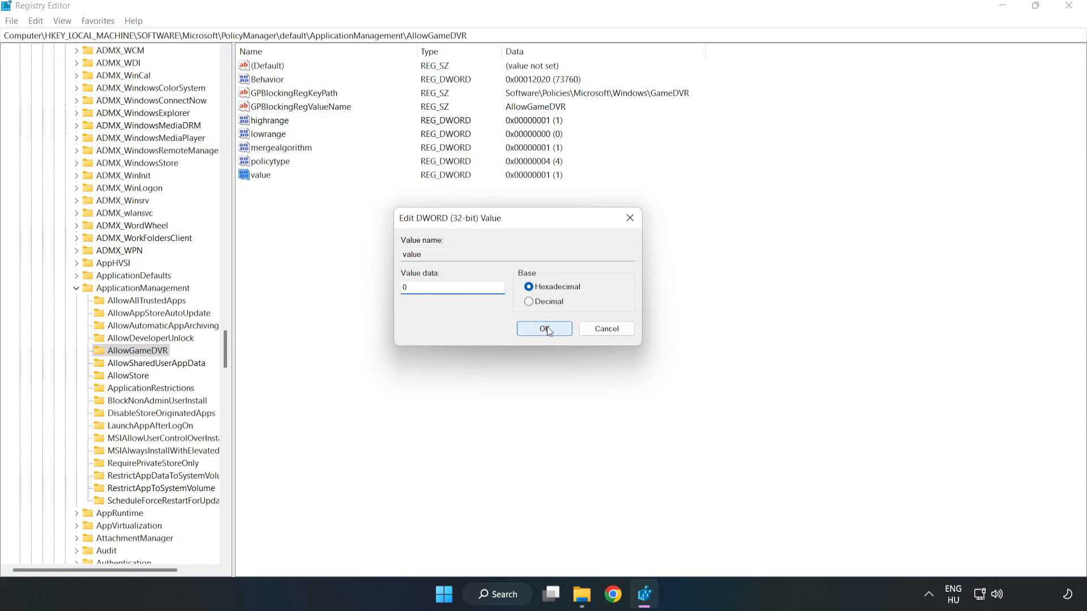
left_click(543, 328)
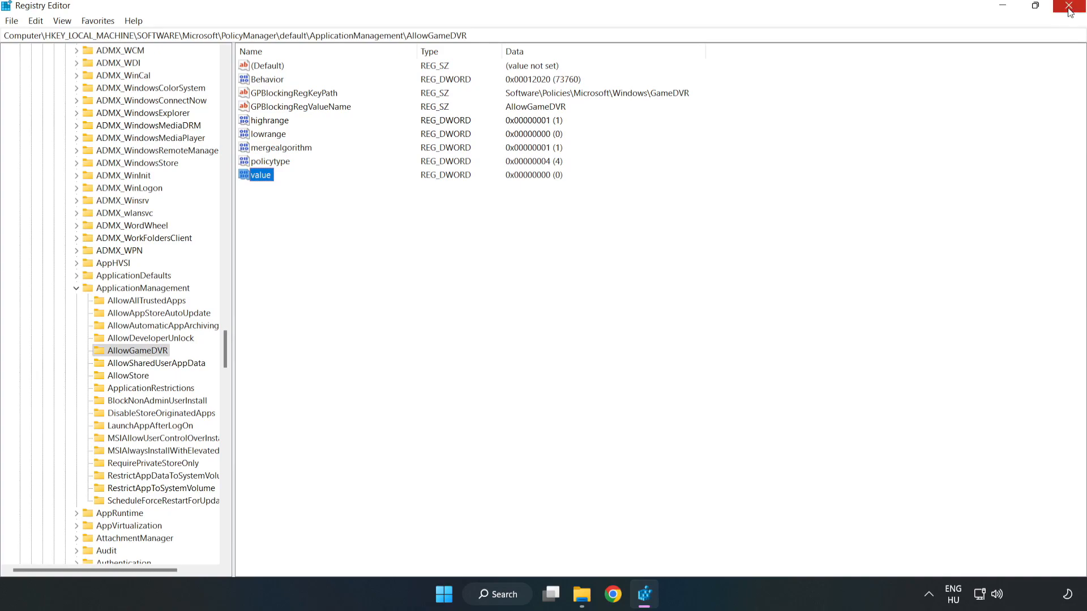
Download dxwebsetup.exe from the DirectX End-User Runtime page in Chrome and run it
left_click(1076, 5)
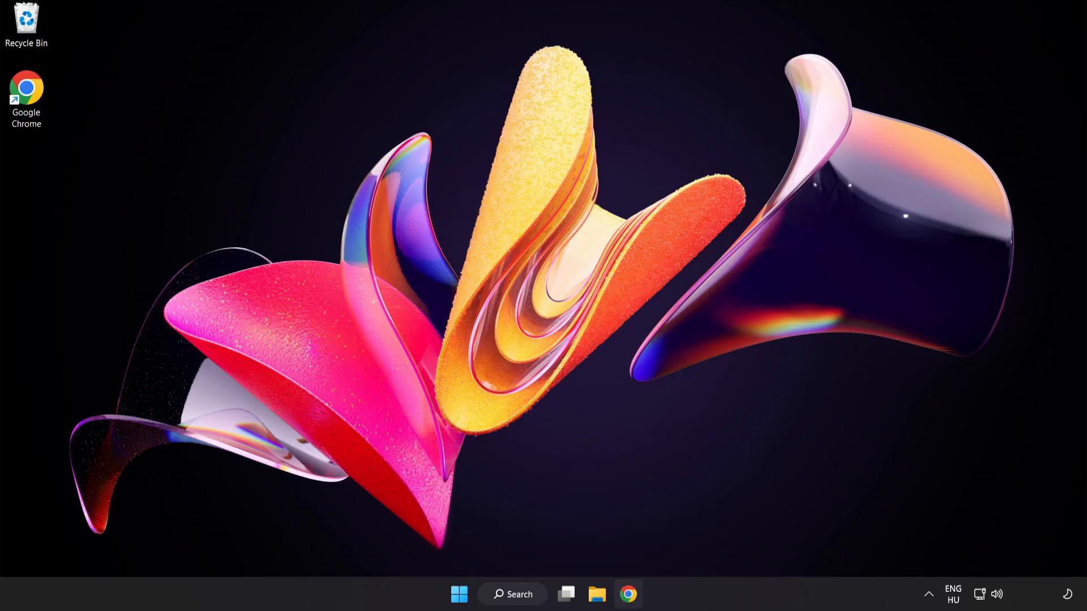
mouse_move(627, 594)
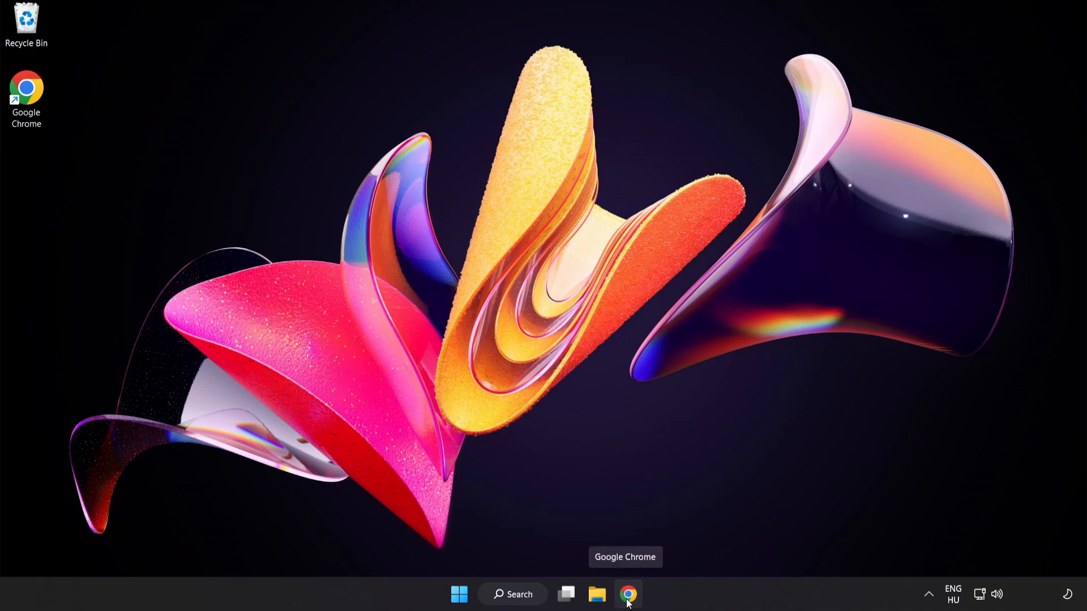
left_click(627, 595)
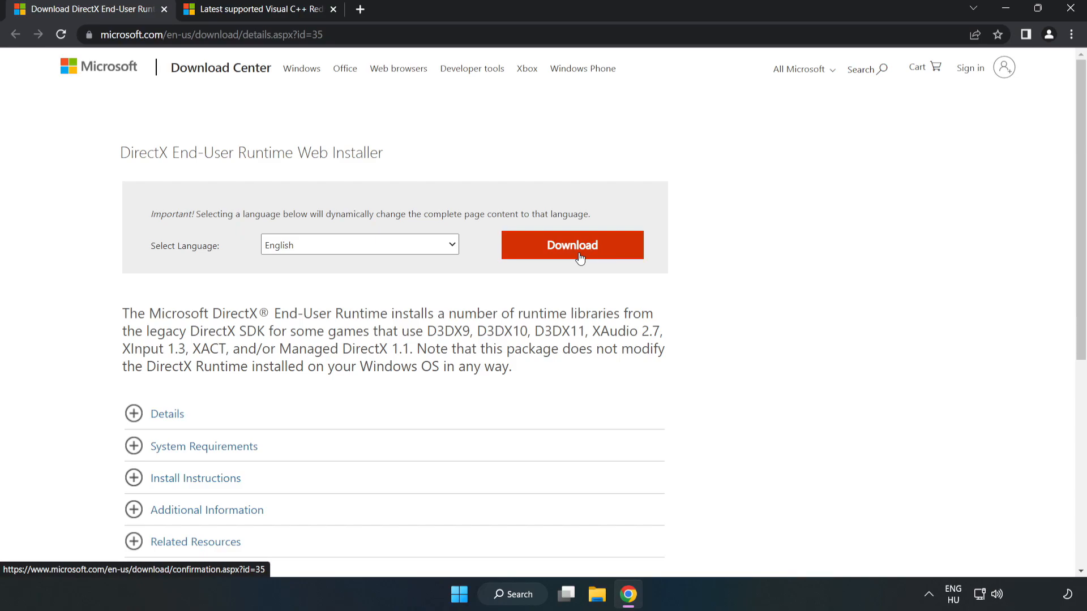
left_click(570, 245)
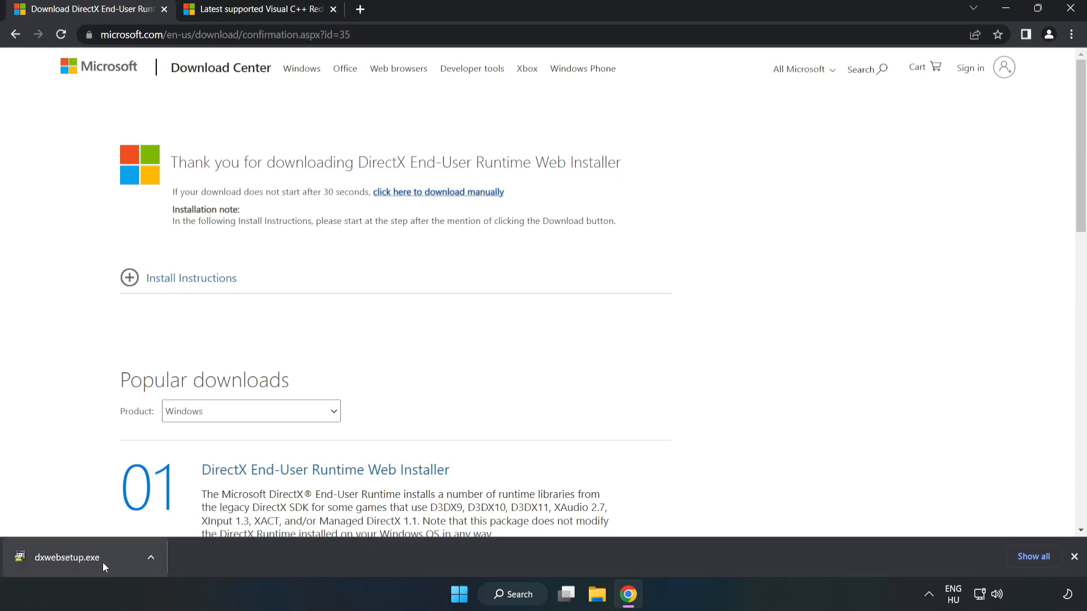
left_click(66, 558)
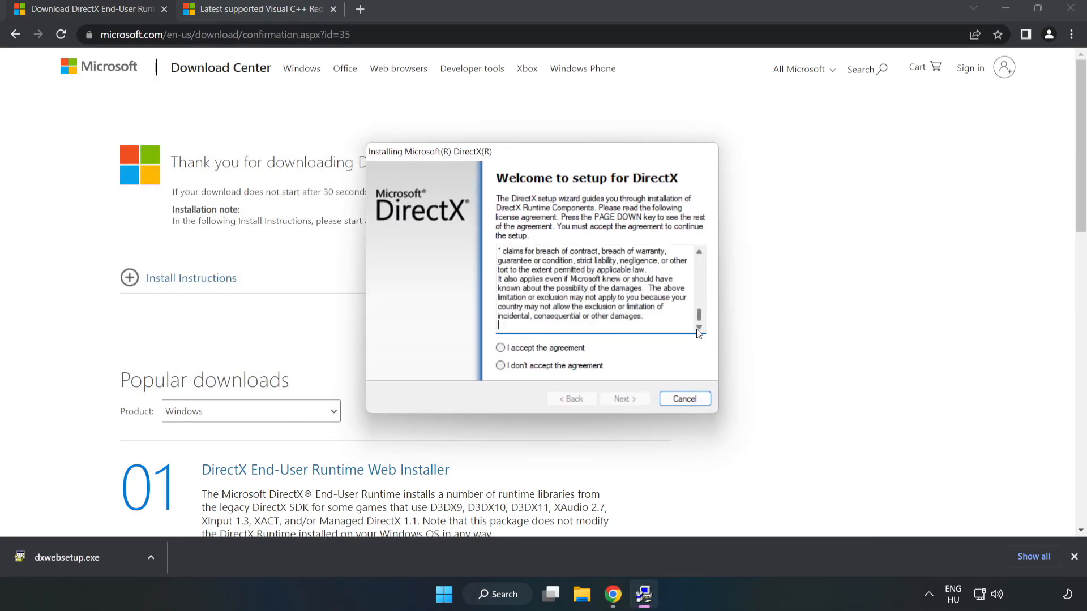
Accept the DirectX license, decline the Bing Bar offer, and finish the setup wizard
left_click(500, 347)
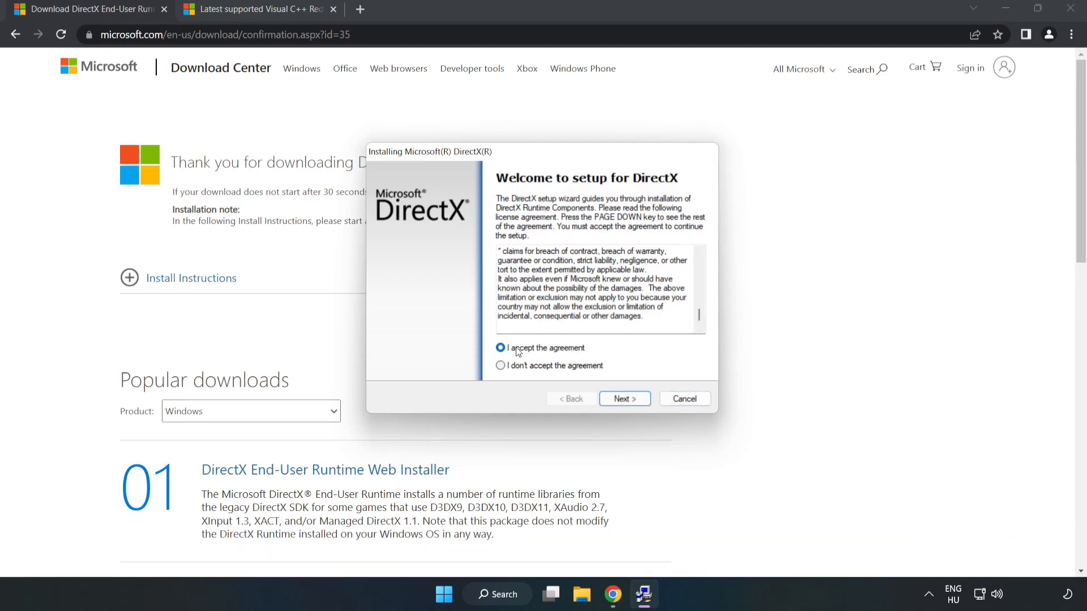
left_click(623, 399)
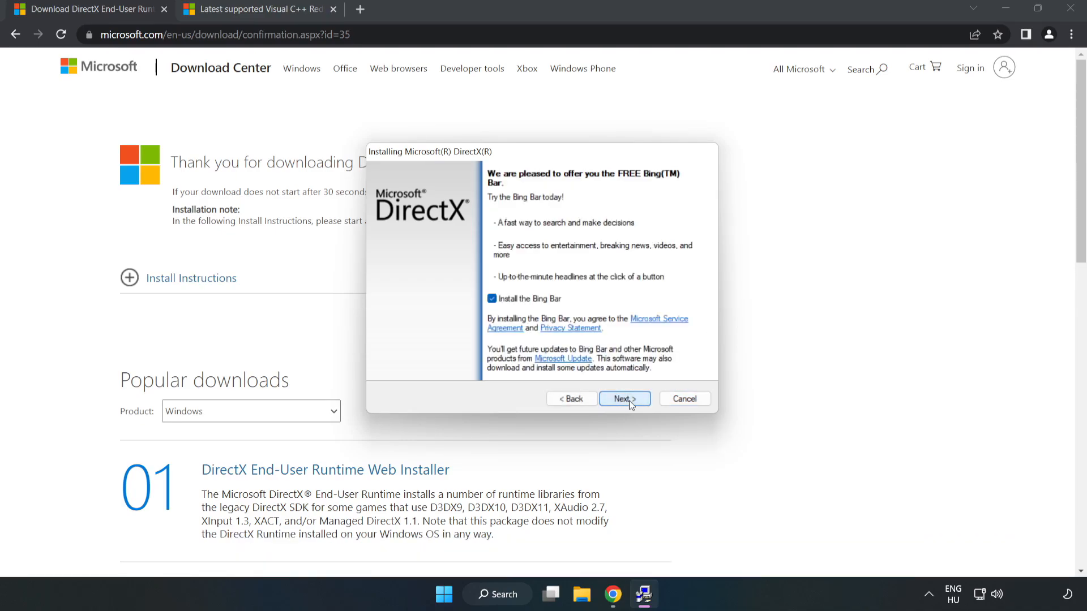
left_click(491, 298)
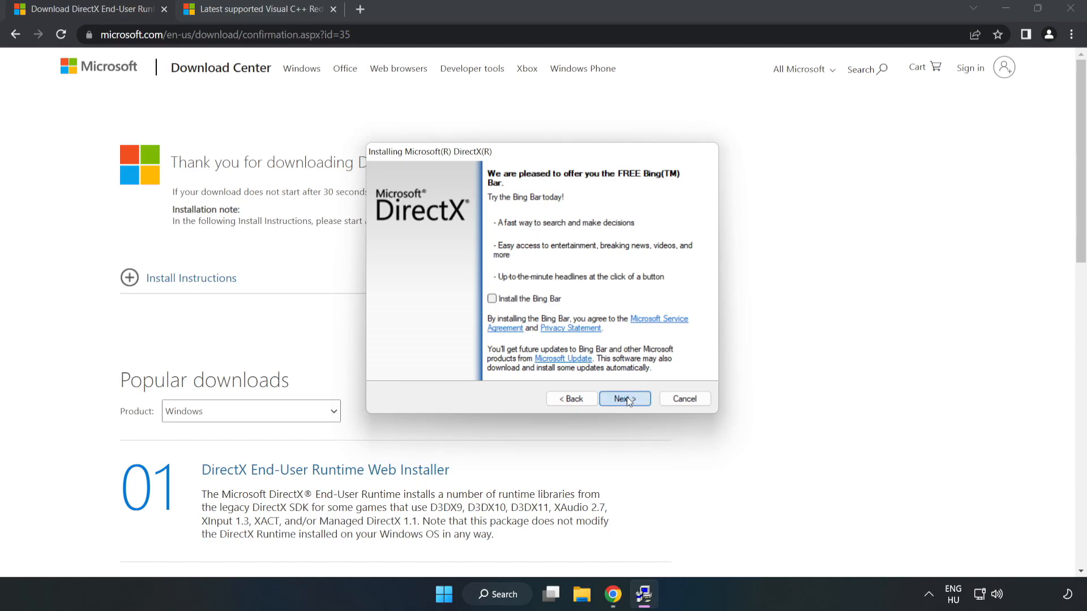
left_click(623, 399)
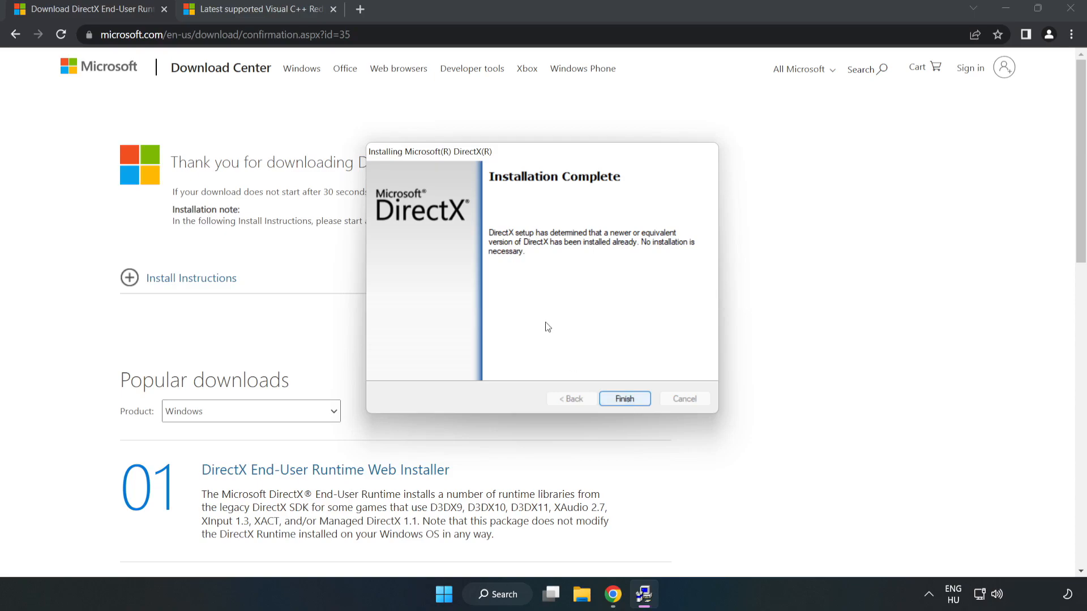
left_click(622, 399)
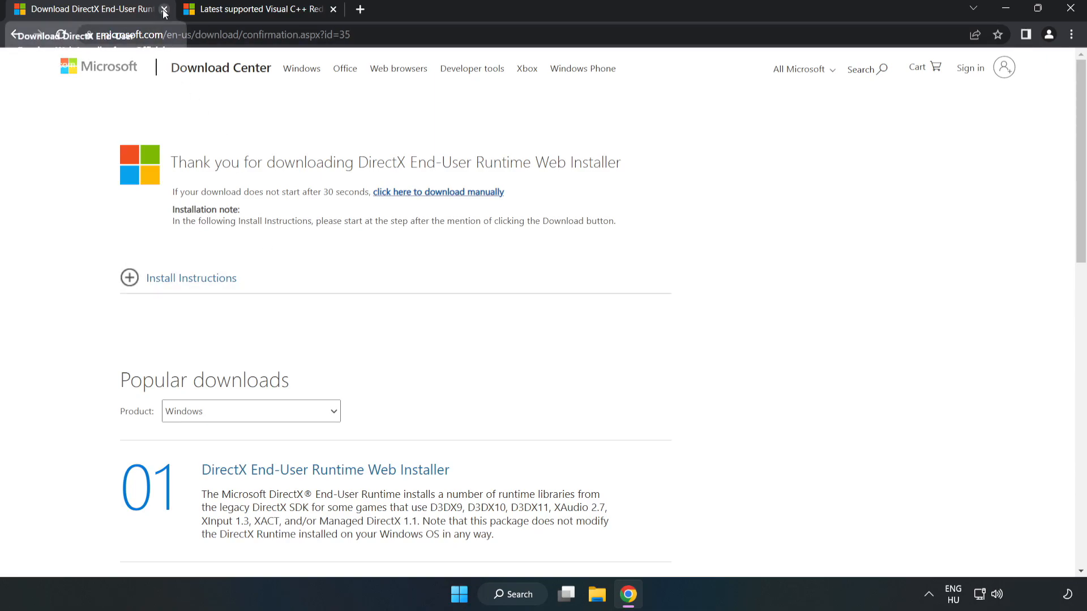
Download the Visual C++ redistributables, allowing multiple downloads, and run VC_redist.arm64.exe
left_click(164, 9)
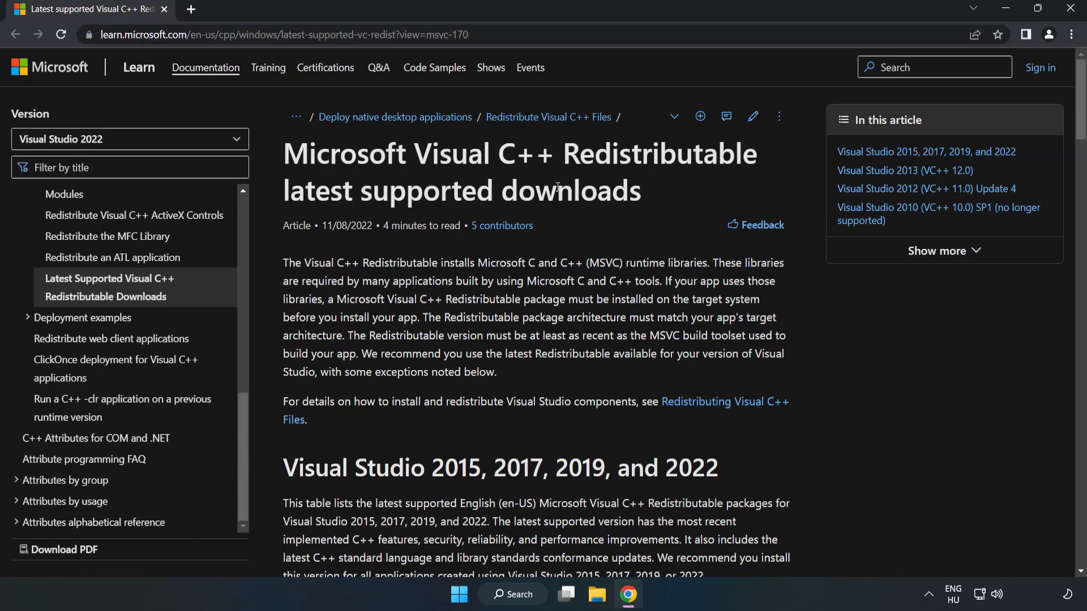
scroll("down", 3)
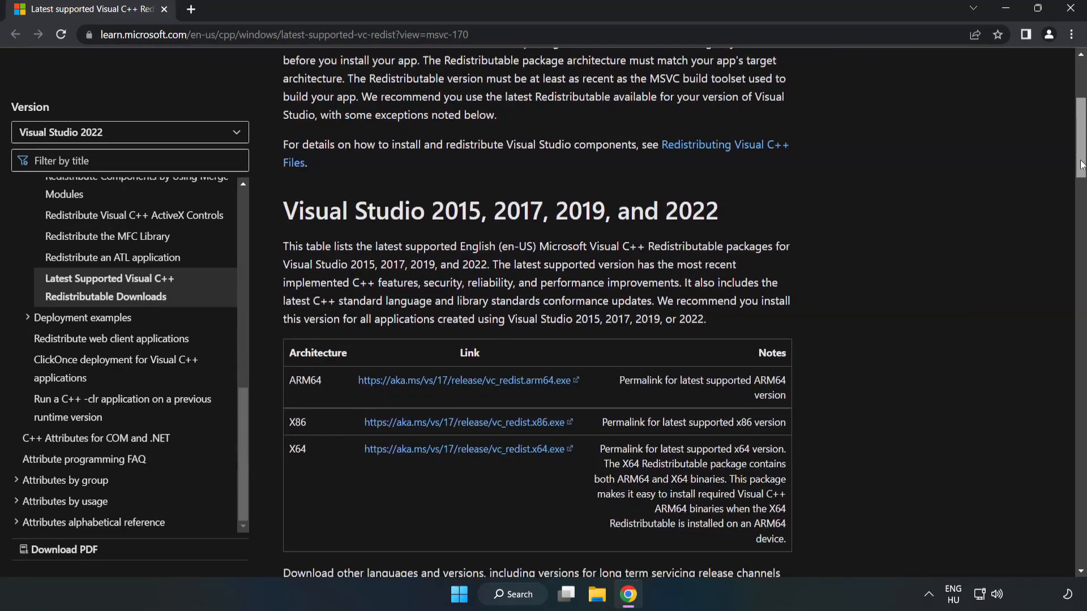
scroll("down", 3)
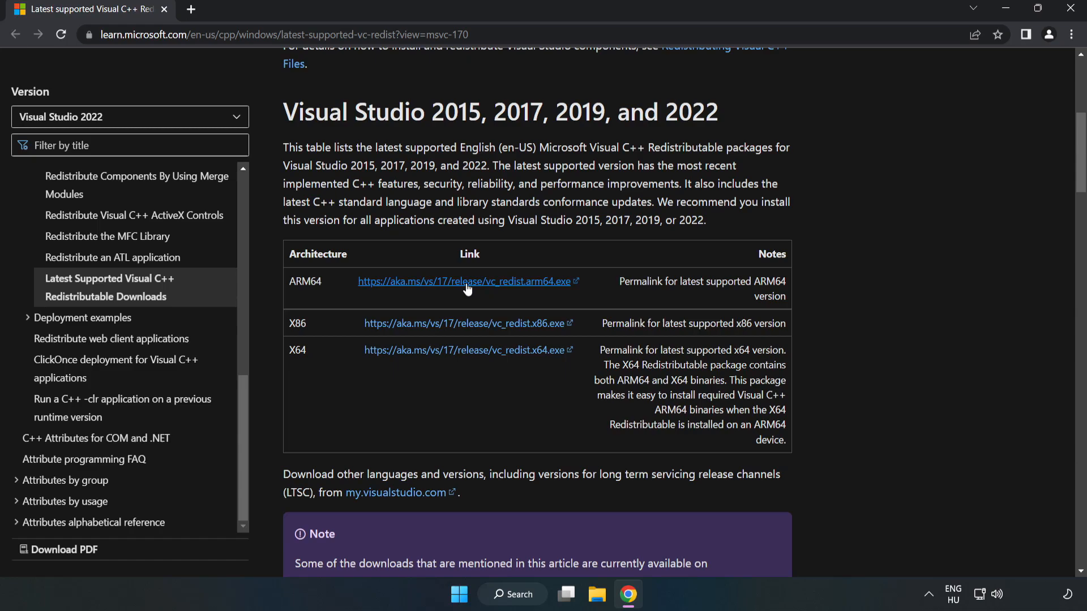
left_click(465, 281)
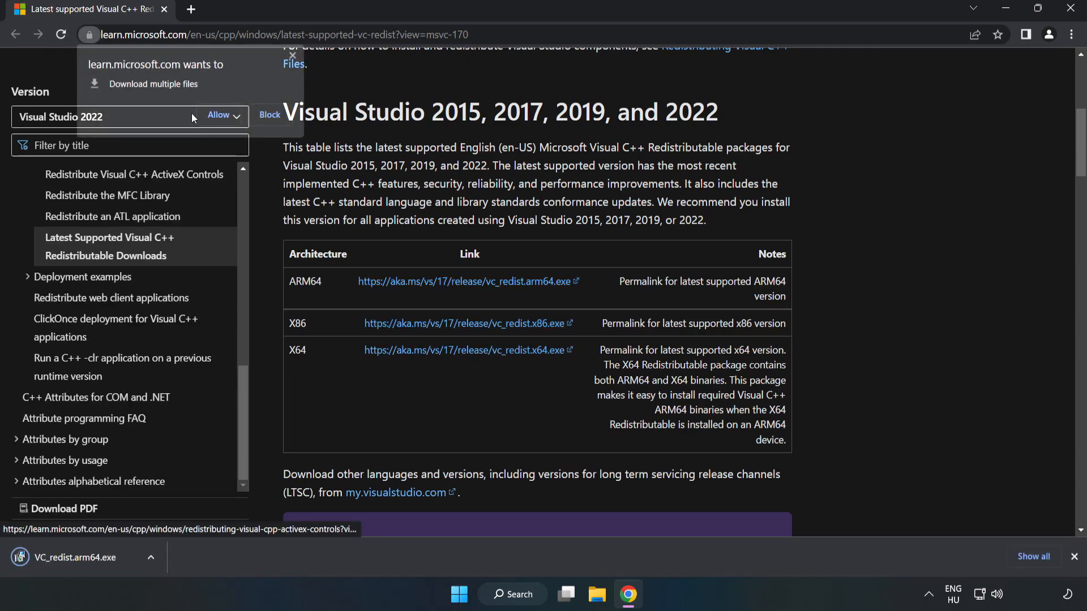
left_click(217, 115)
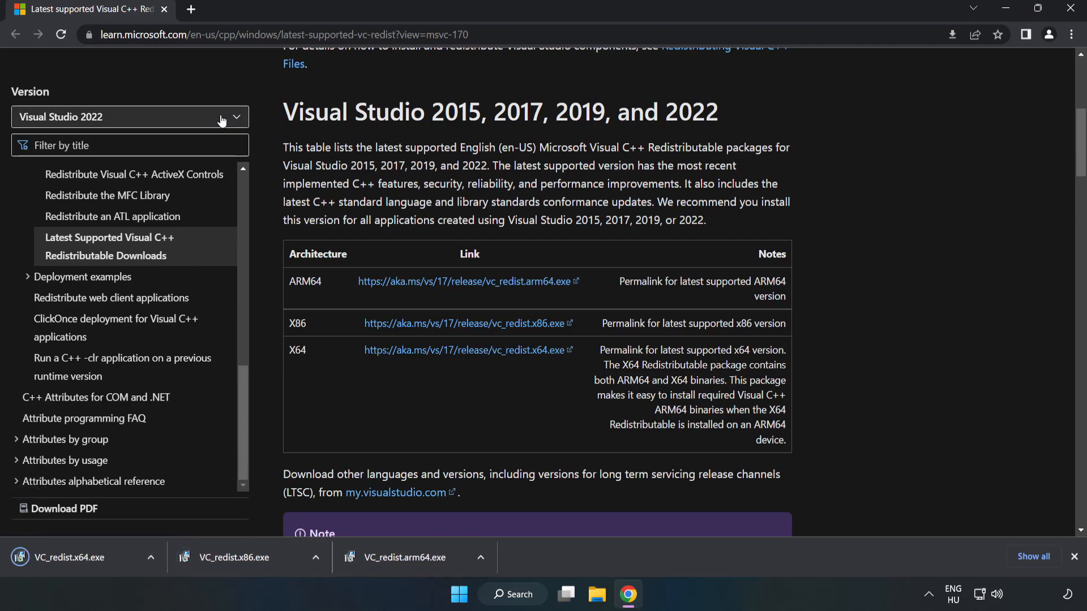
mouse_move(415, 567)
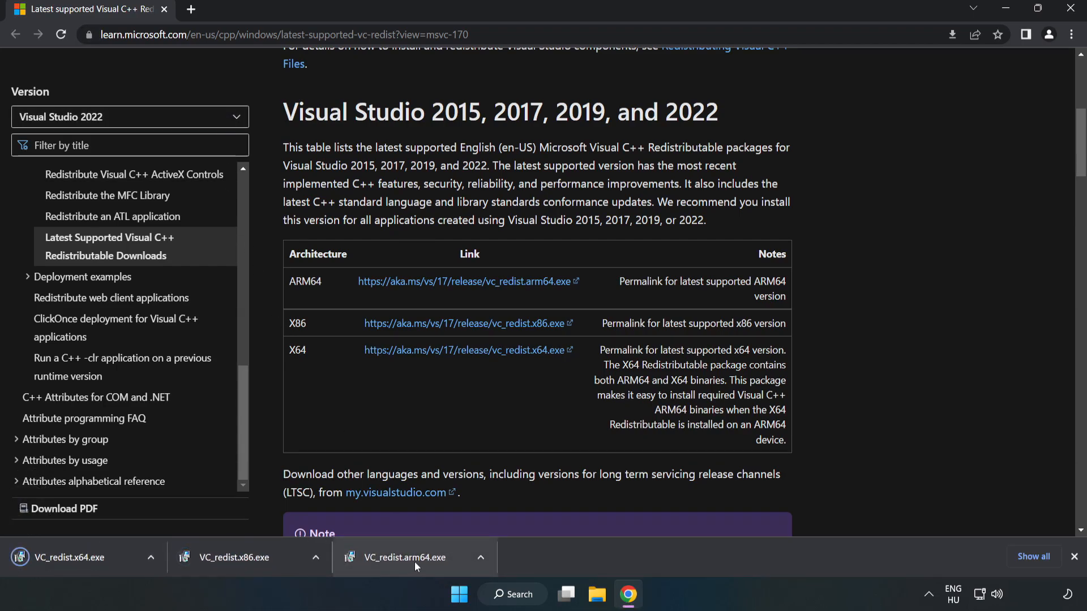
left_click(410, 558)
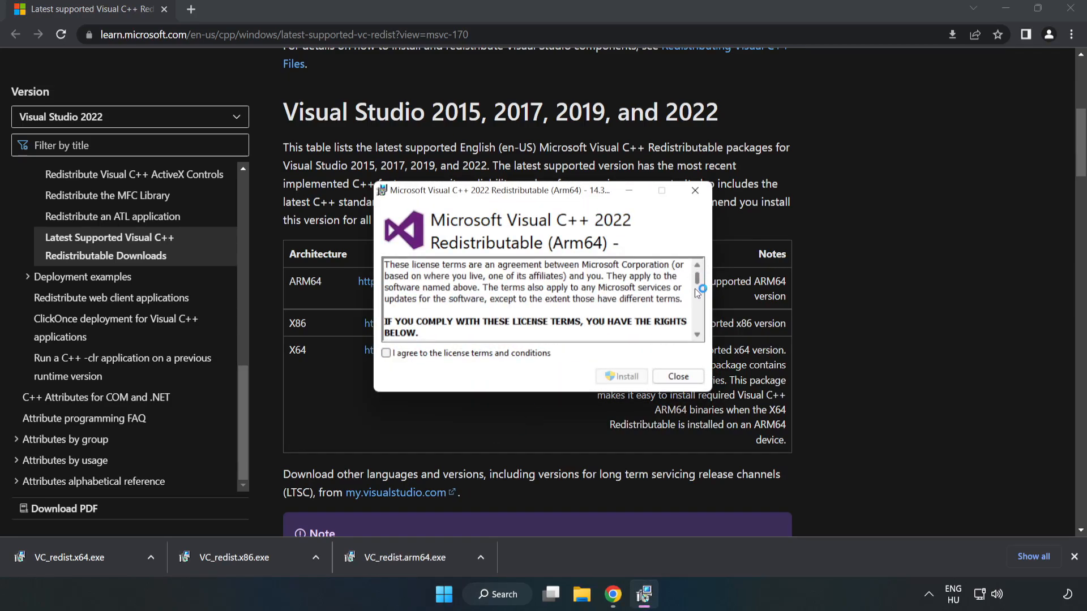
Attempt the ARM64 redistributable install and dismiss its unsupported-platform failure
left_click(387, 353)
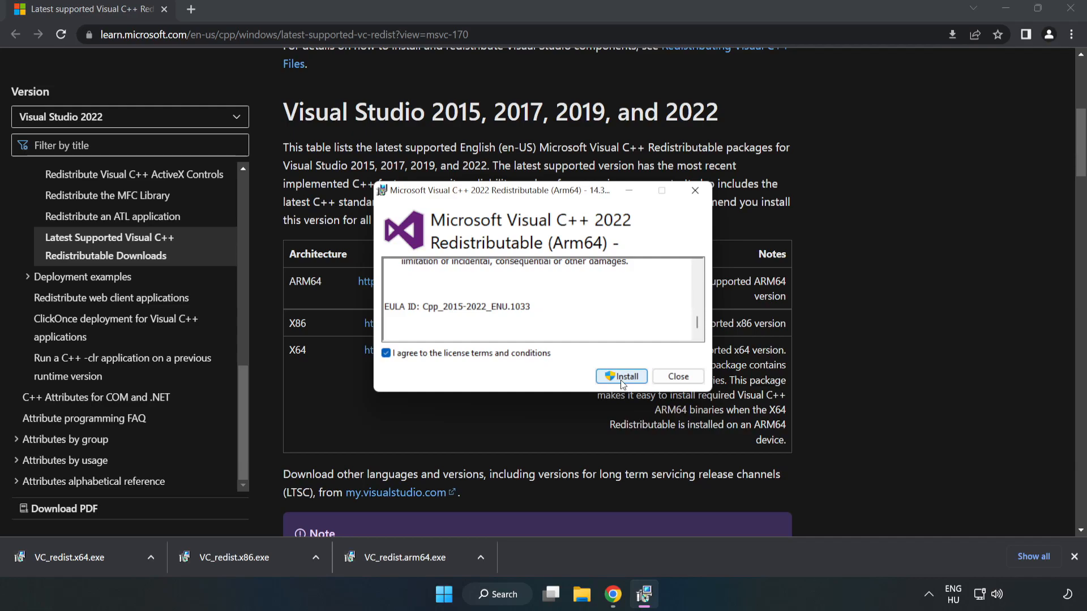
left_click(622, 376)
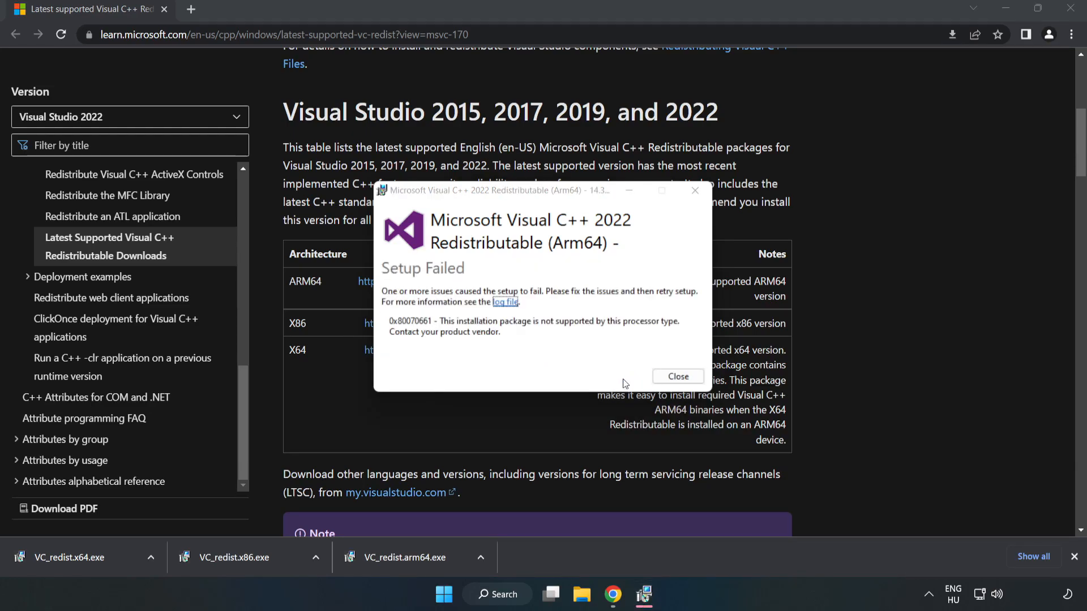
mouse_move(522, 323)
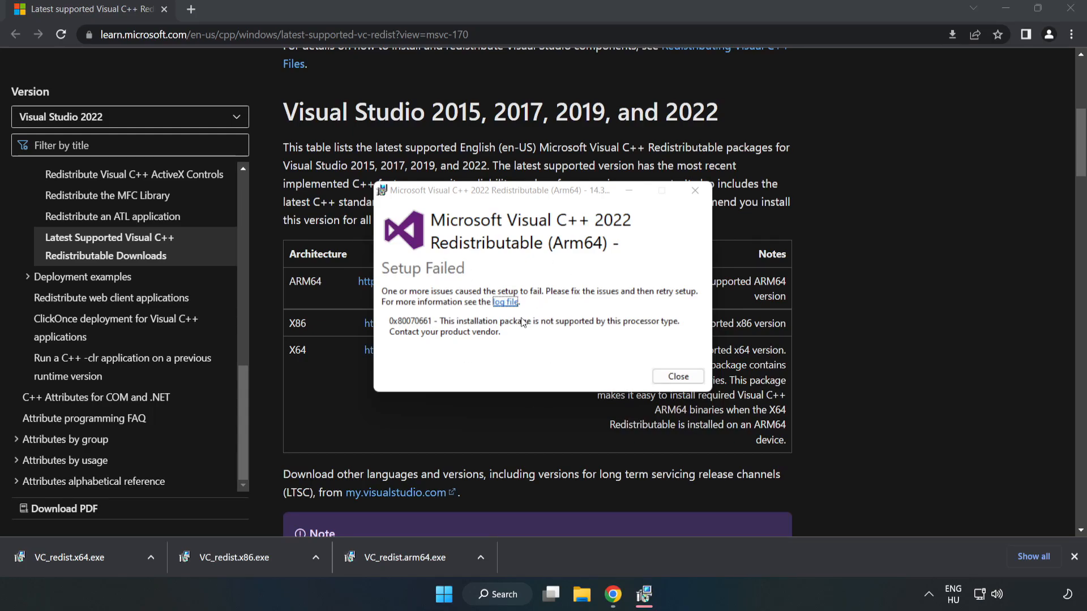
left_click(677, 376)
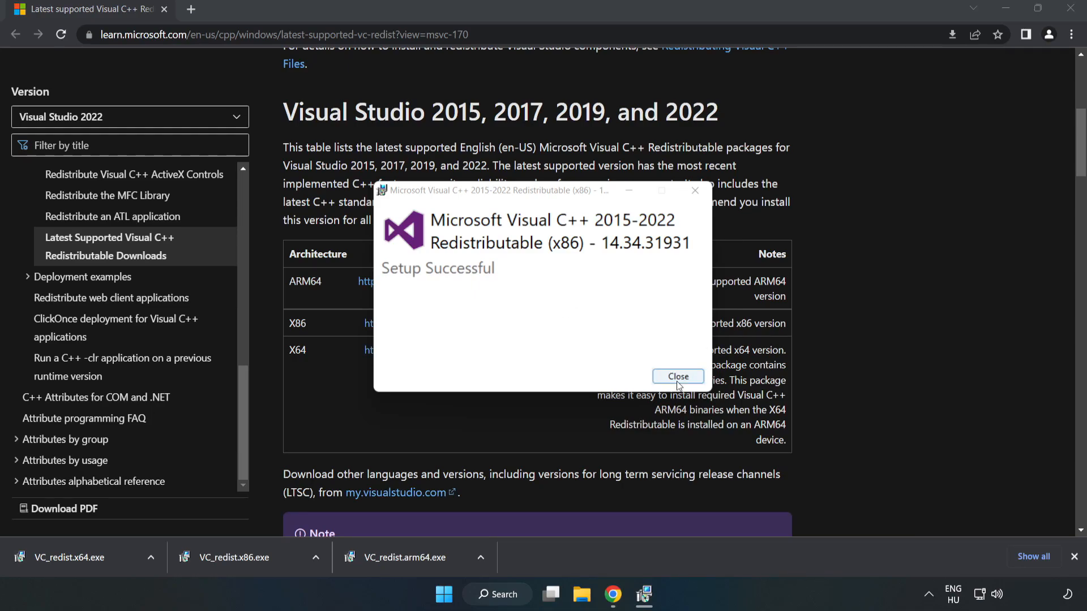
Finish the x86 install, run VC_redist.x64.exe and close it without restarting yet
left_click(677, 376)
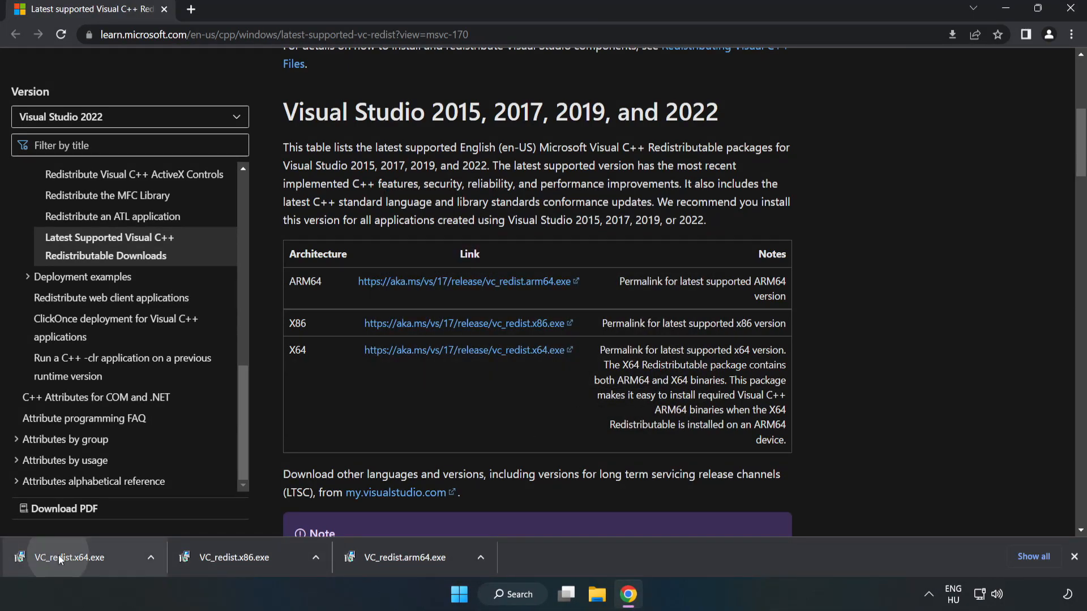
left_click(69, 558)
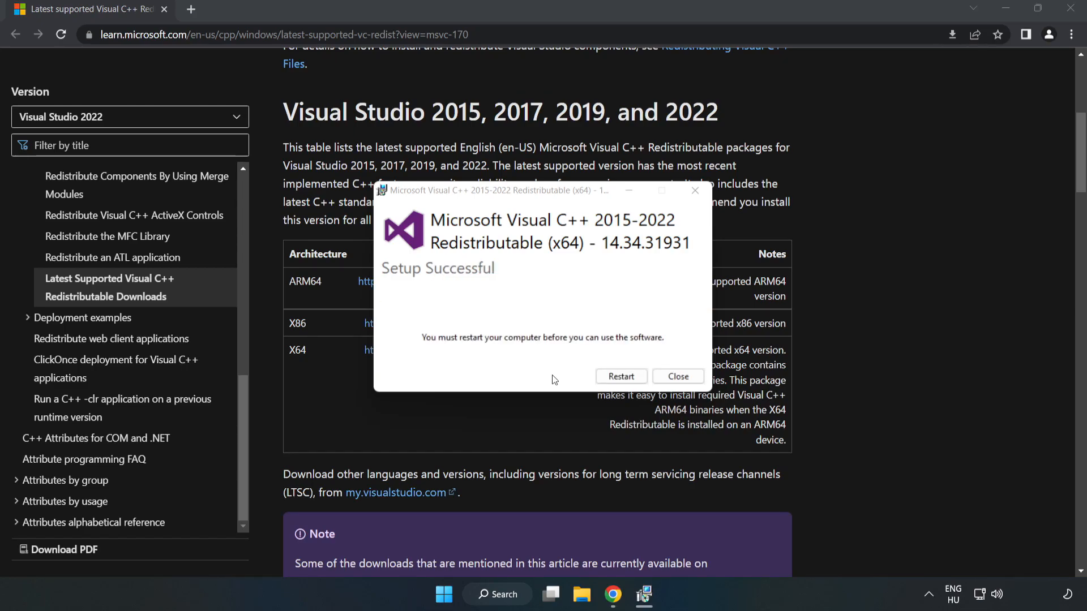
mouse_move(722, 375)
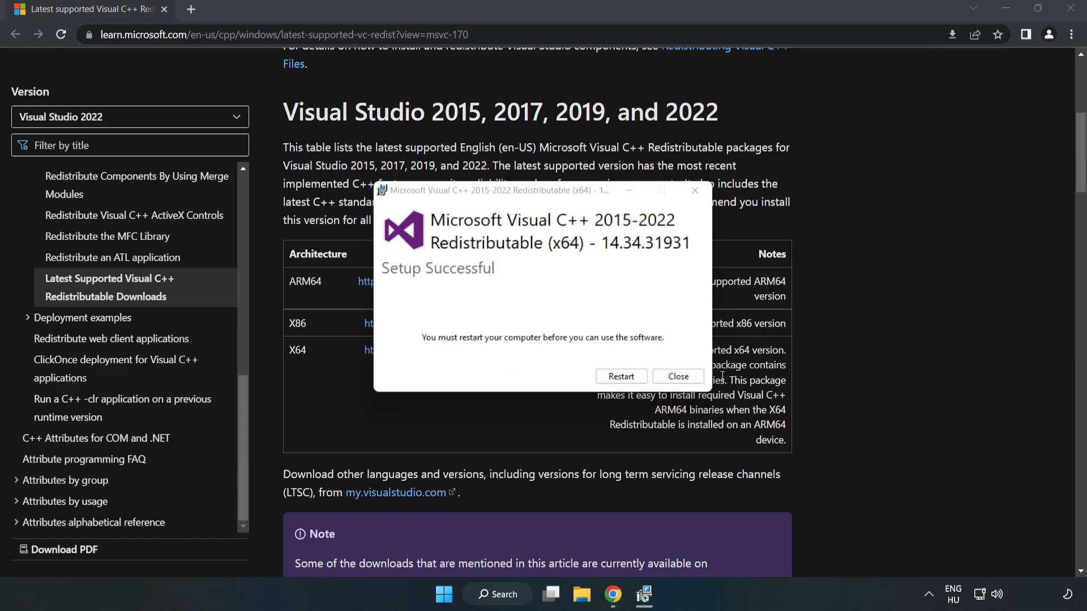
left_click(677, 376)
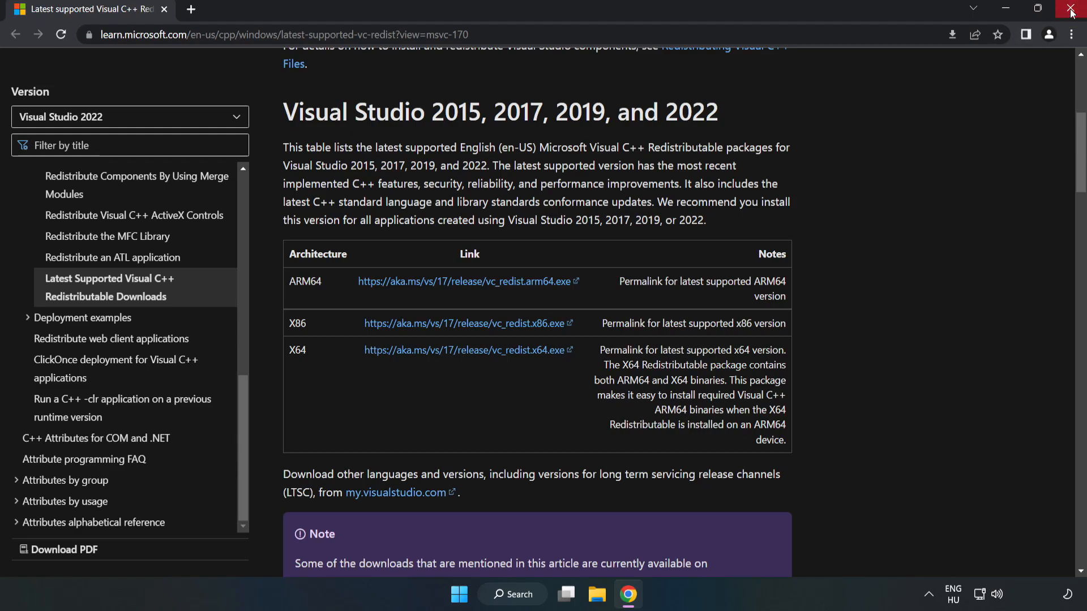
Close Chrome and bring up the Start menu's power options with Restart available
left_click(1070, 10)
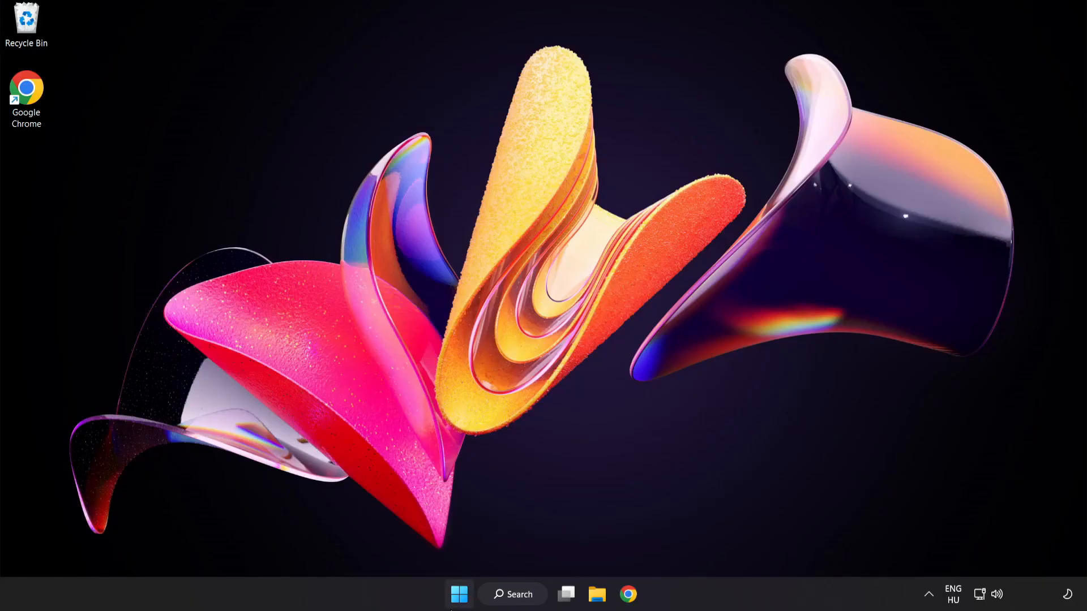
left_click(458, 595)
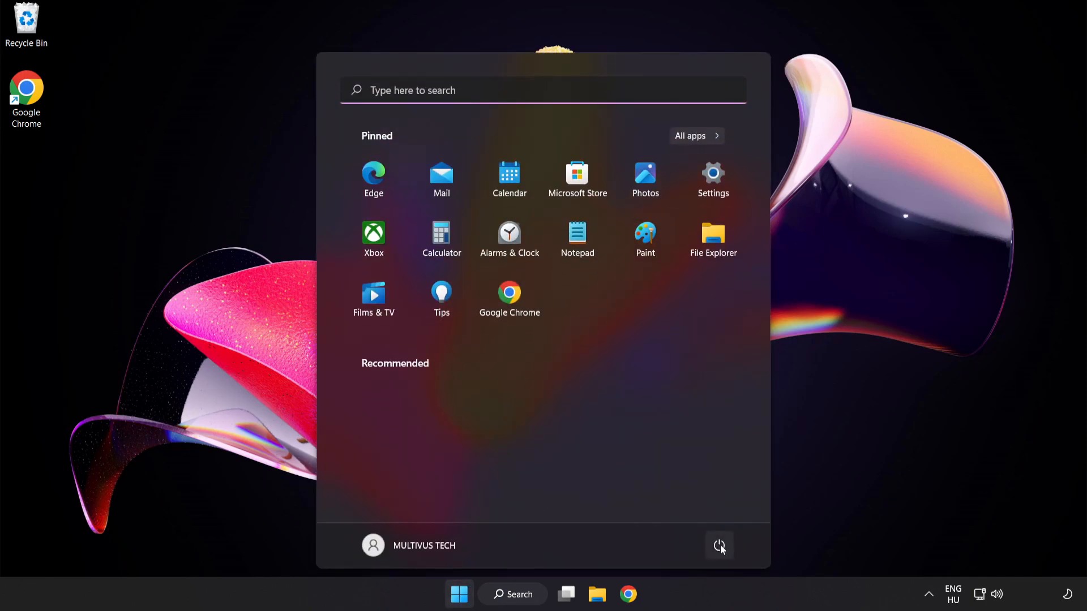
left_click(719, 546)
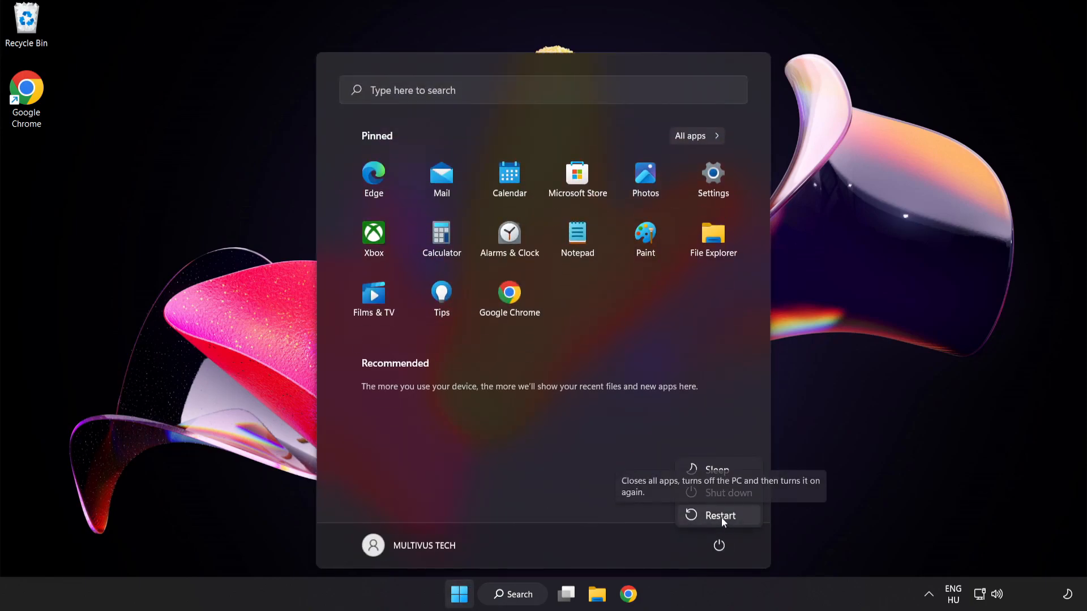